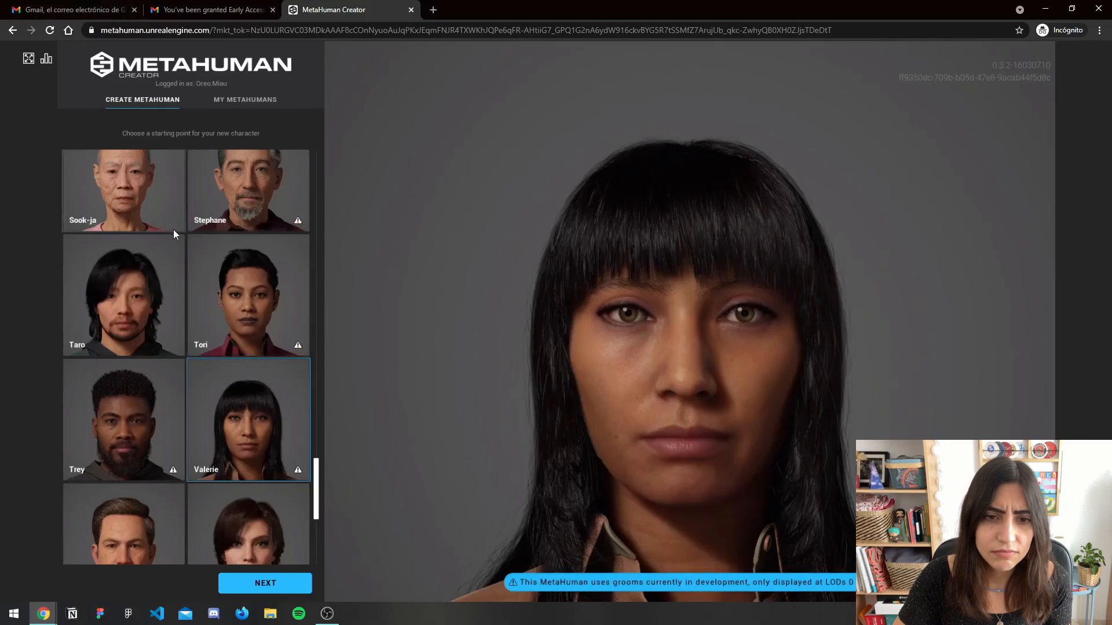
mouse_move(295, 220)
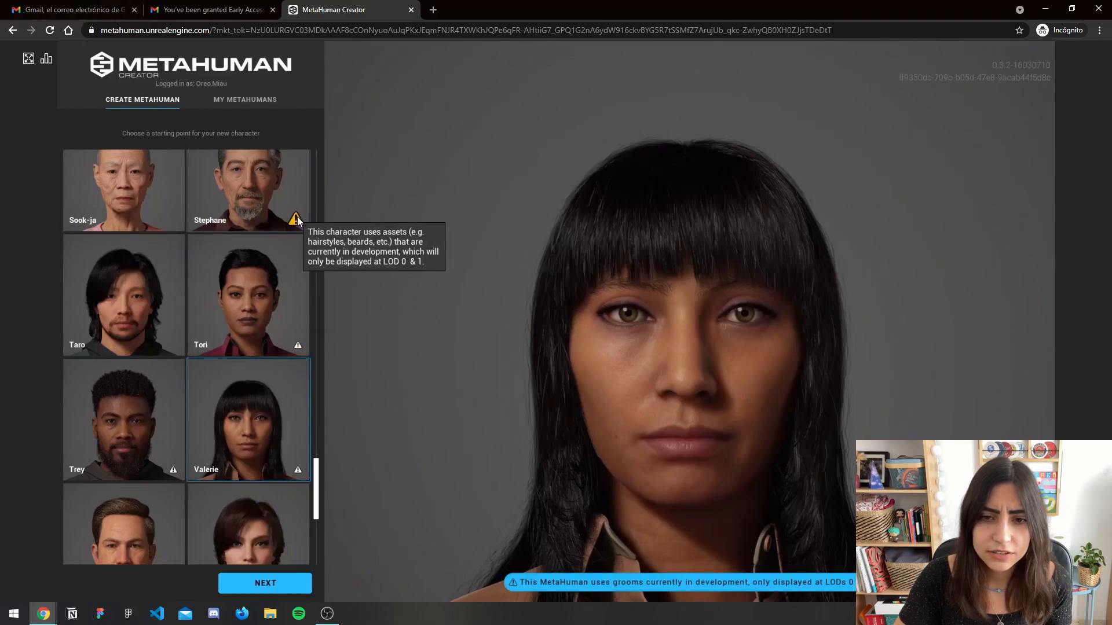
mouse_move(248, 277)
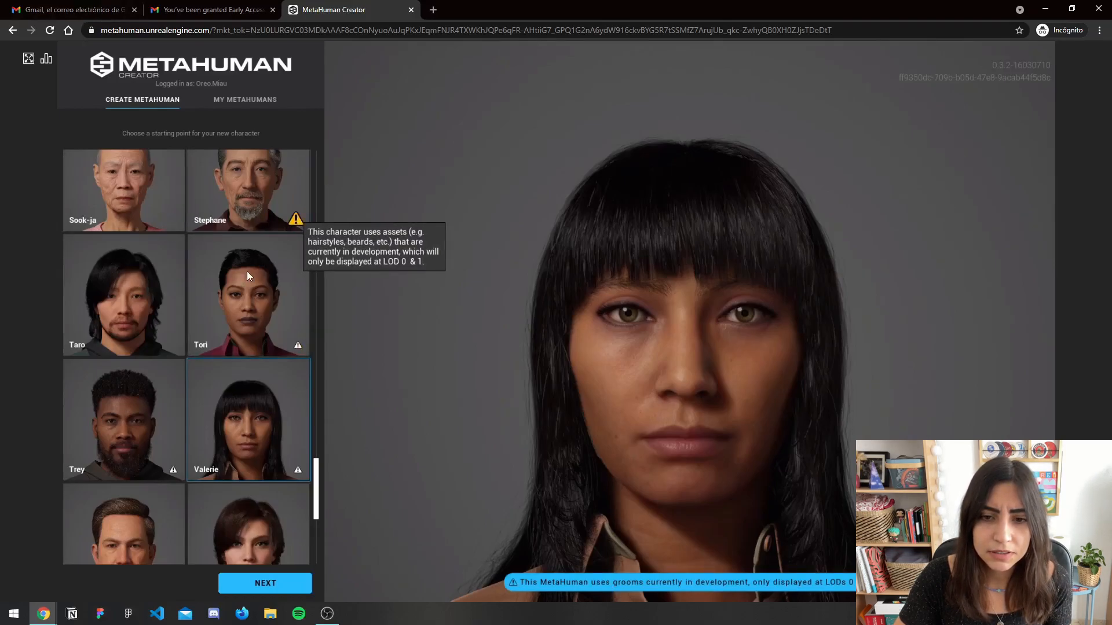
mouse_move(297, 469)
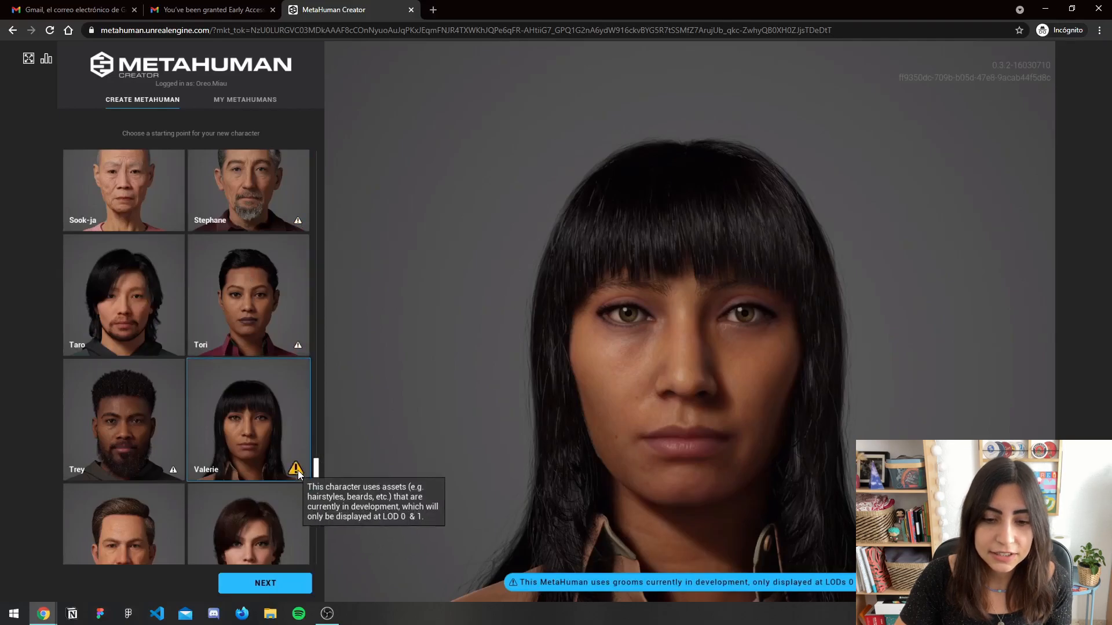
Browse the preset grid, preview Hadley and Pia, then load Payton as the starting character
scroll("down", 3)
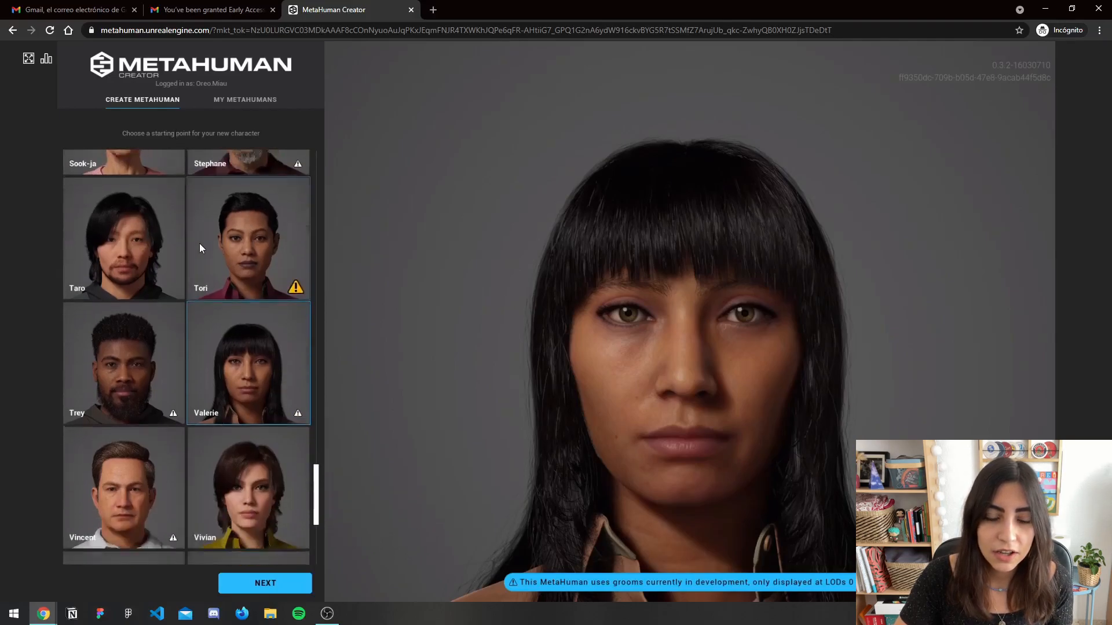
scroll("down", 3)
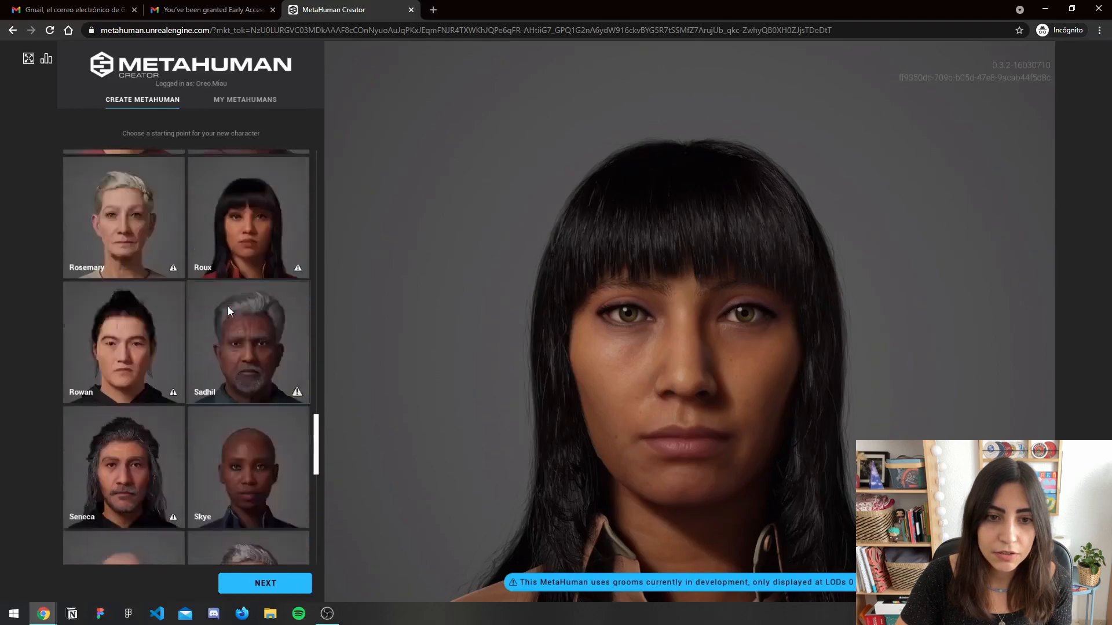
scroll("up", 3)
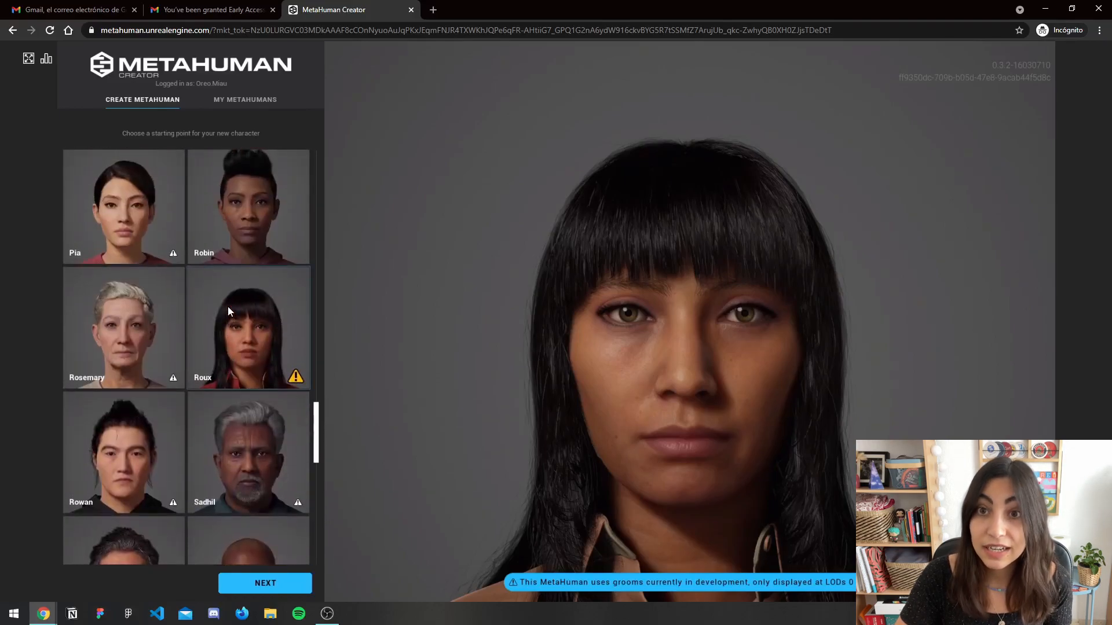
scroll("up", 3)
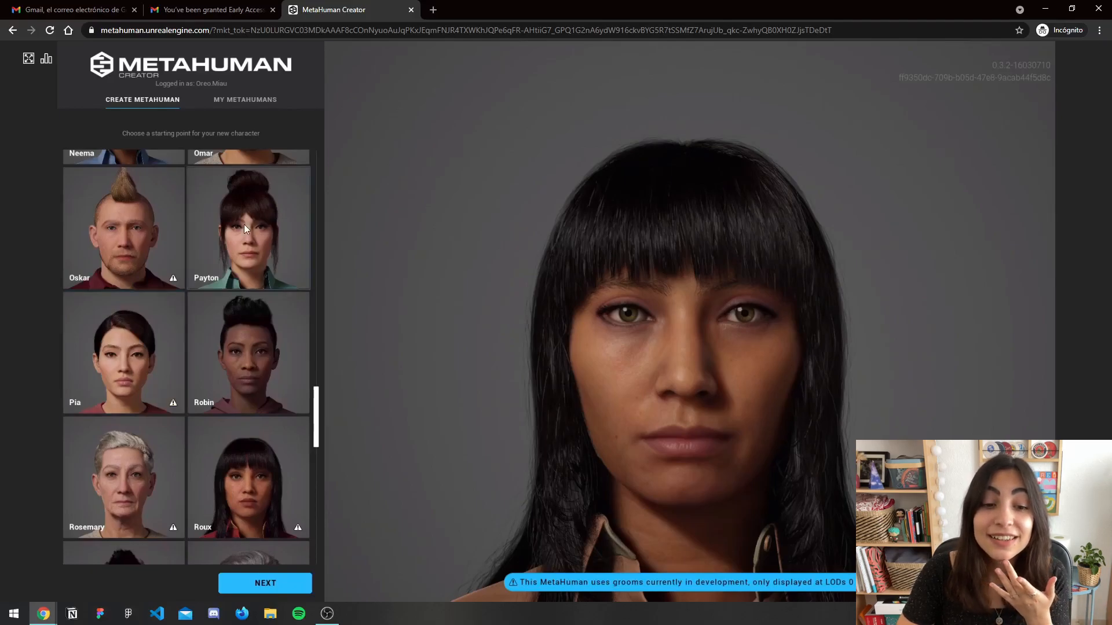
scroll("up", 3)
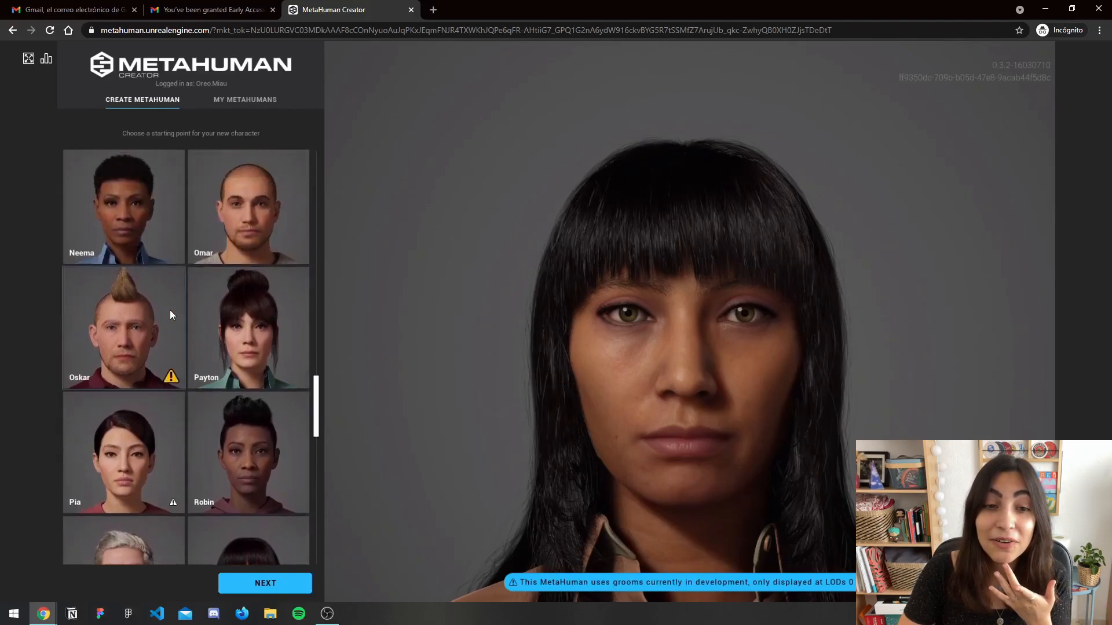
scroll("up", 3)
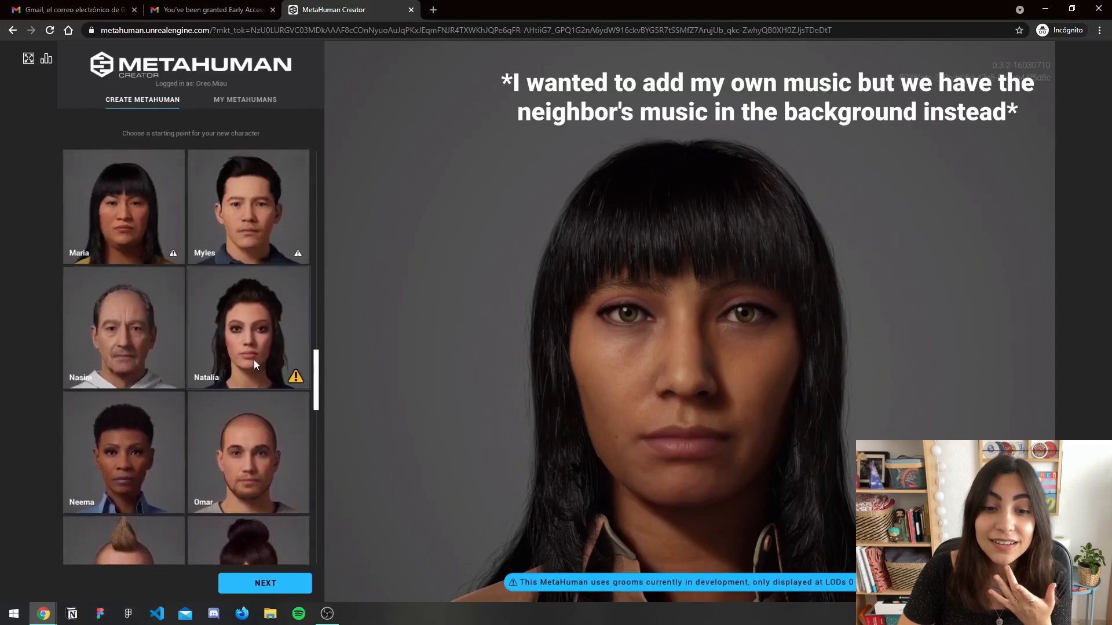
scroll("up", 3)
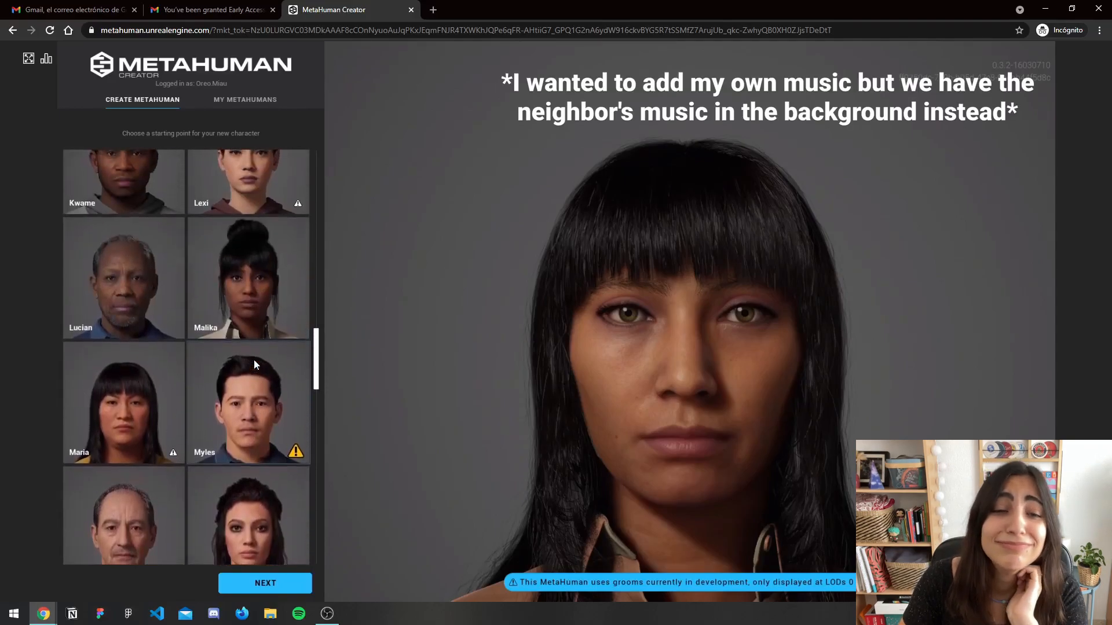
scroll("up", 3)
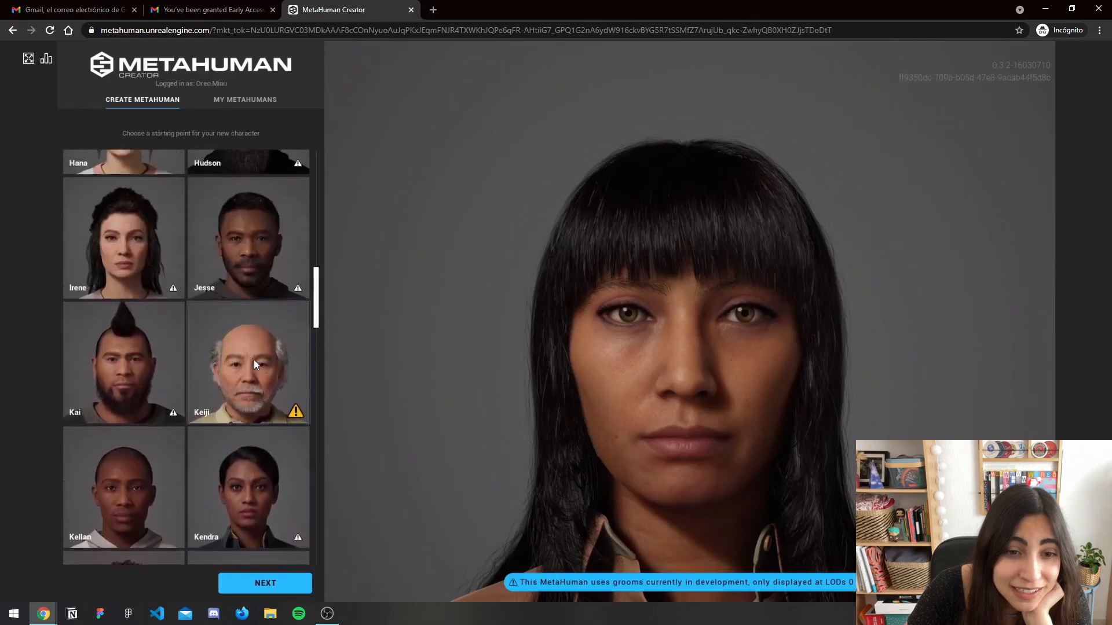
scroll("up", 3)
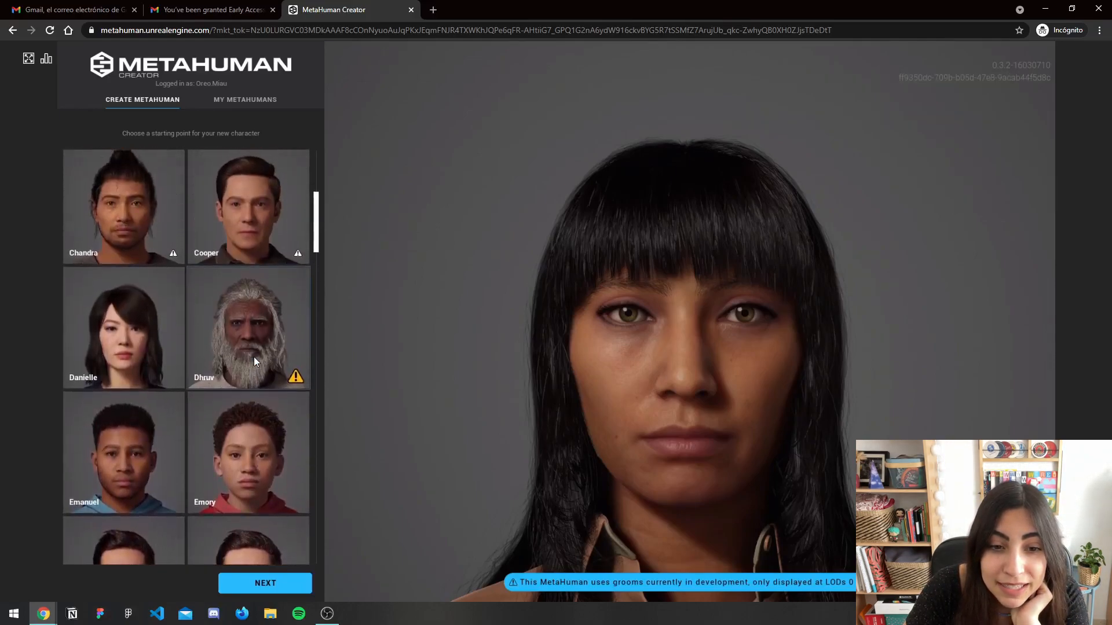
scroll("up", 3)
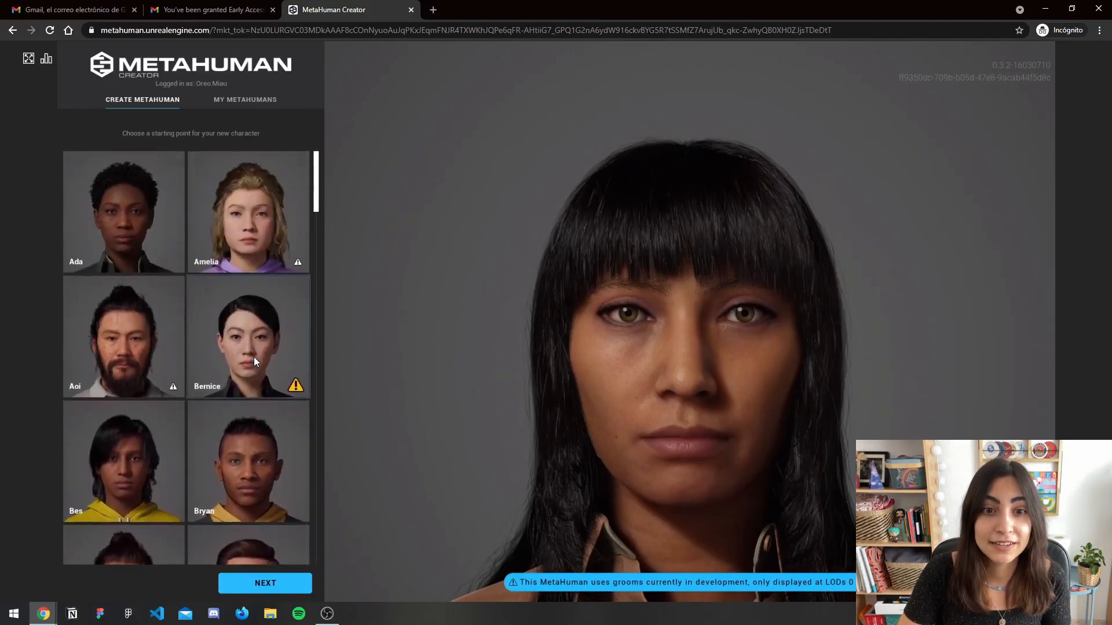
scroll("down", 3)
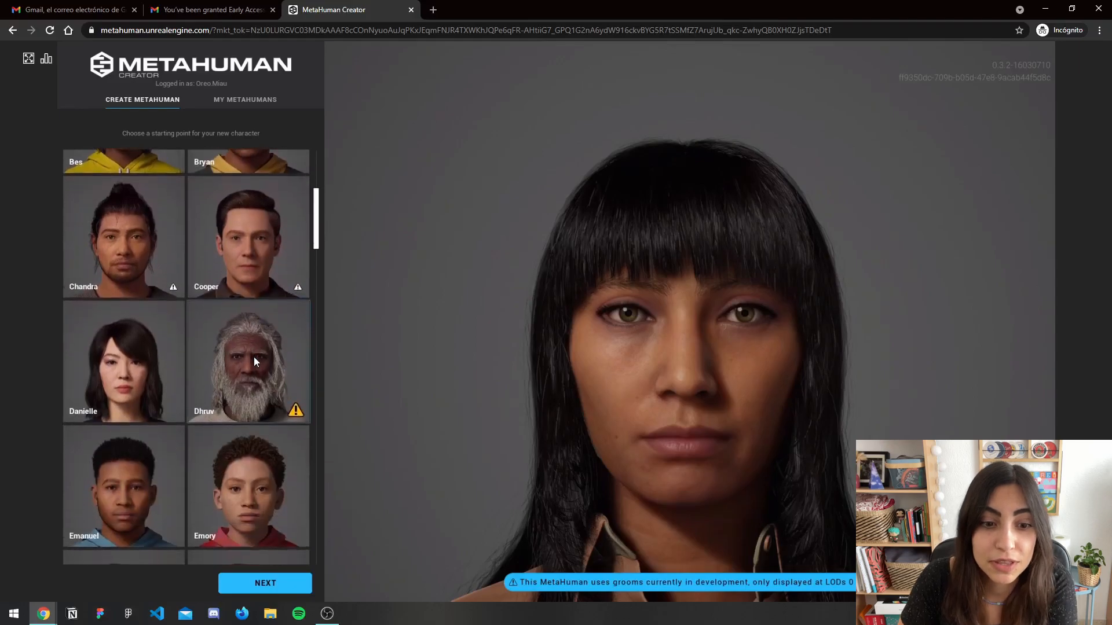
scroll("down", 3)
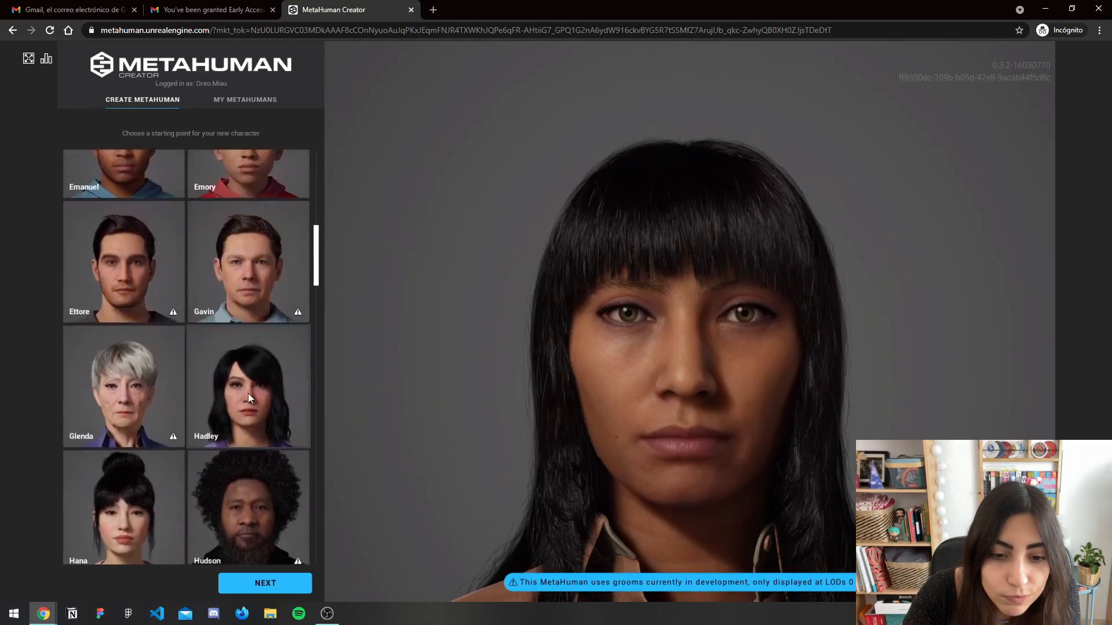
left_click(248, 387)
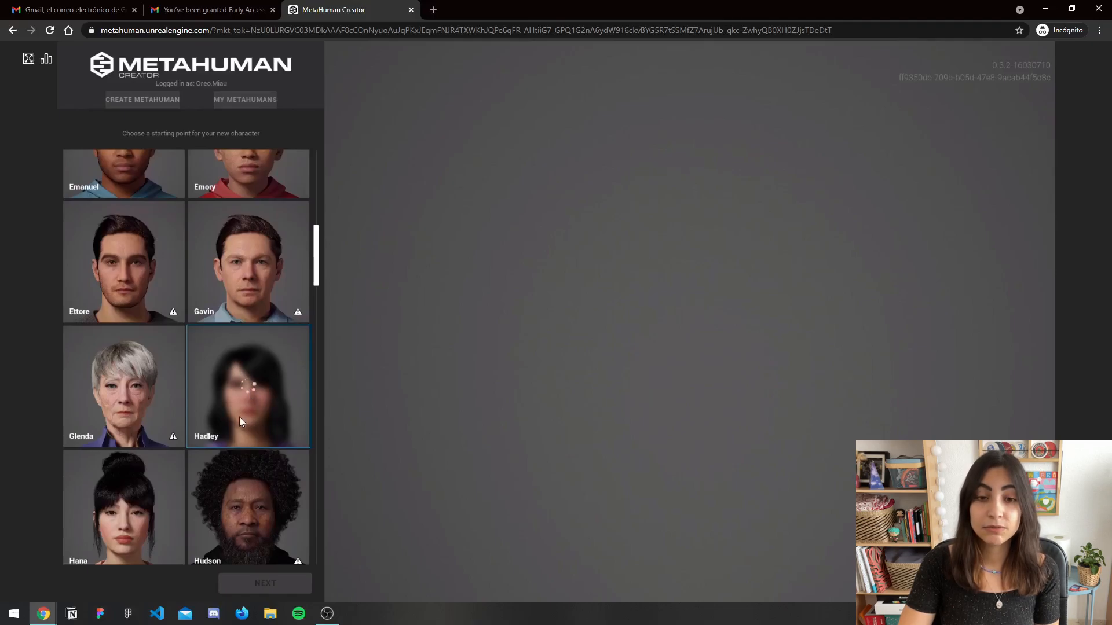
left_click(248, 386)
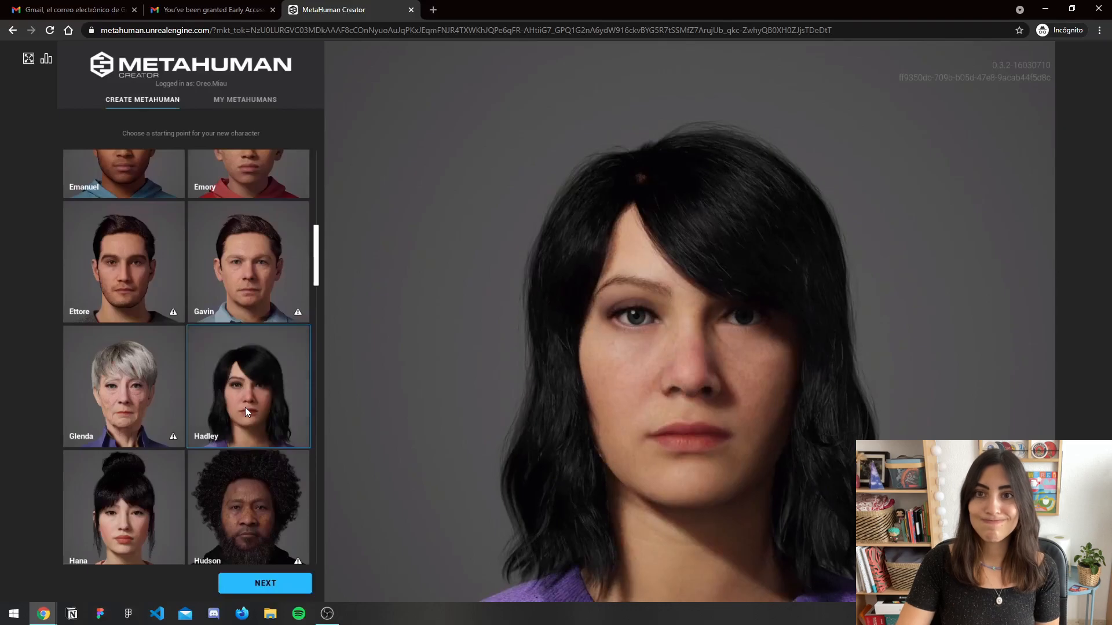
mouse_move(218, 433)
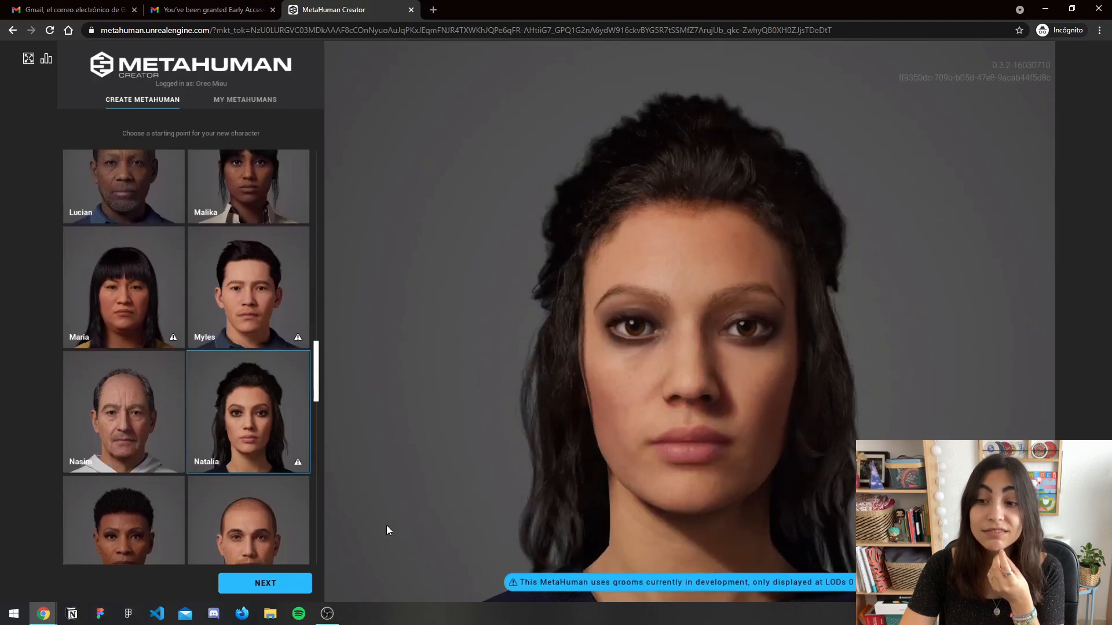
left_click(248, 311)
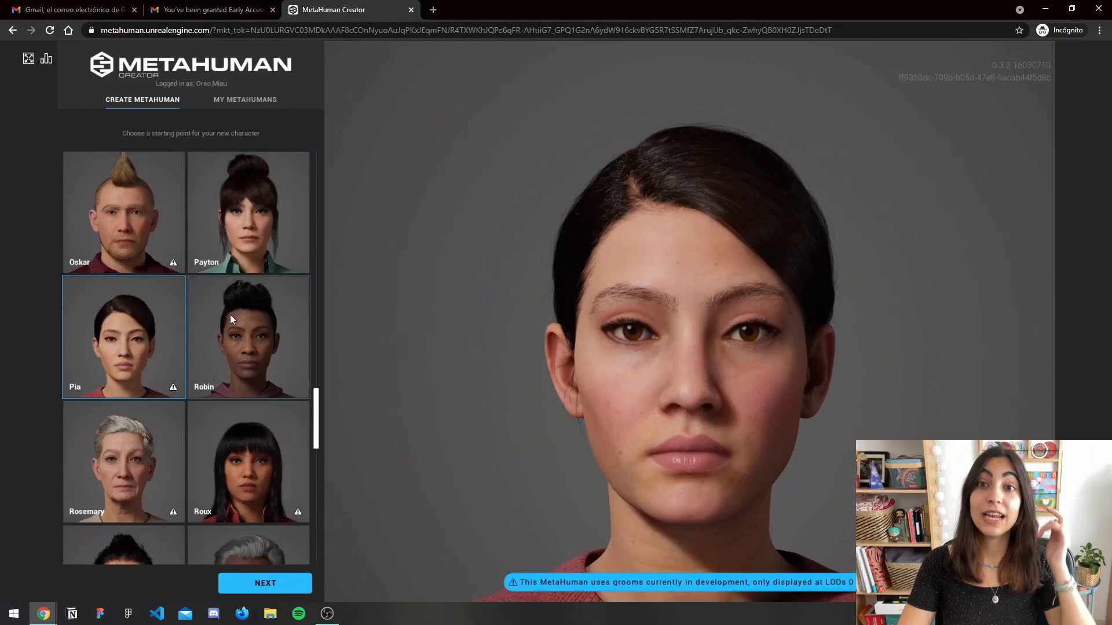
mouse_move(207, 357)
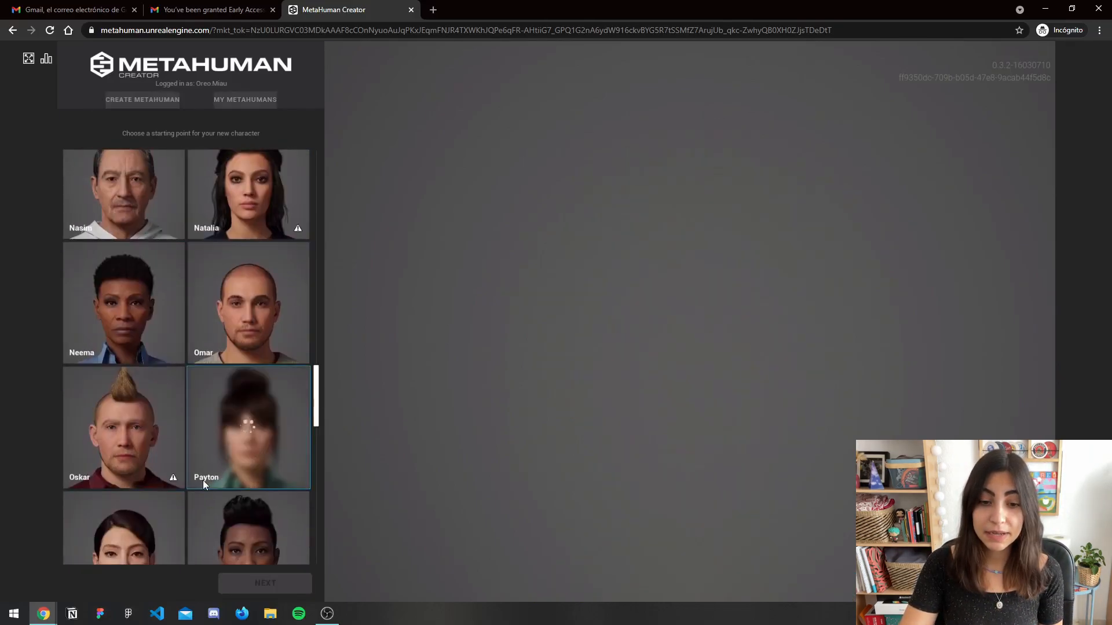
mouse_move(171, 476)
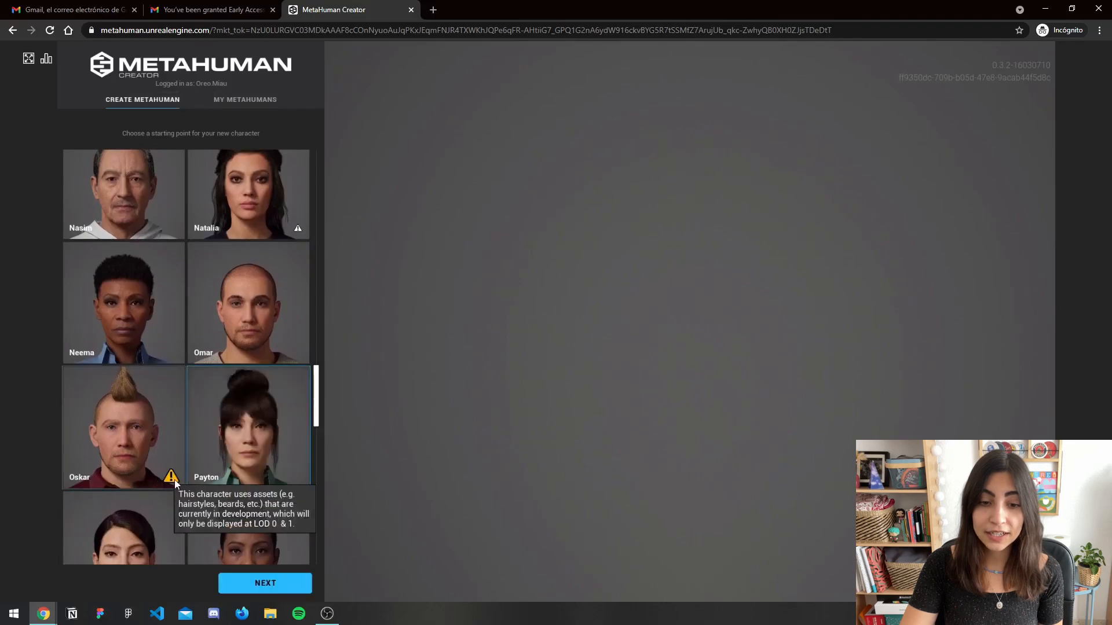
left_click(247, 425)
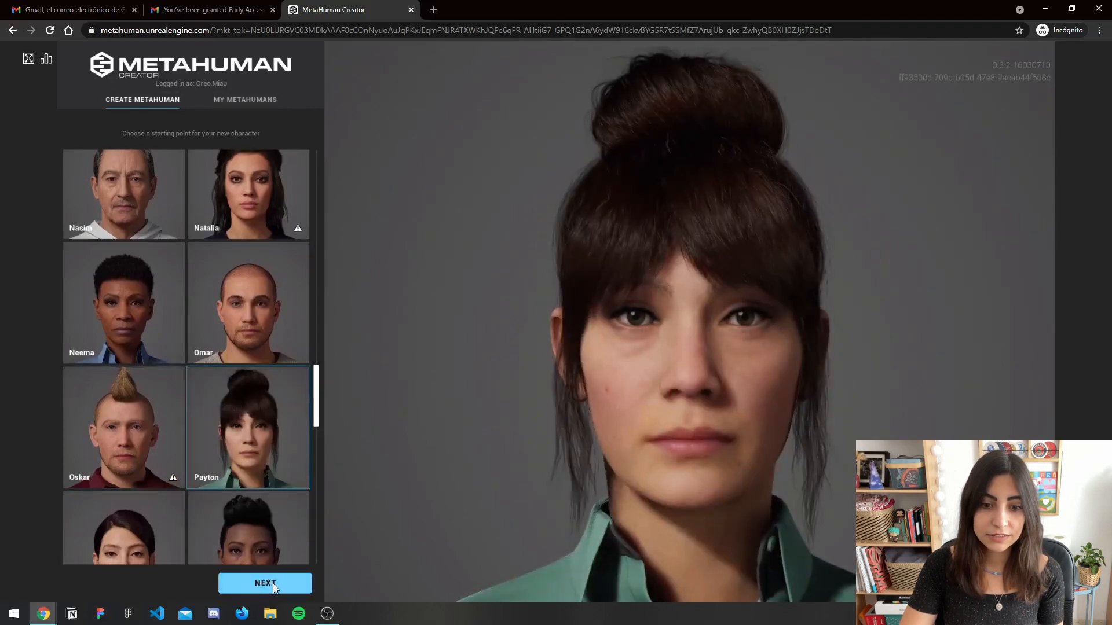
Open Payton in the character editor and stop her preview animation
left_click(264, 582)
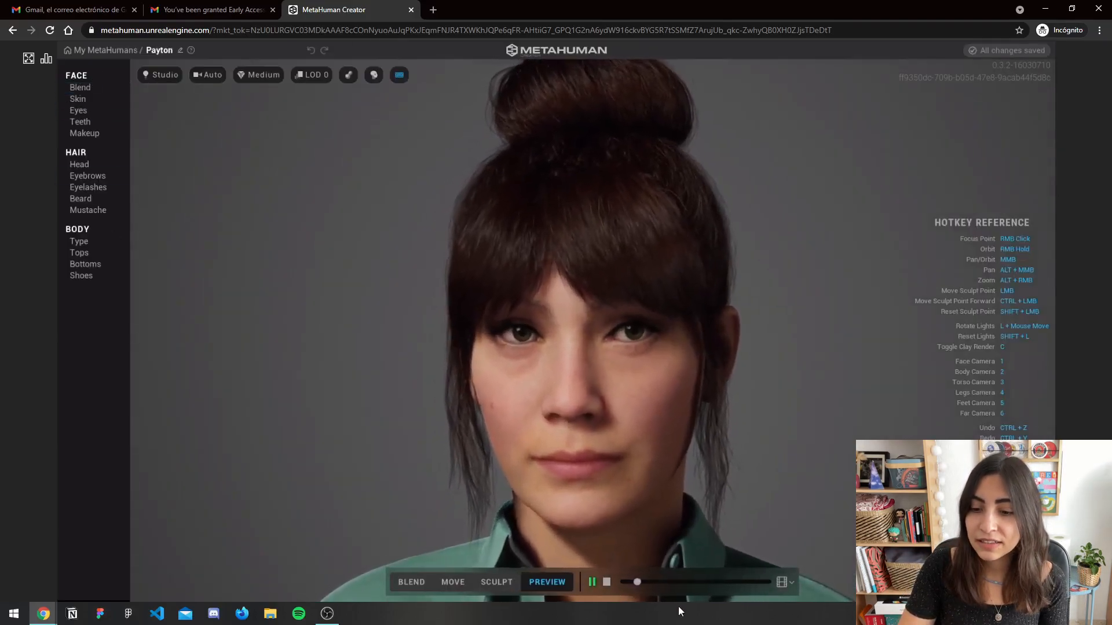
left_click(592, 582)
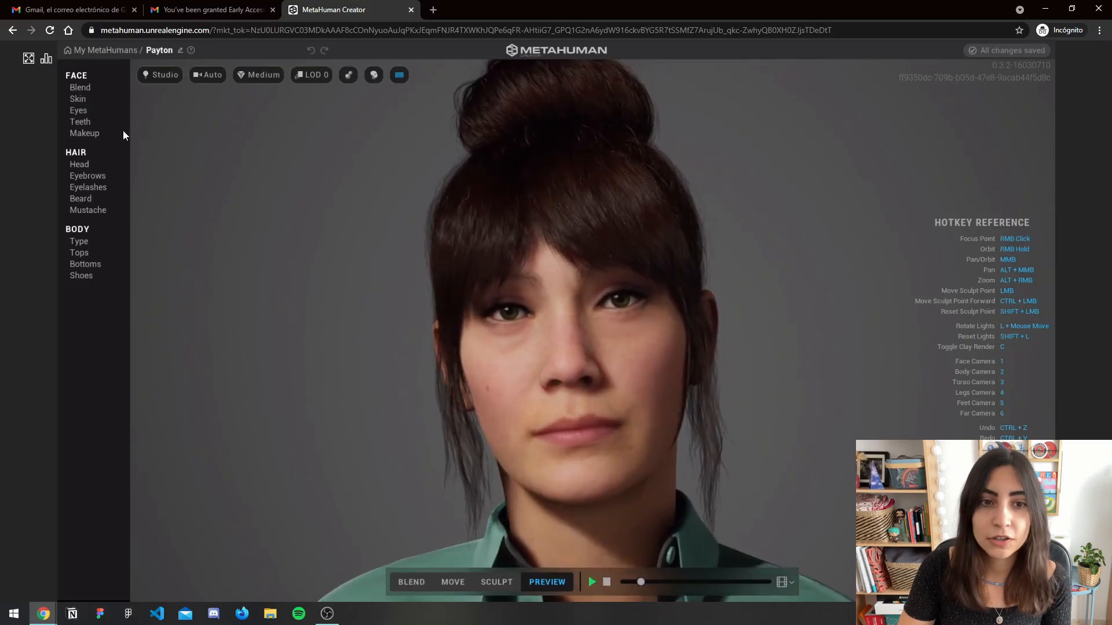
left_click(78, 99)
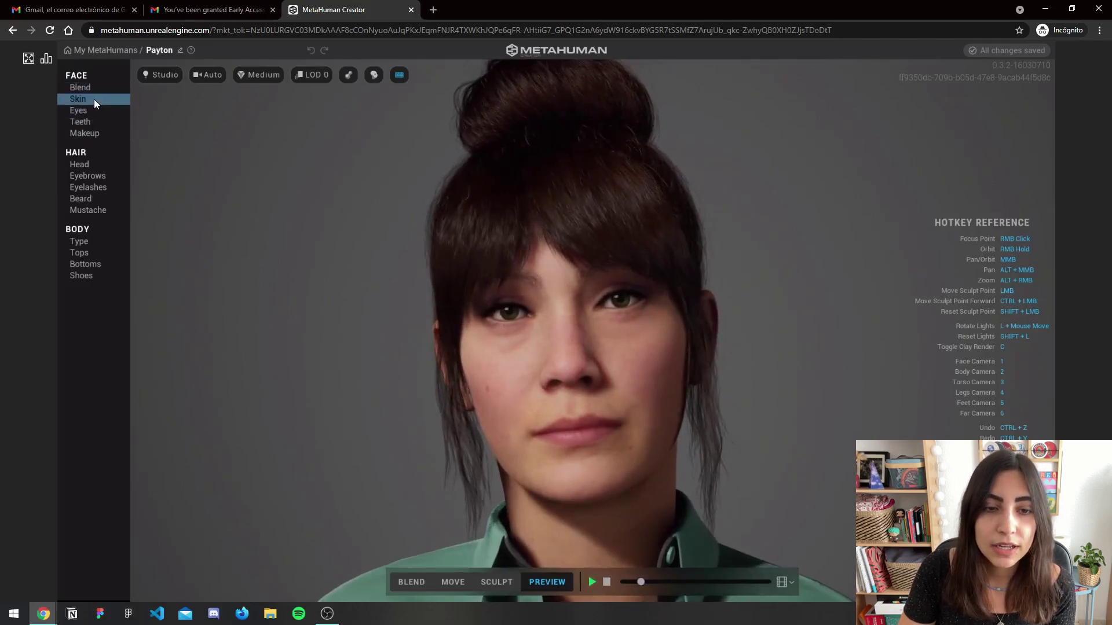
left_click(78, 98)
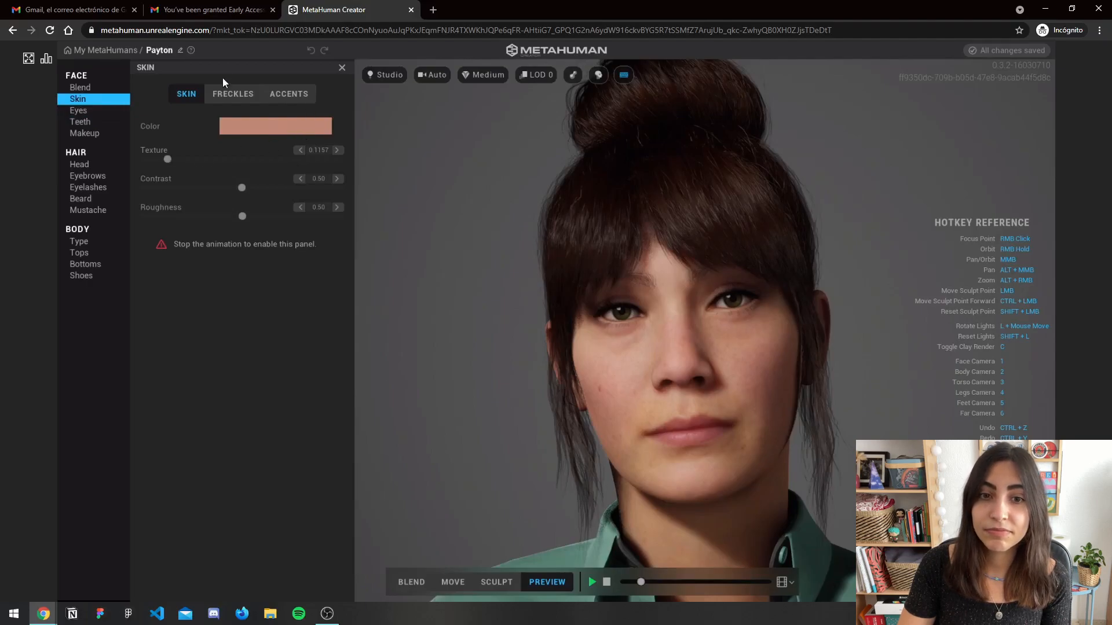
left_click(232, 94)
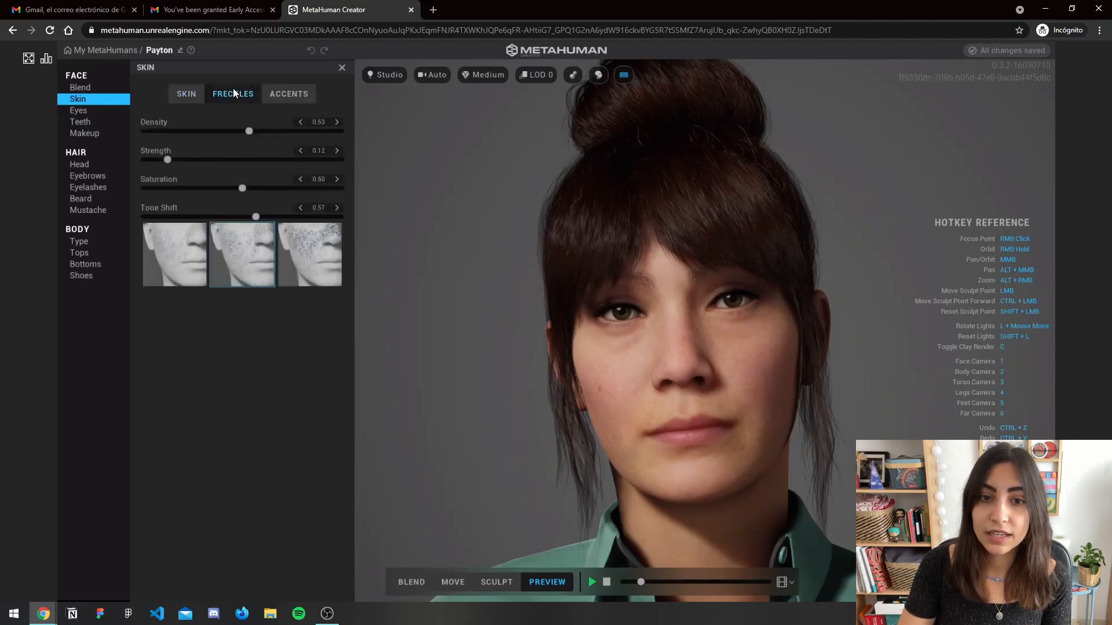
mouse_move(273, 174)
type("0")
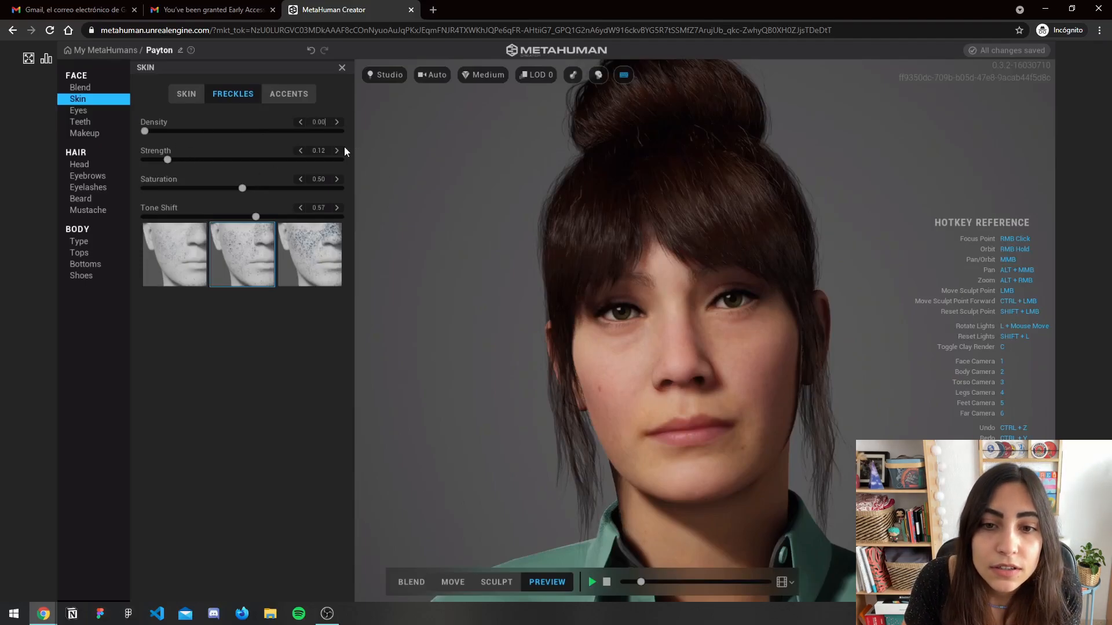
triple_click(318, 151)
type("0")
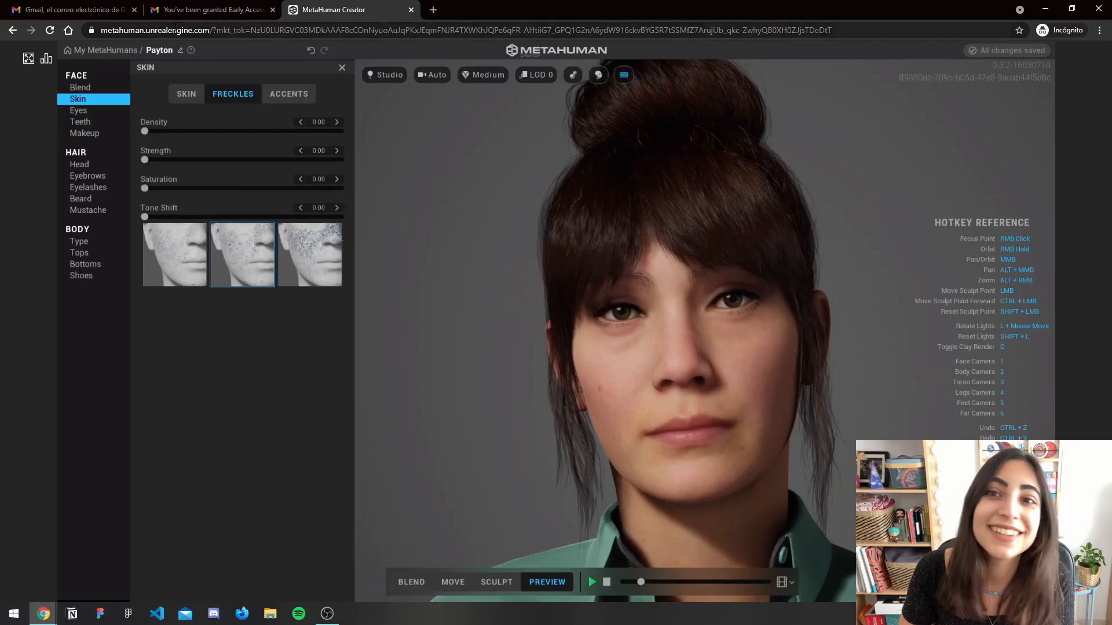
left_click(186, 94)
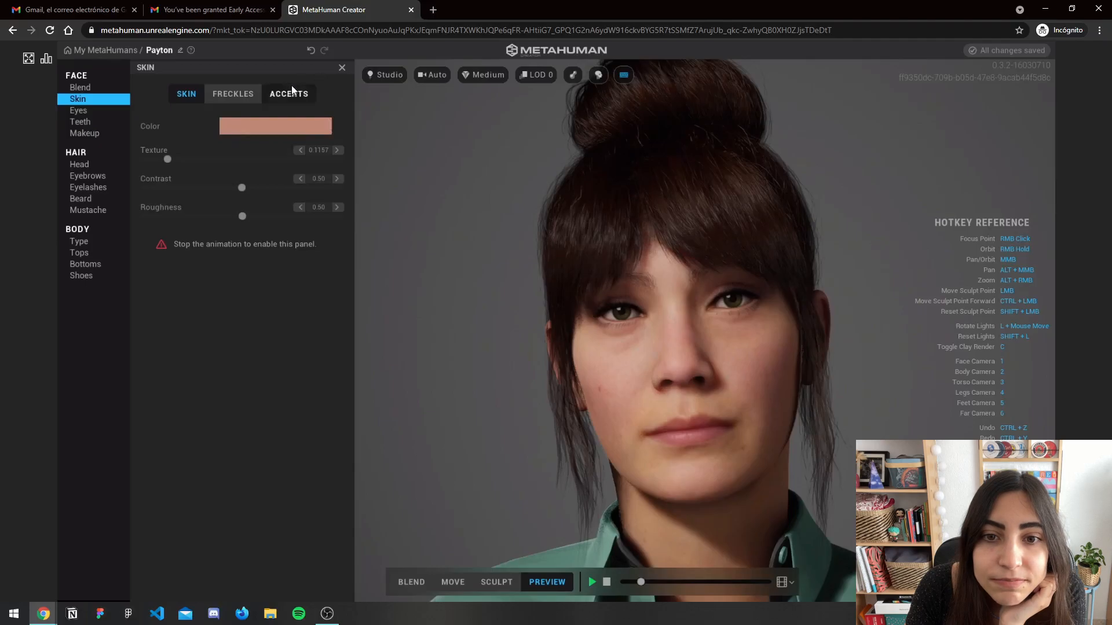
left_click(288, 92)
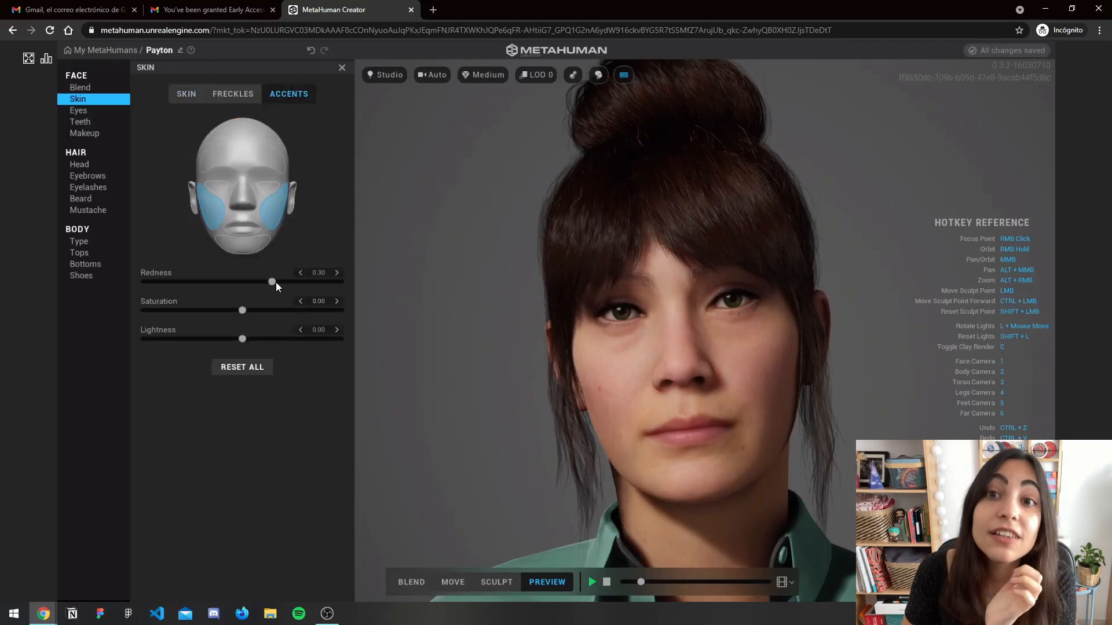
mouse_move(271, 287)
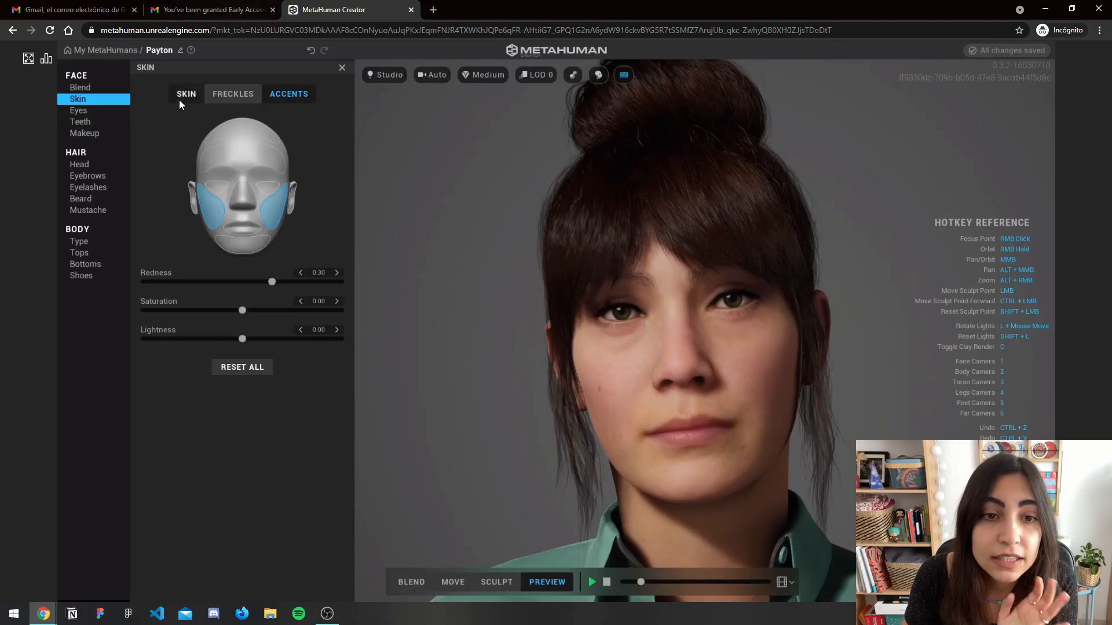
left_click(185, 94)
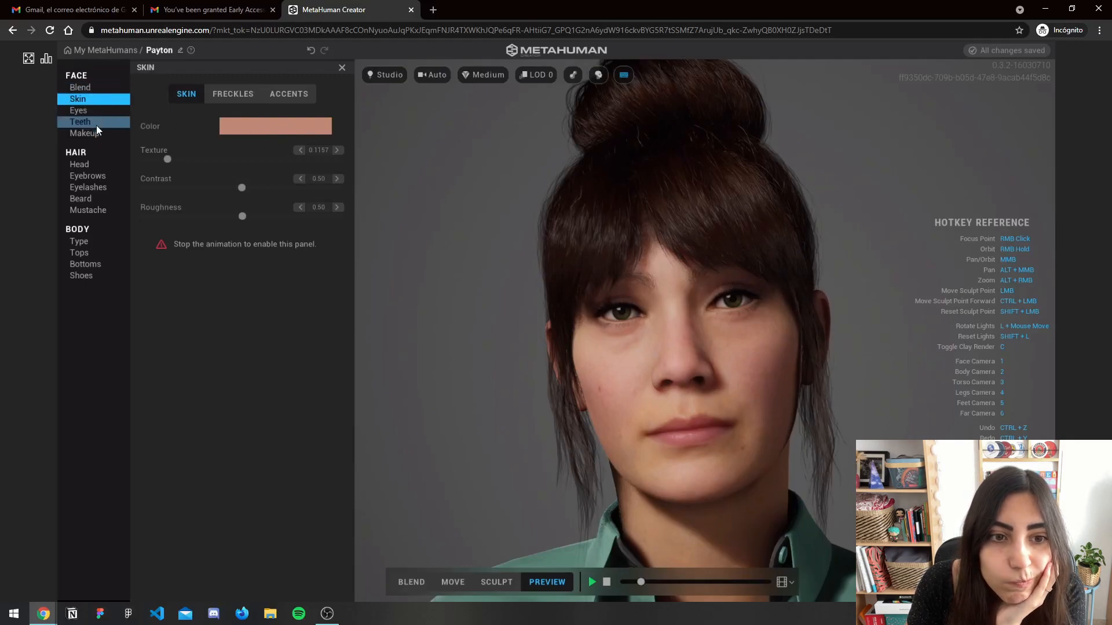
Review Payton's eye settings: iris options, iris detail colour picker, and sclera options
left_click(77, 110)
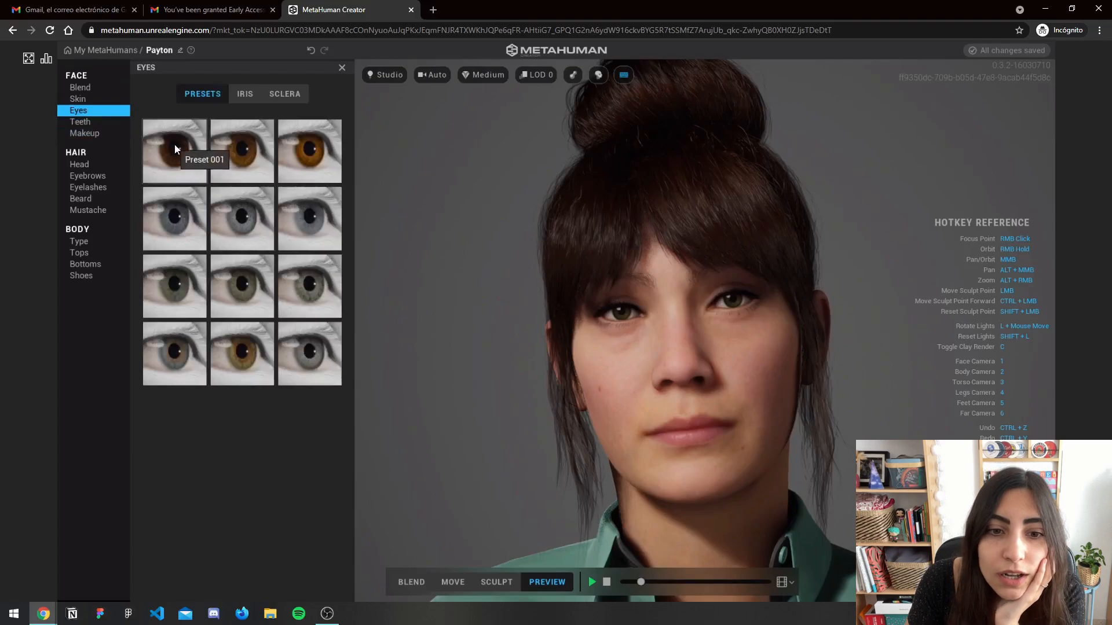
mouse_move(179, 149)
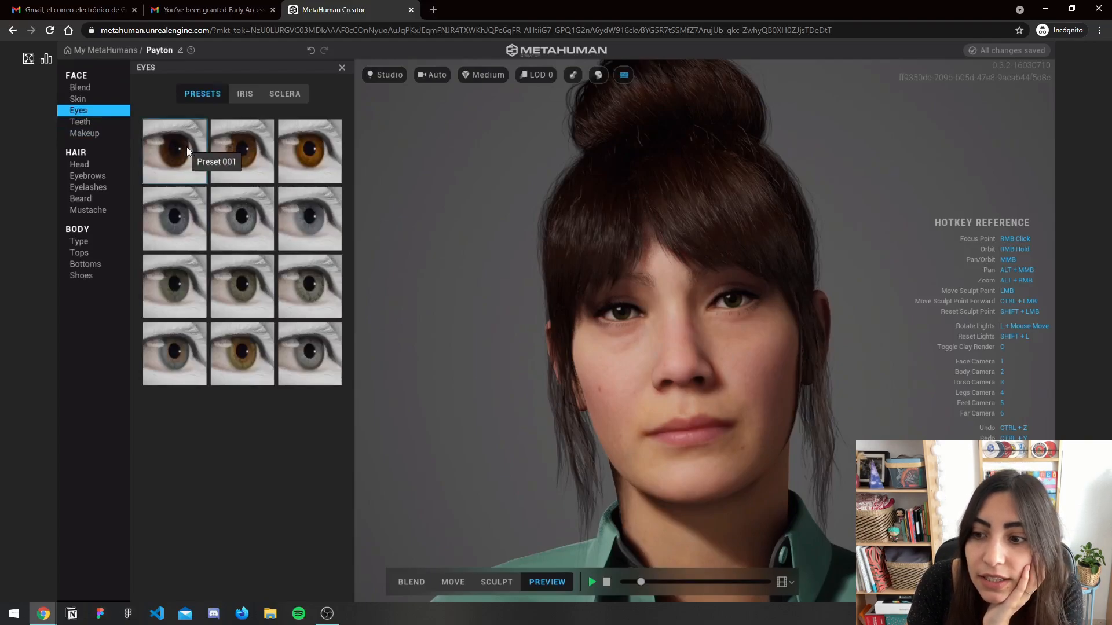
mouse_move(242, 150)
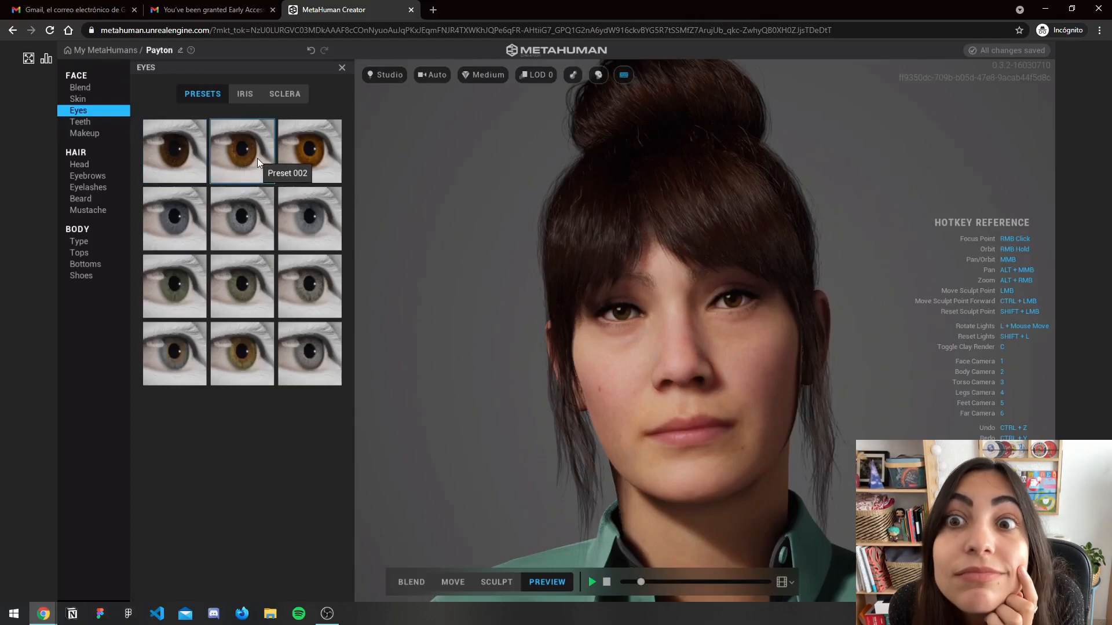
mouse_move(175, 150)
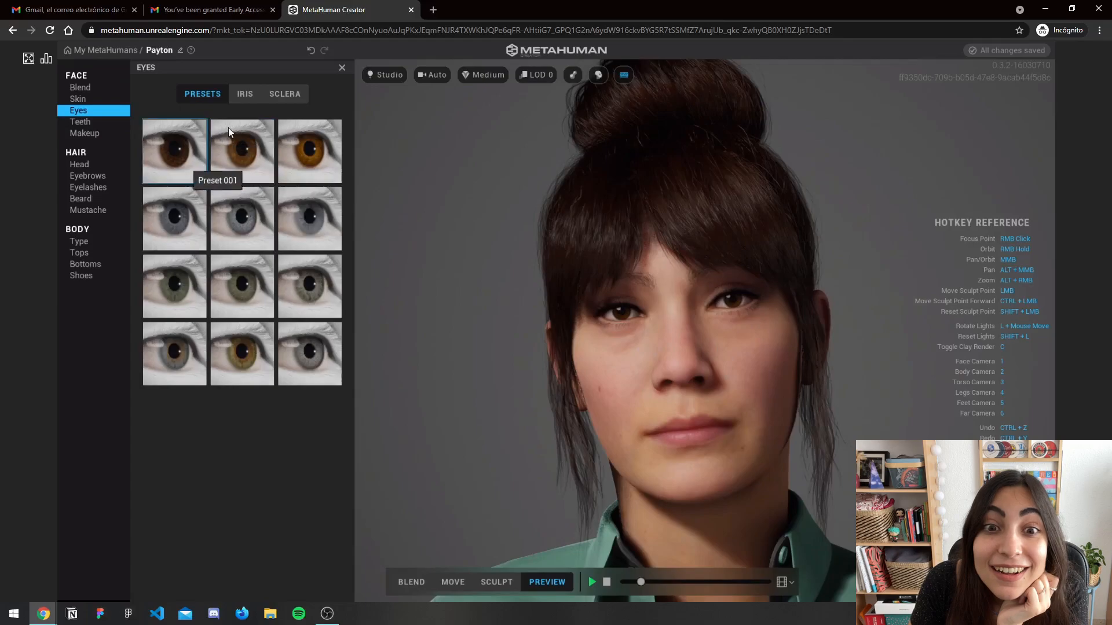
left_click(245, 94)
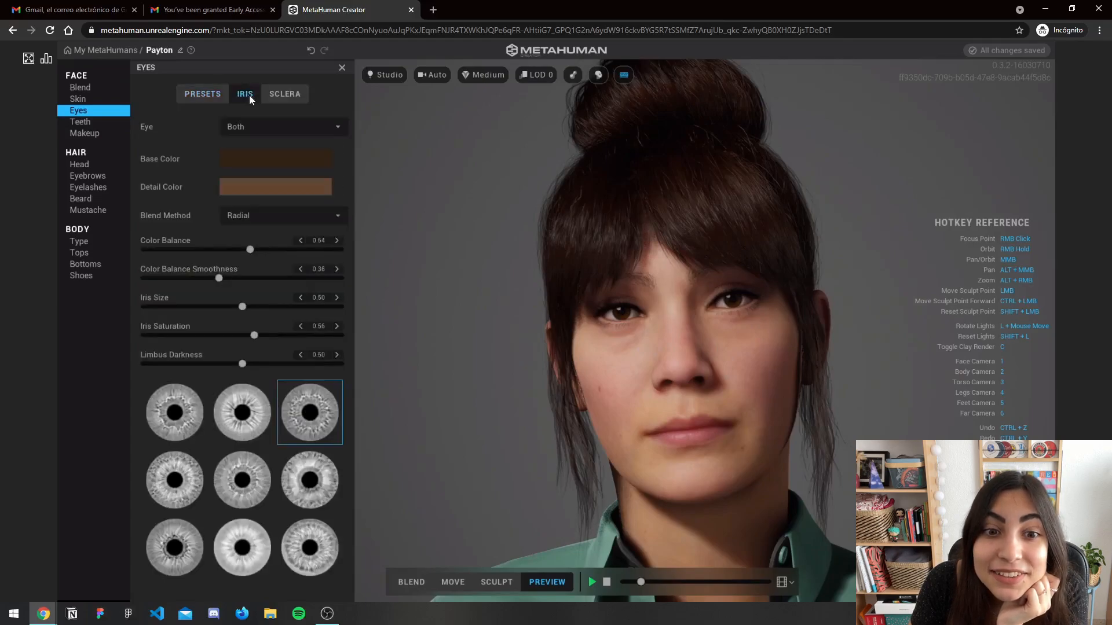
mouse_move(263, 157)
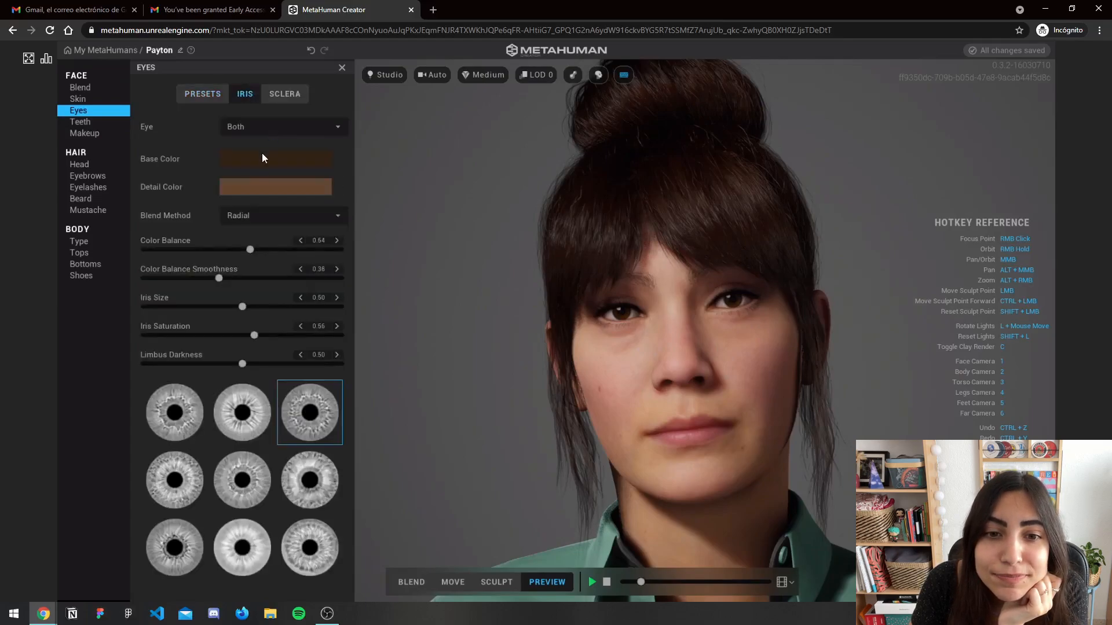
left_click(275, 158)
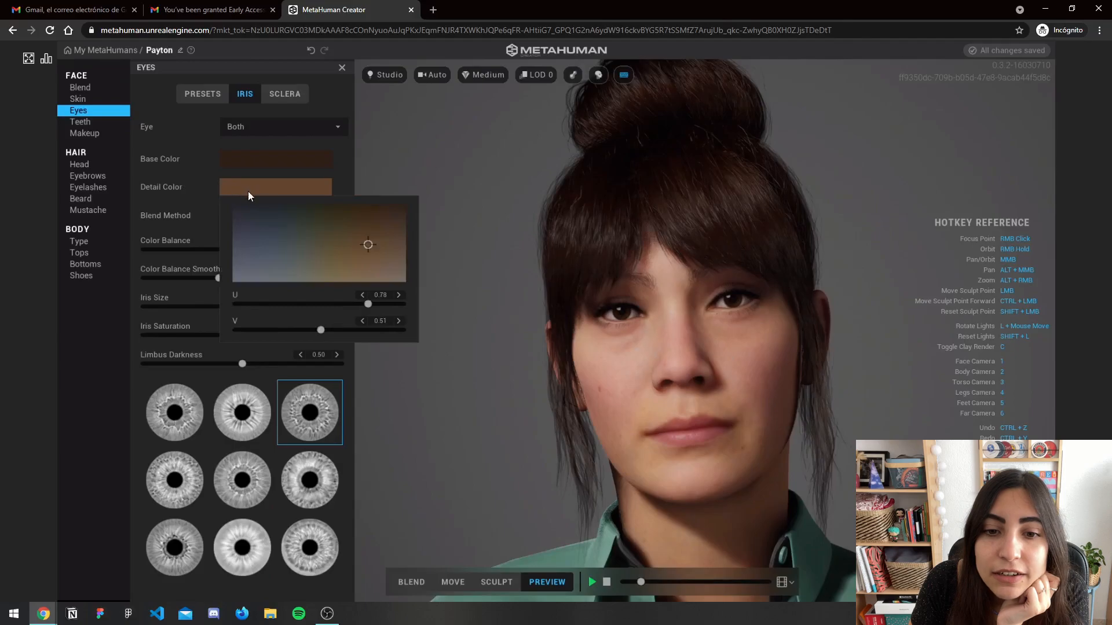
mouse_move(326, 220)
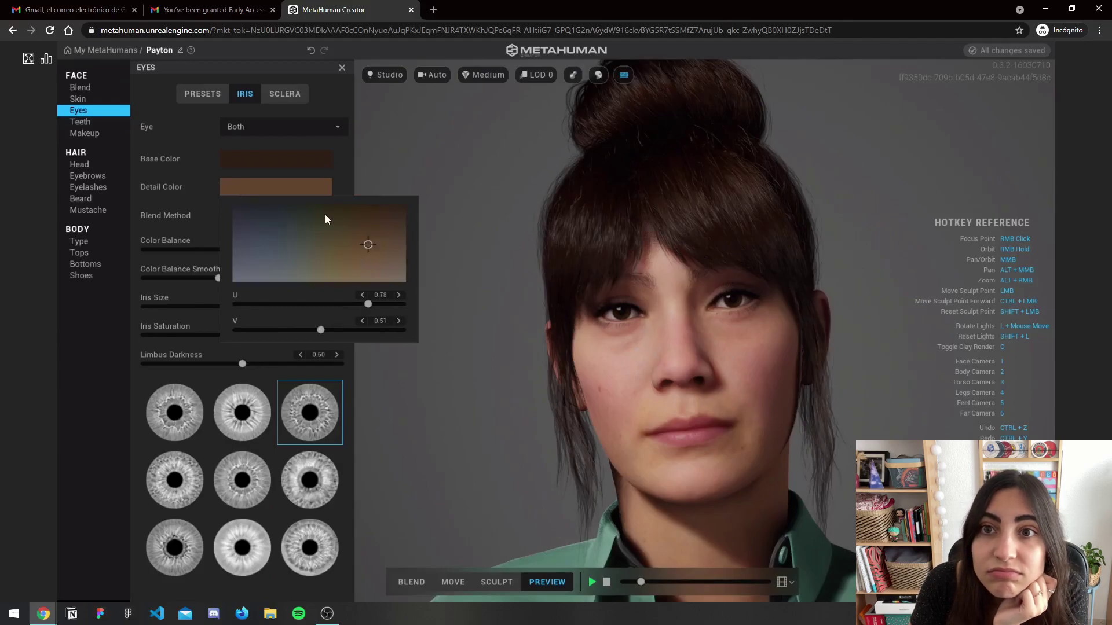
mouse_move(317, 150)
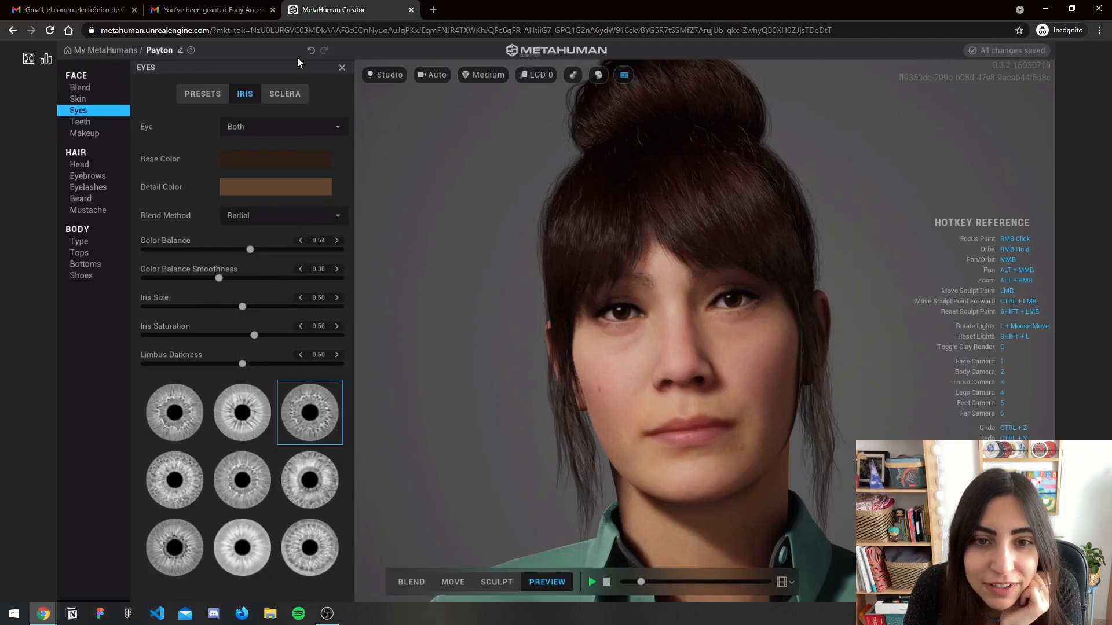
left_click(285, 93)
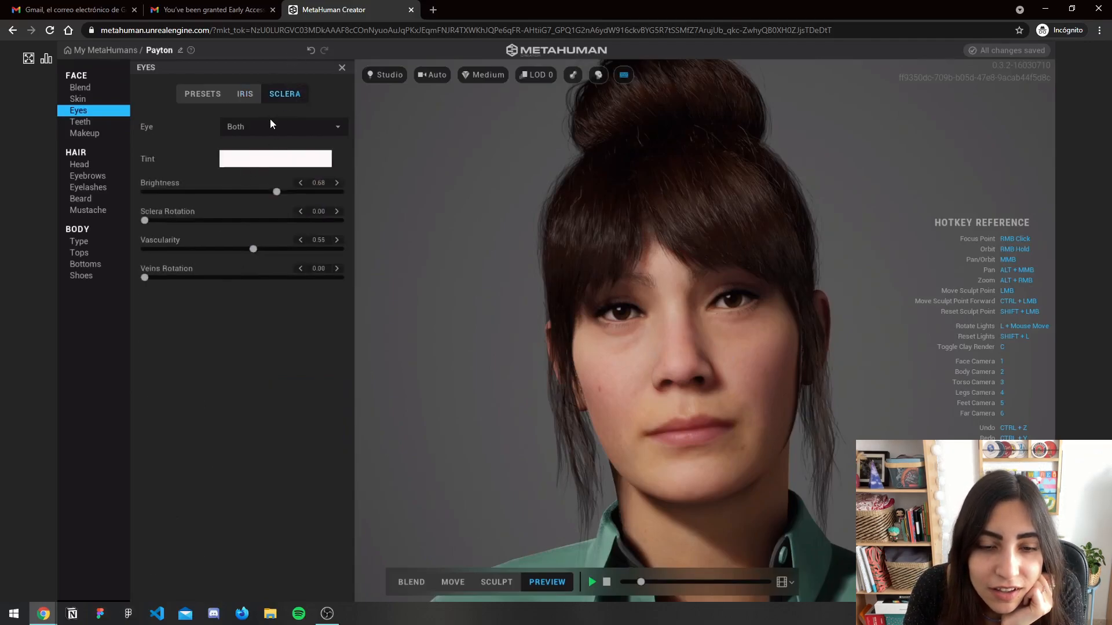
mouse_move(263, 193)
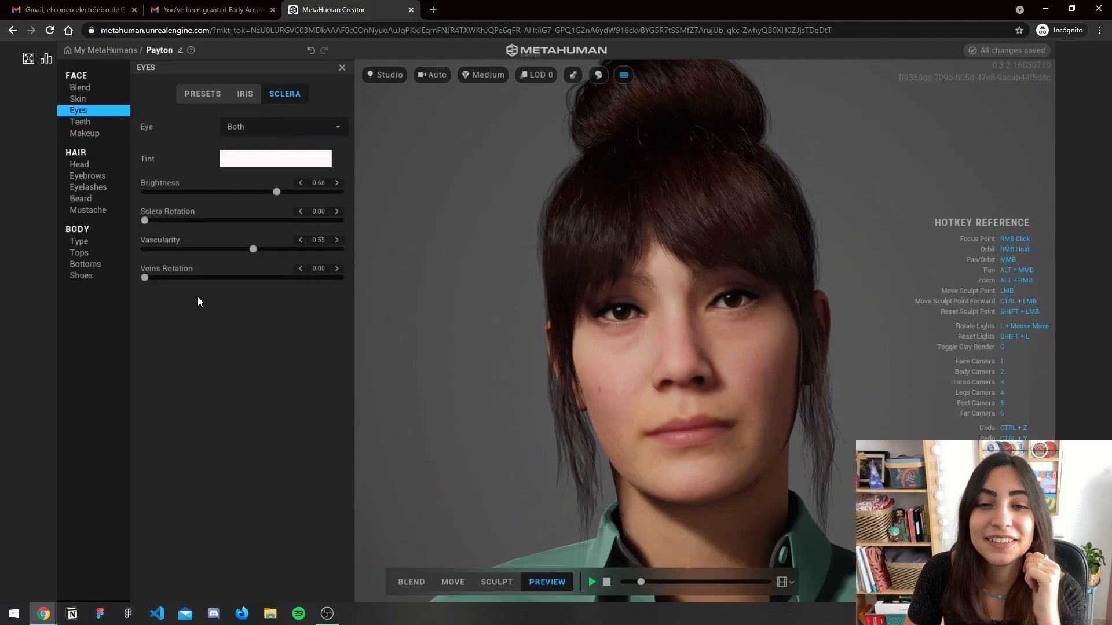
left_click(341, 67)
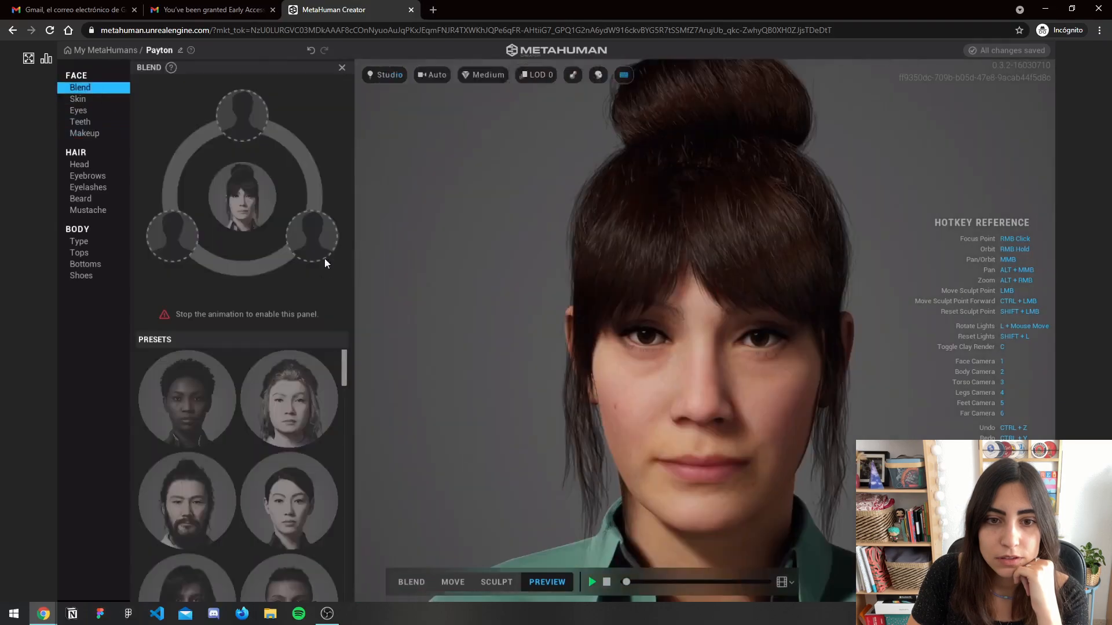
mouse_move(268, 418)
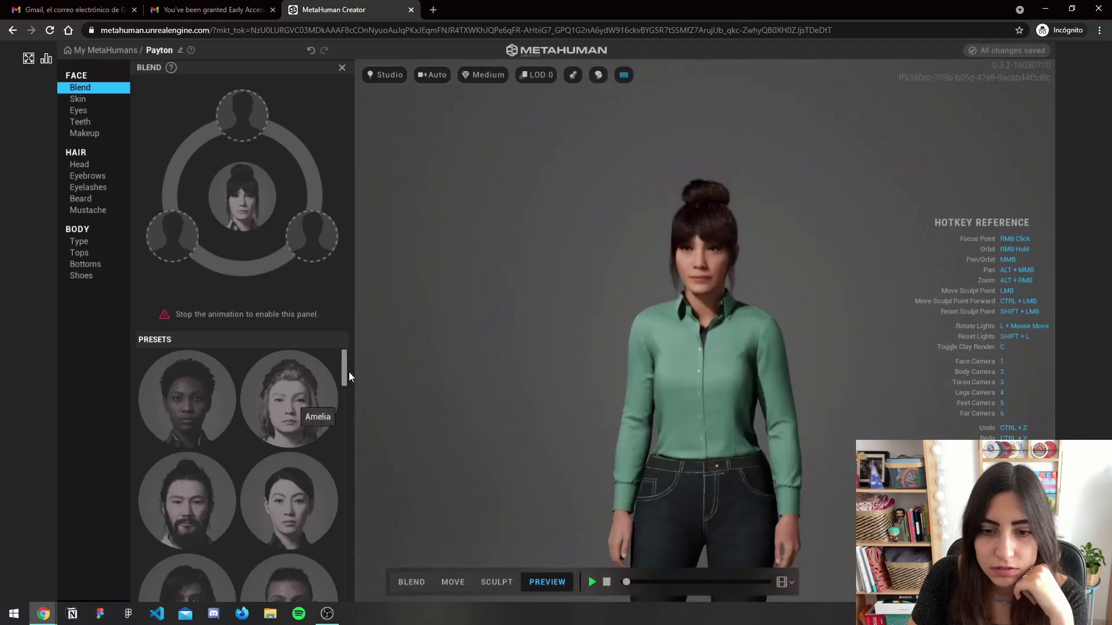
mouse_move(77, 98)
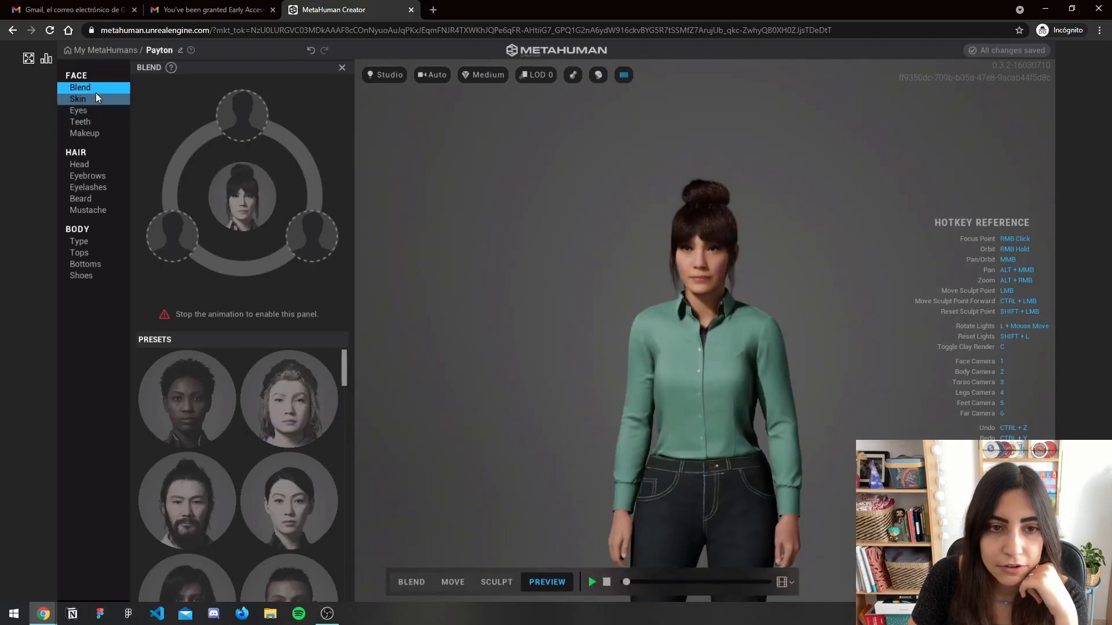
Reopen Payton's skin colour and texture settings under Face
left_click(78, 99)
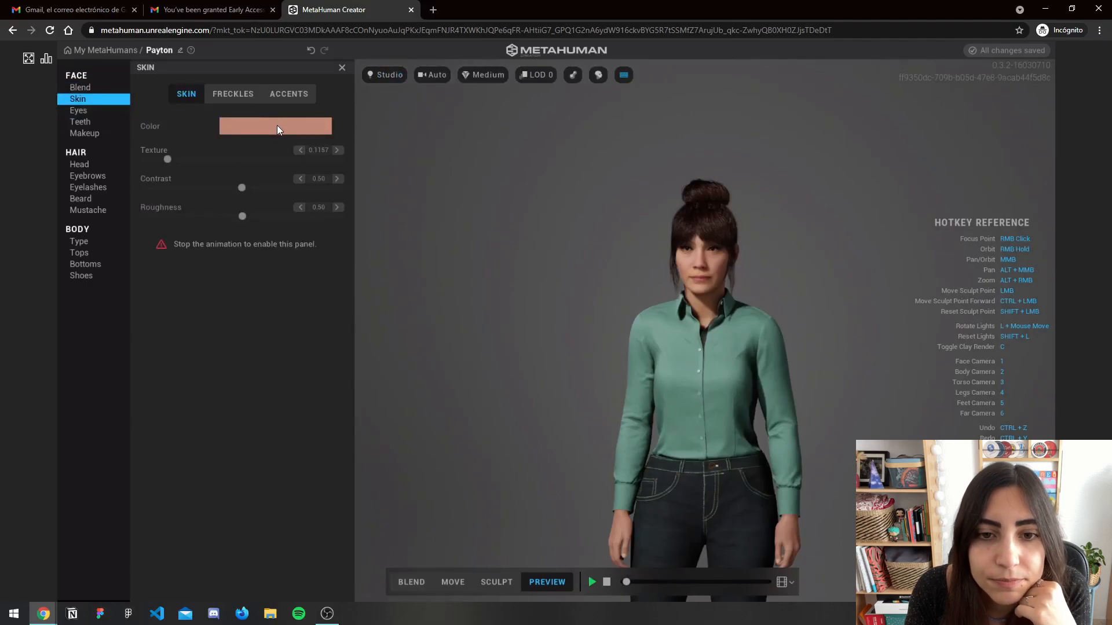
mouse_move(790, 290)
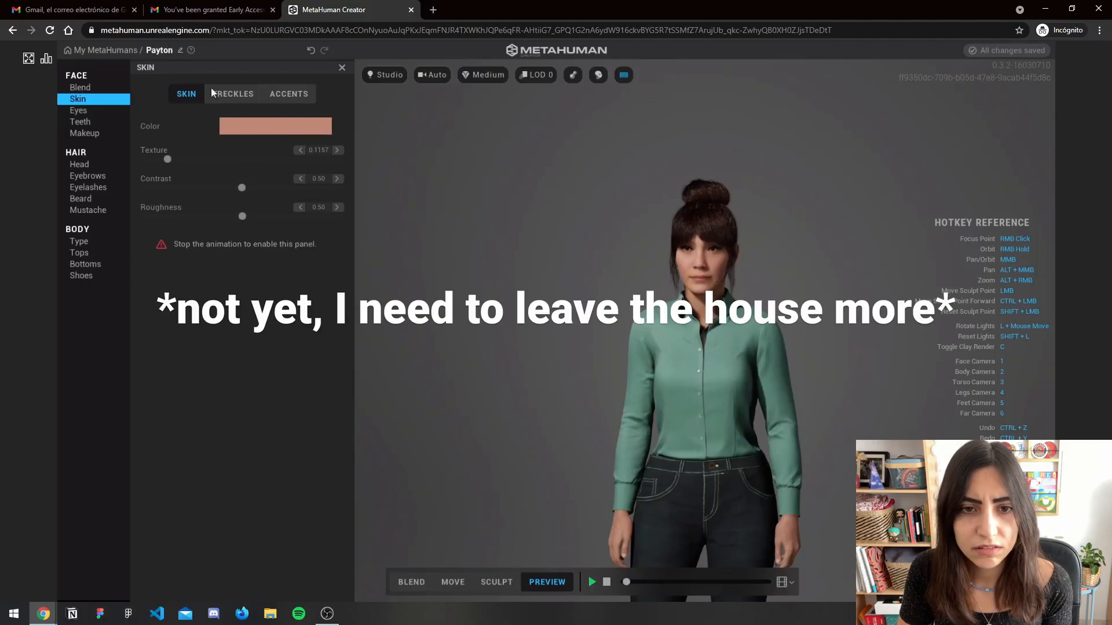
Try Updo Buns and other head hairstyles on Payton, then apply Long Straight Bangs
left_click(79, 164)
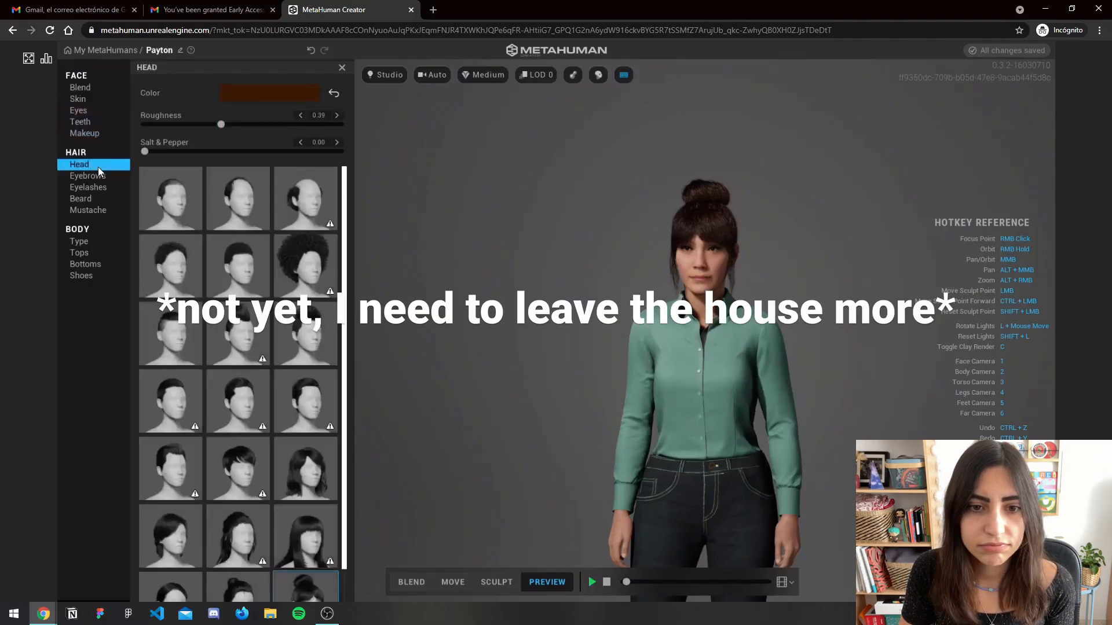
scroll("down", 3)
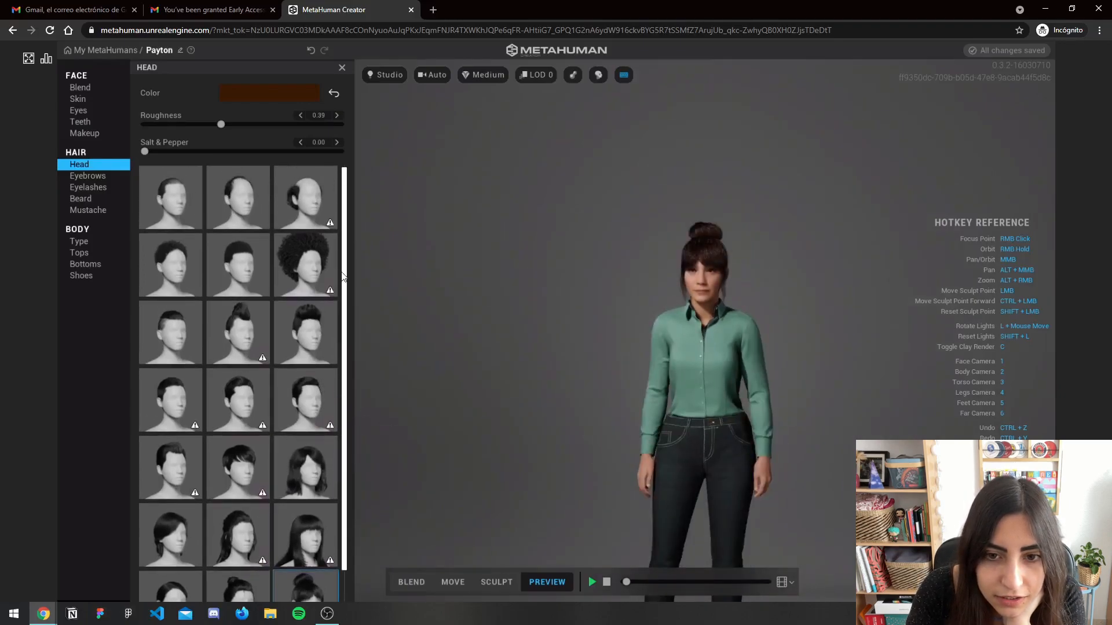
scroll("down", 3)
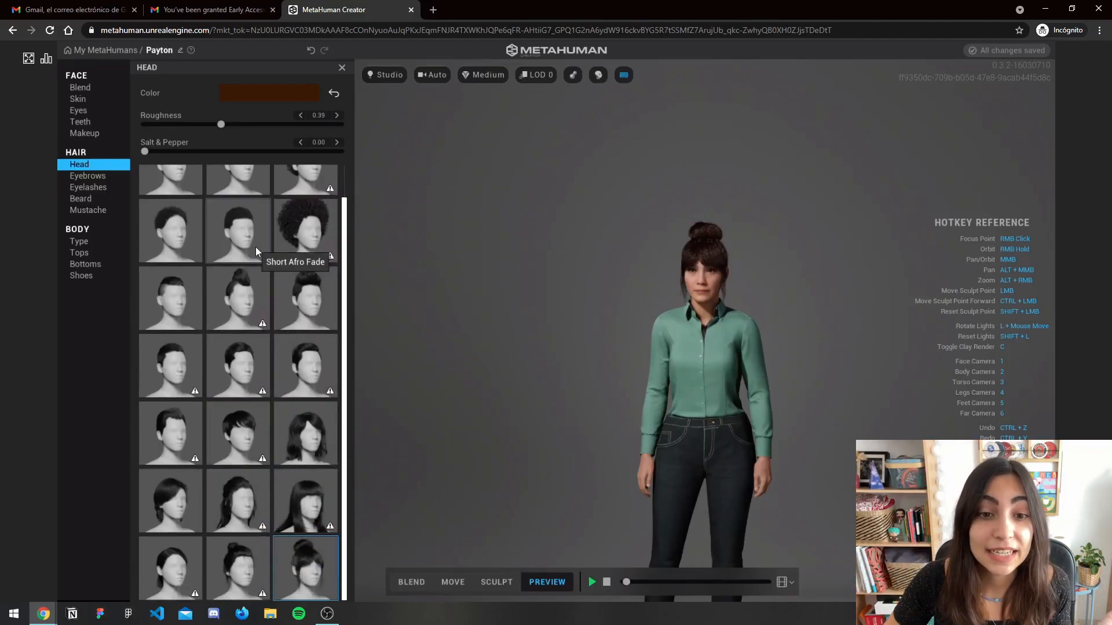
mouse_move(303, 434)
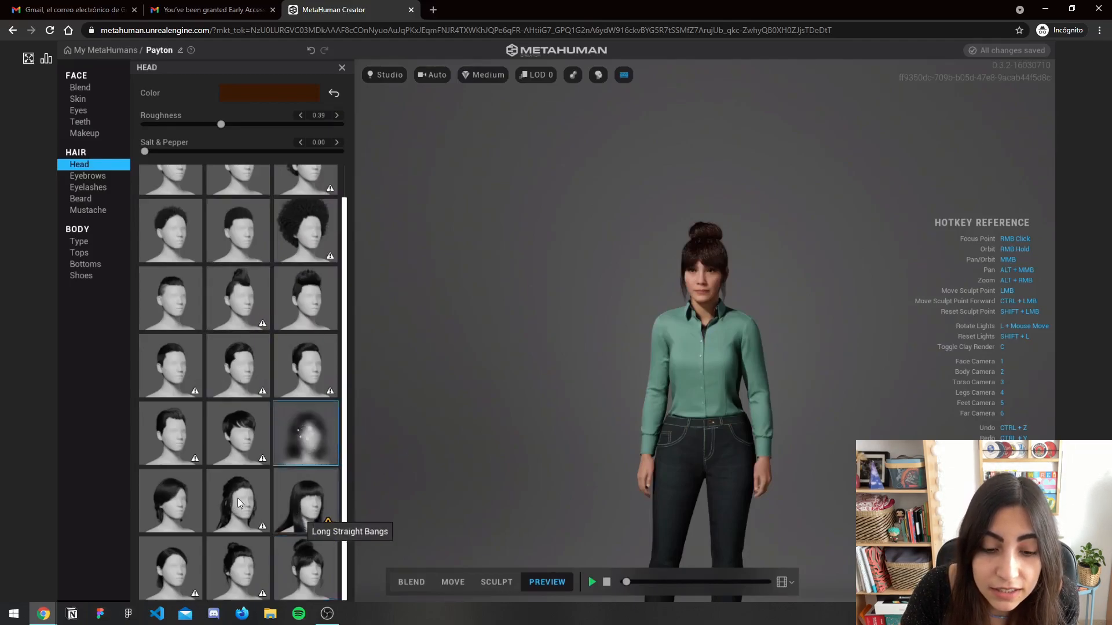
mouse_move(277, 303)
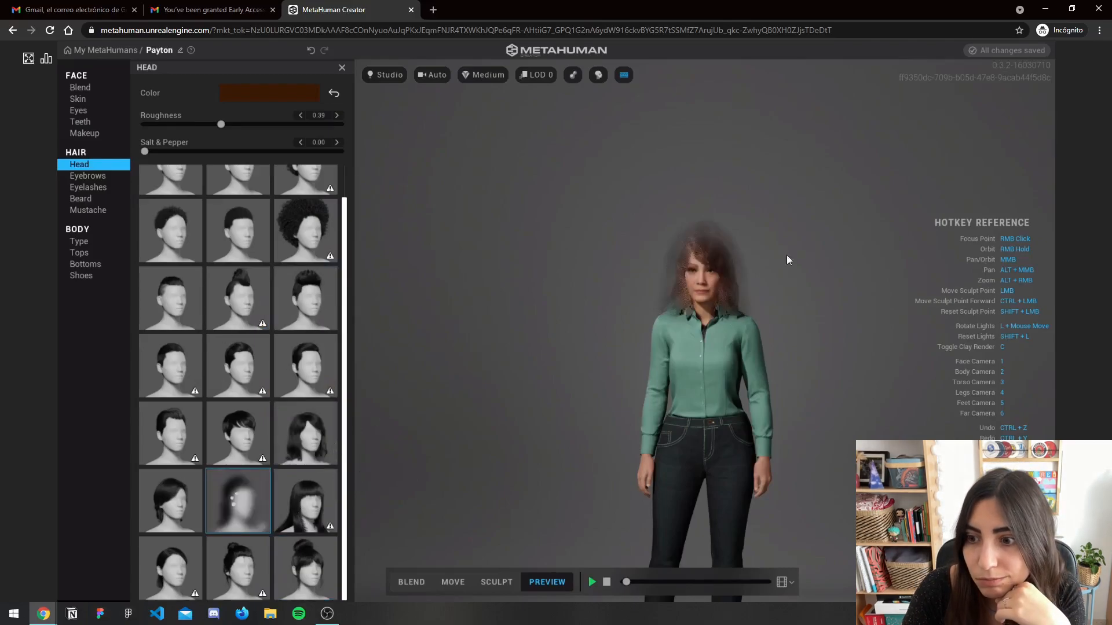
left_click(237, 501)
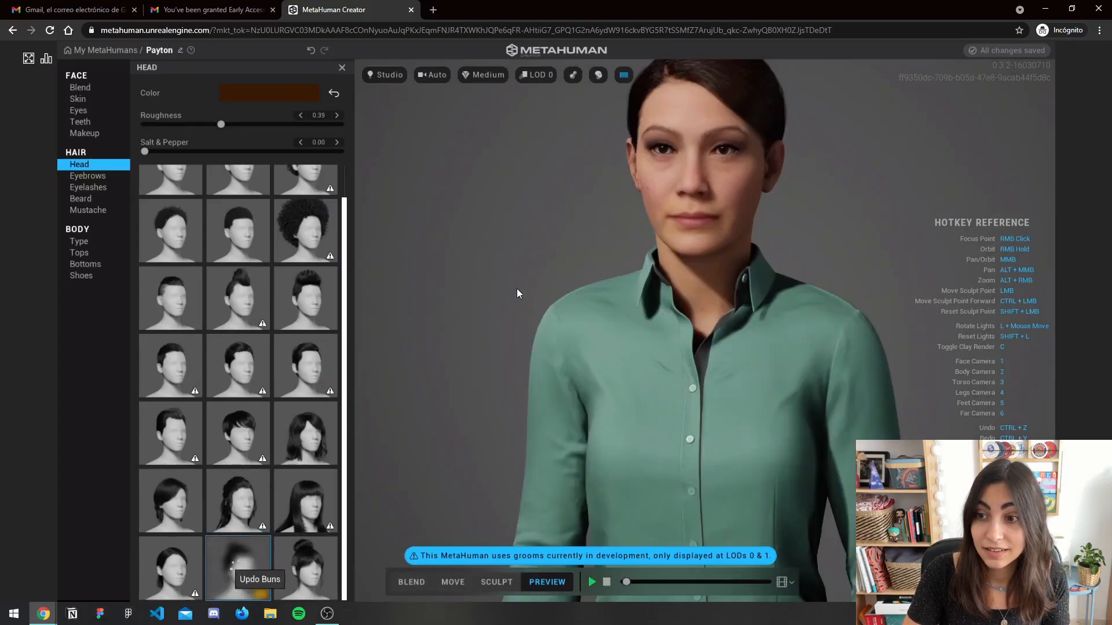
left_click(239, 567)
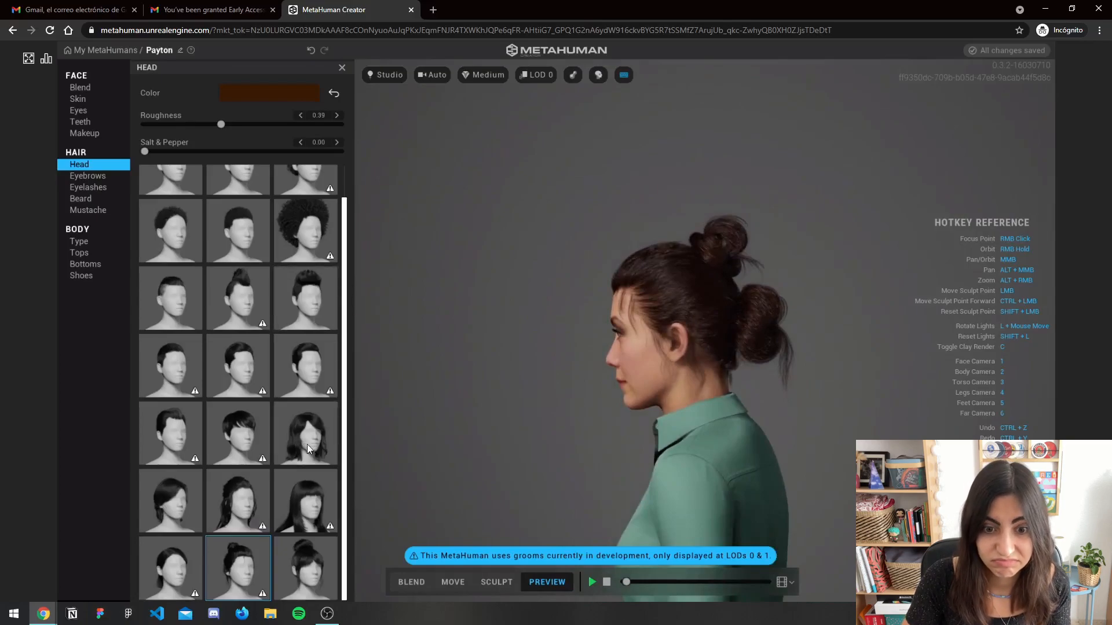
mouse_move(305, 497)
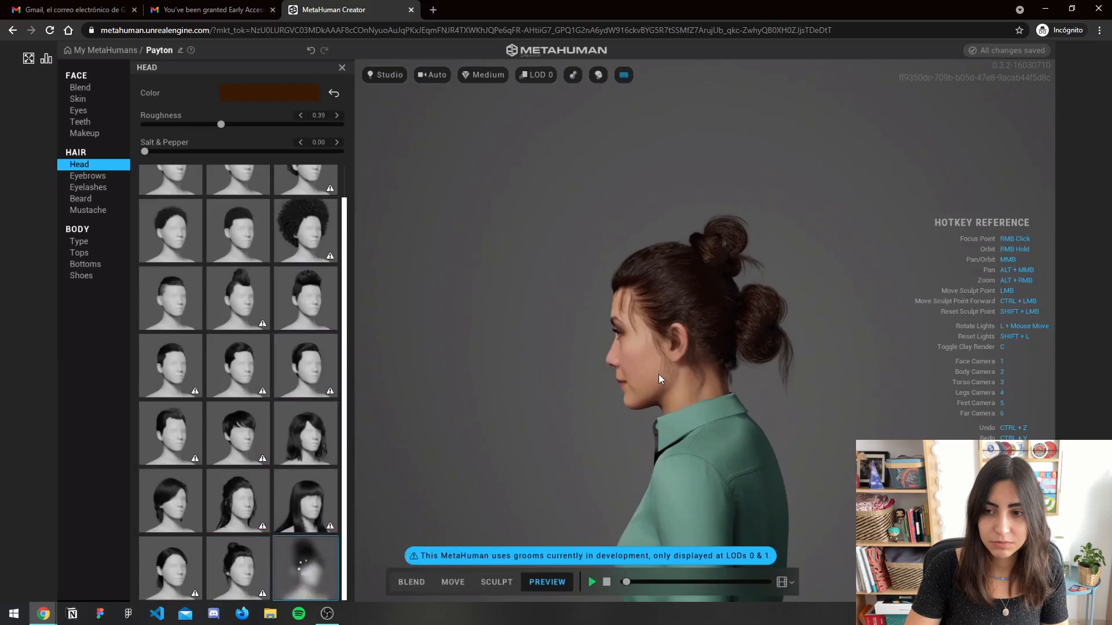
mouse_move(573, 392)
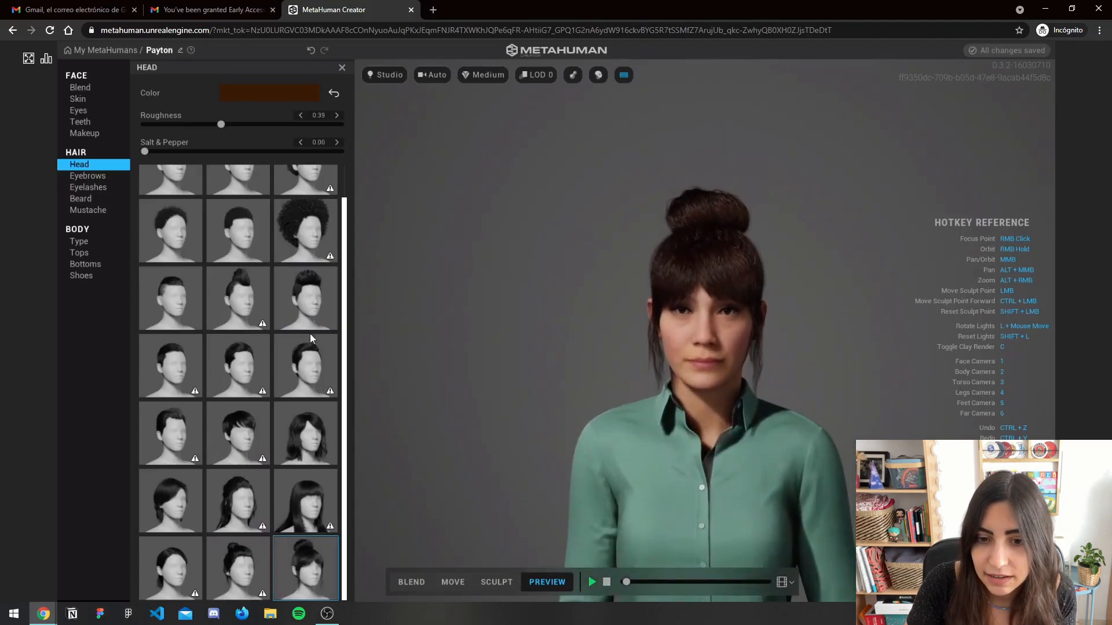
mouse_move(237, 500)
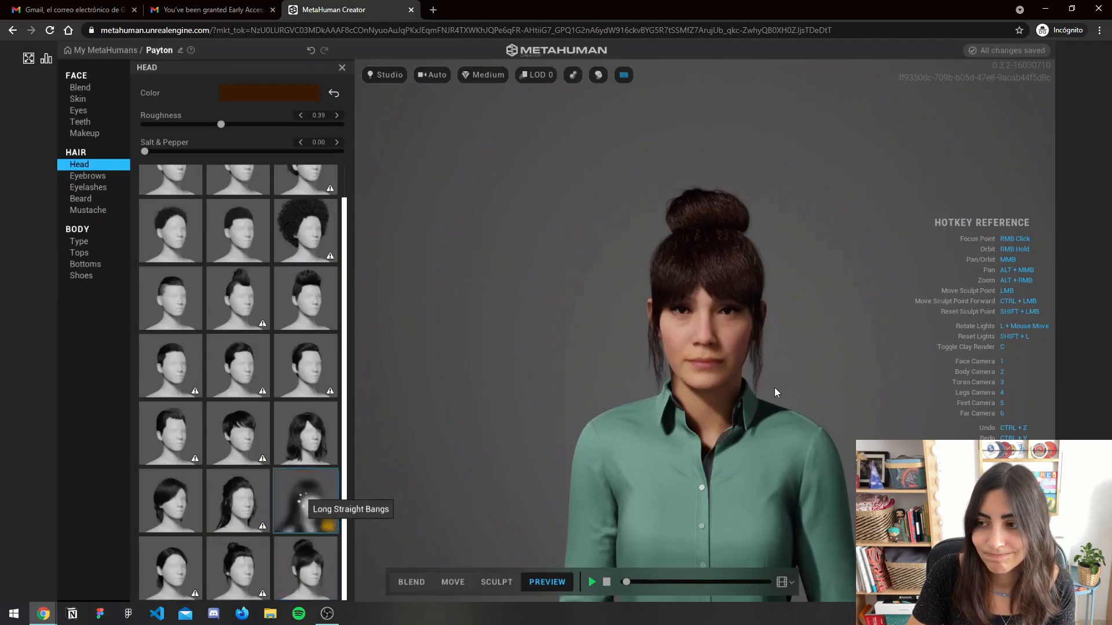
left_click(305, 500)
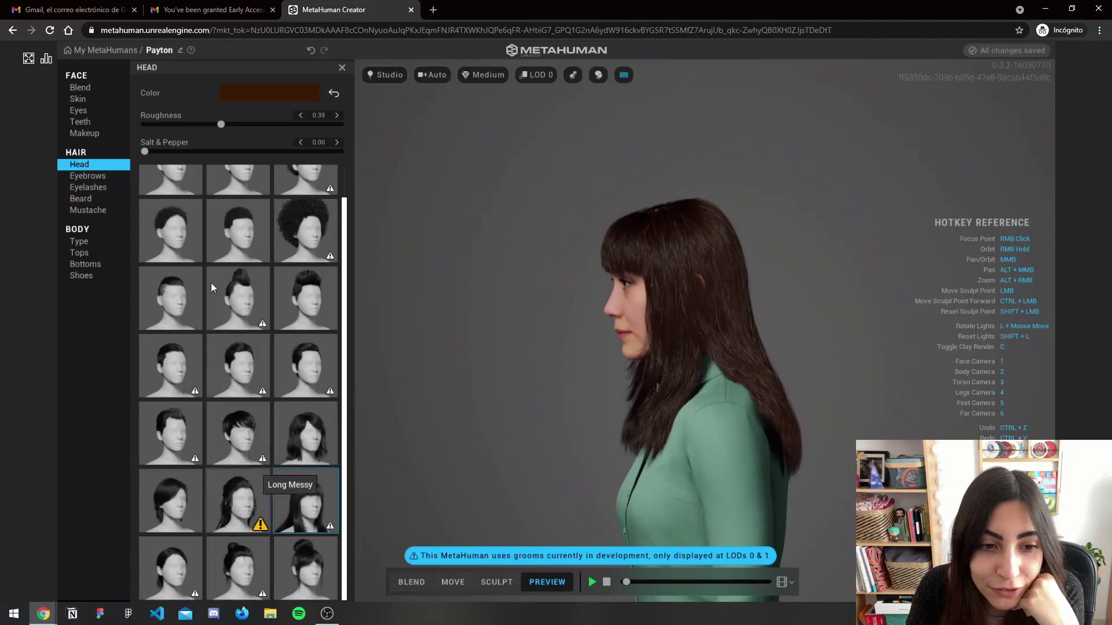
After glancing at the eyebrow options, switch Payton's head hair to Updo Buns
left_click(87, 176)
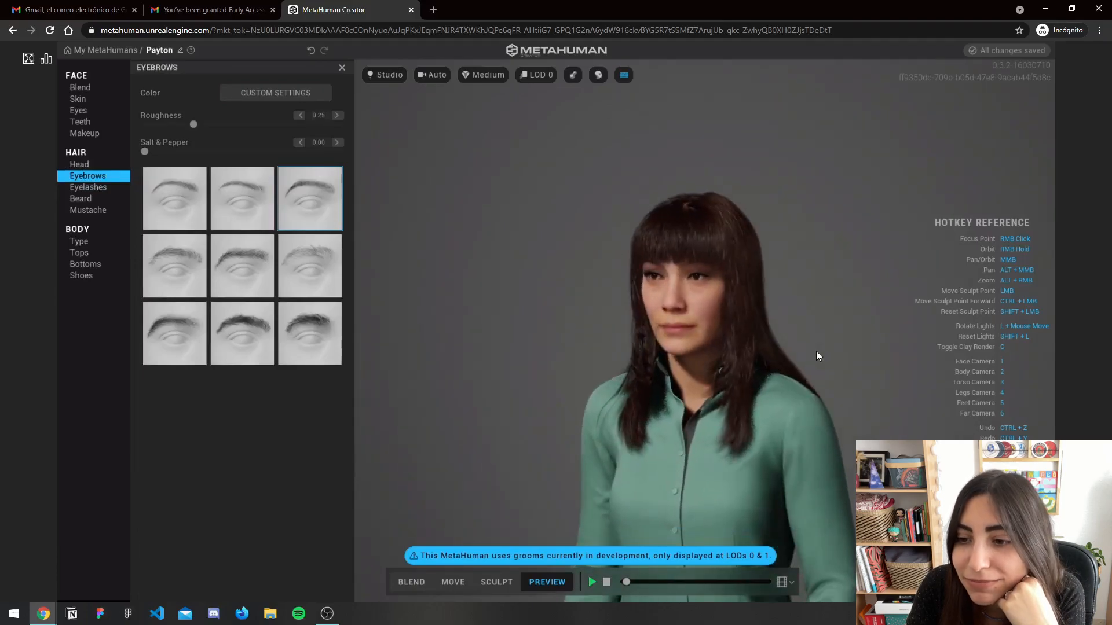
left_click(78, 163)
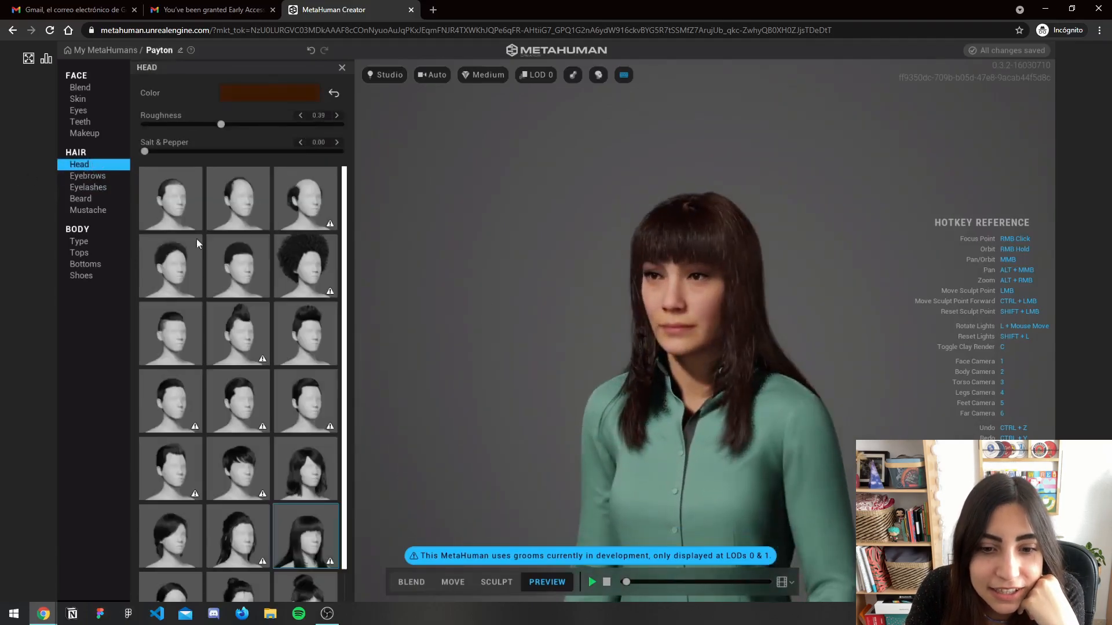
scroll("down", 3)
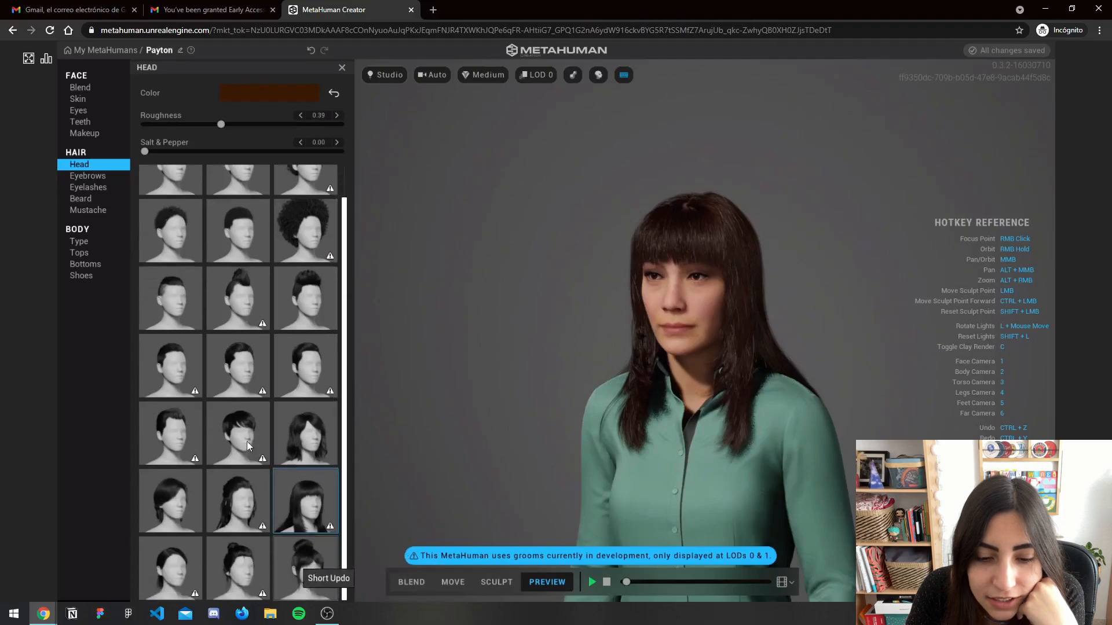
mouse_move(238, 571)
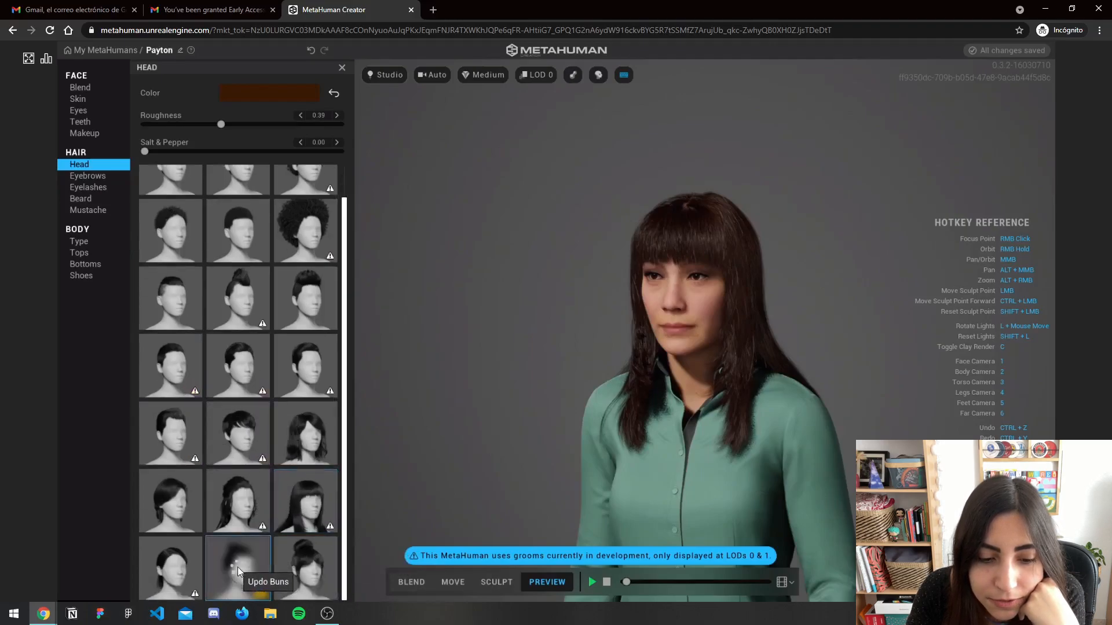
mouse_move(405, 431)
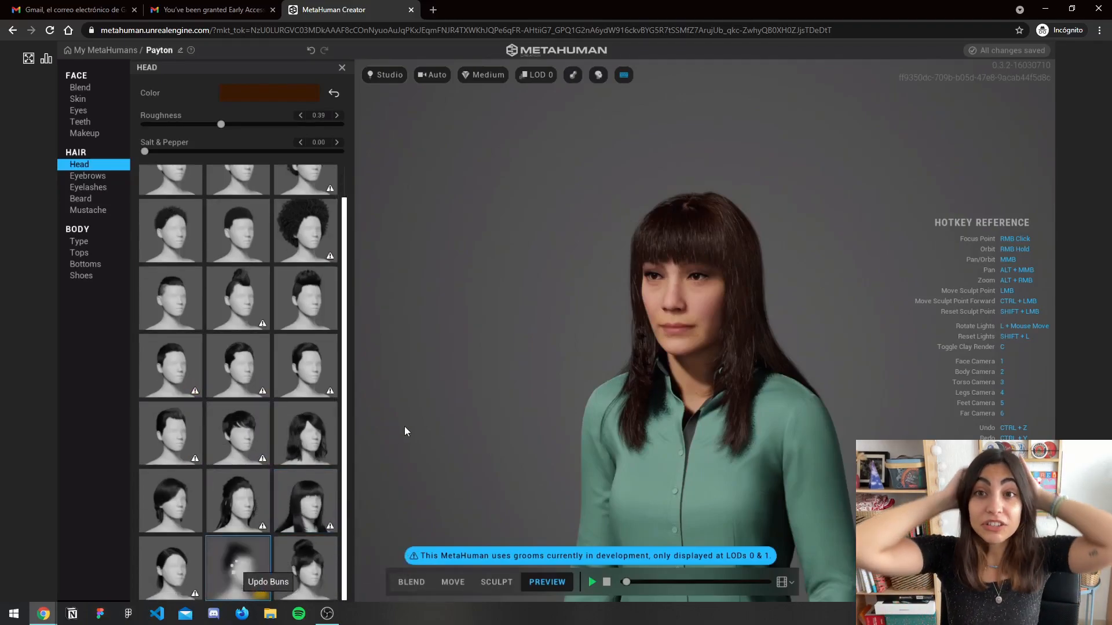
left_click(237, 569)
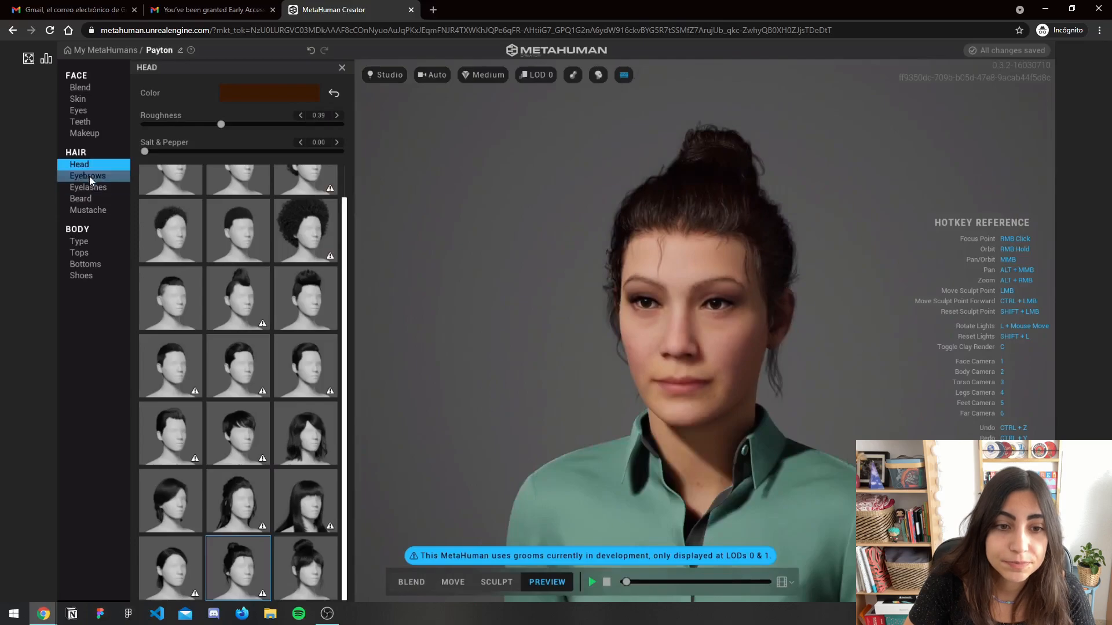
Make Payton's eyebrows black with roughness 1.00 and salt & pepper back at 0
left_click(87, 176)
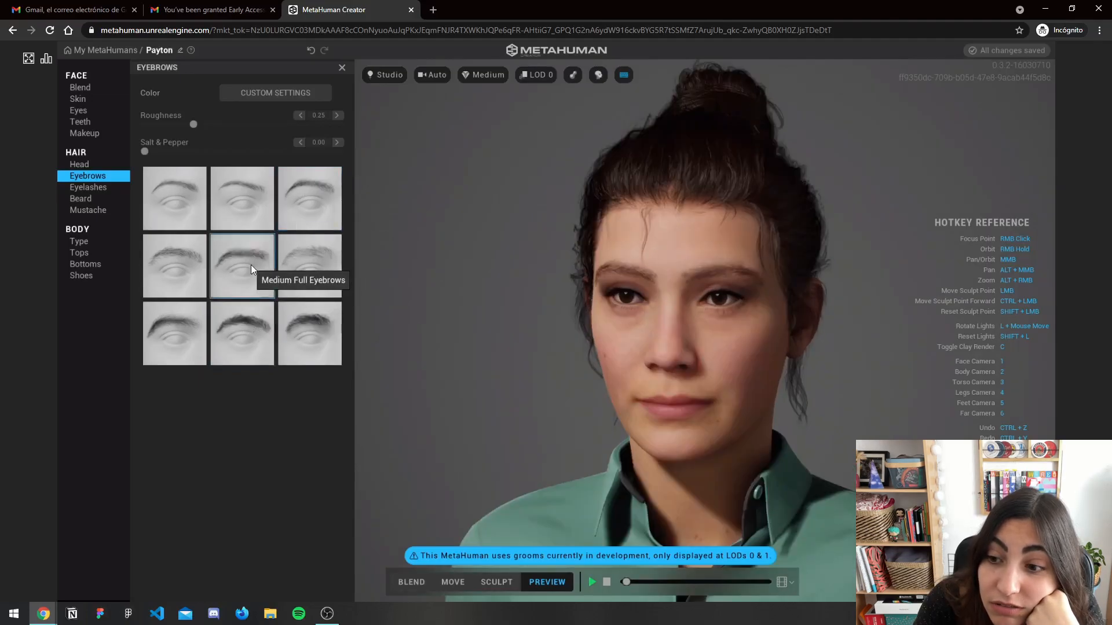
mouse_move(173, 266)
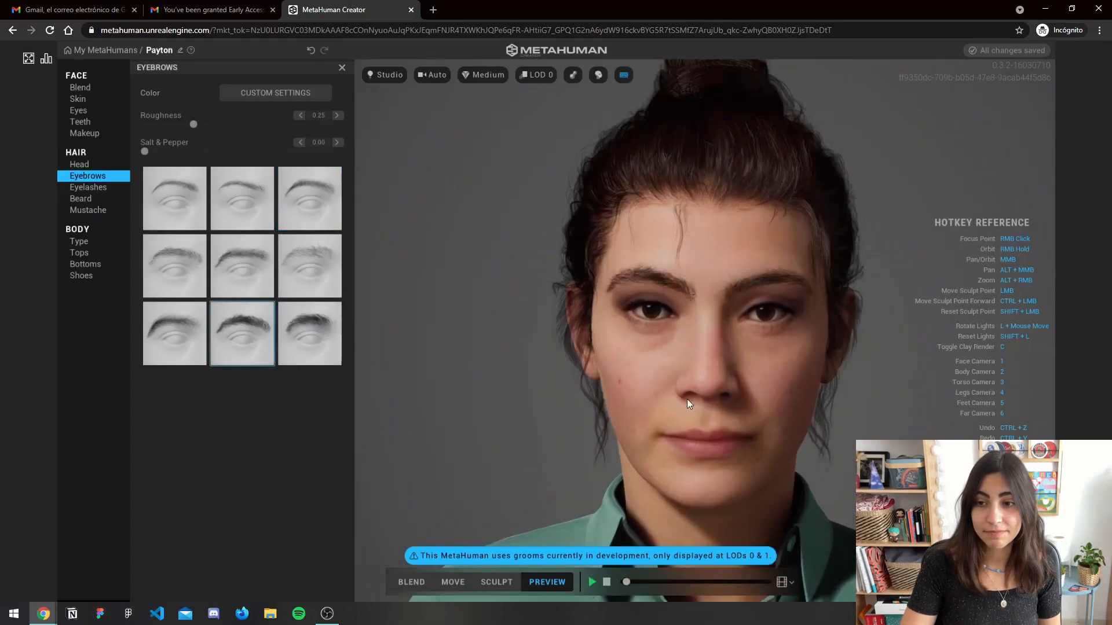
mouse_move(275, 93)
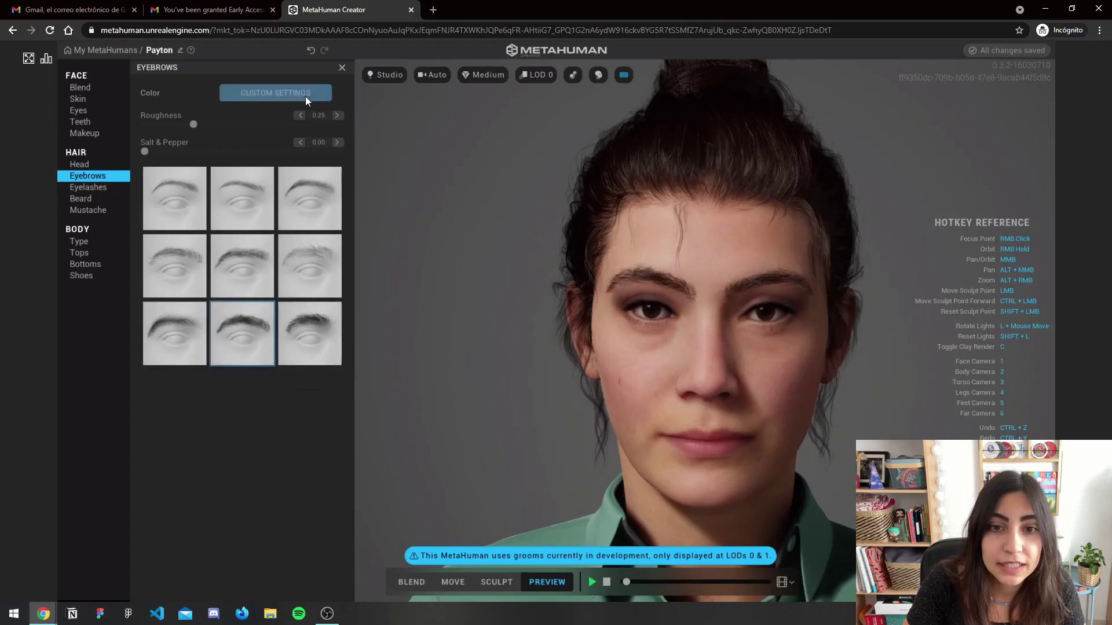
left_click(276, 93)
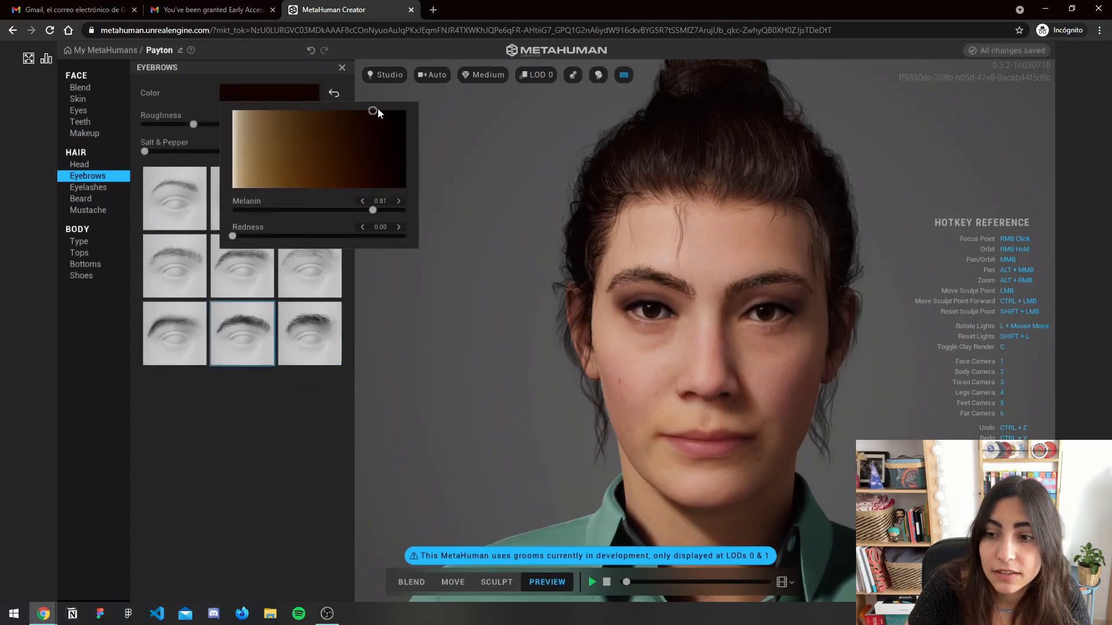
left_click_drag(372, 110, 405, 187)
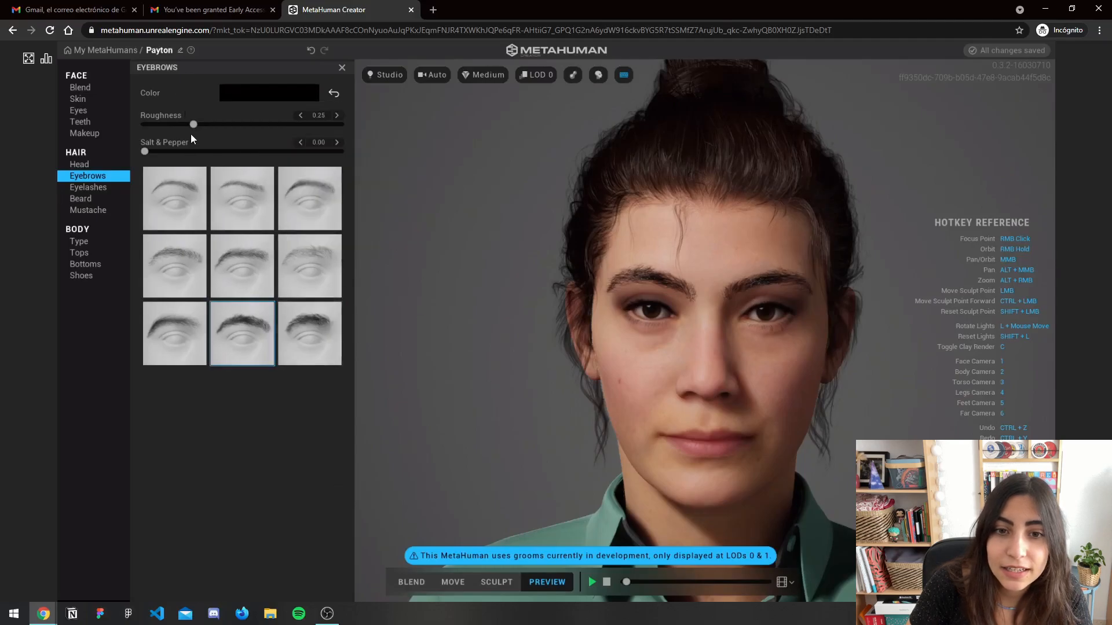
mouse_move(228, 133)
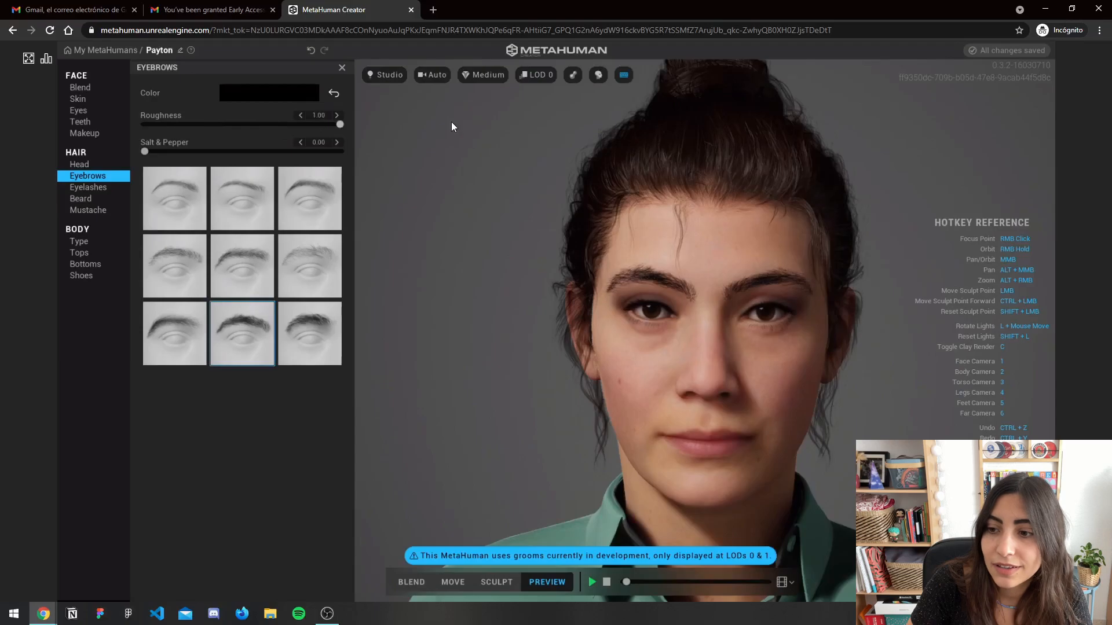
left_click_drag(145, 151, 235, 151)
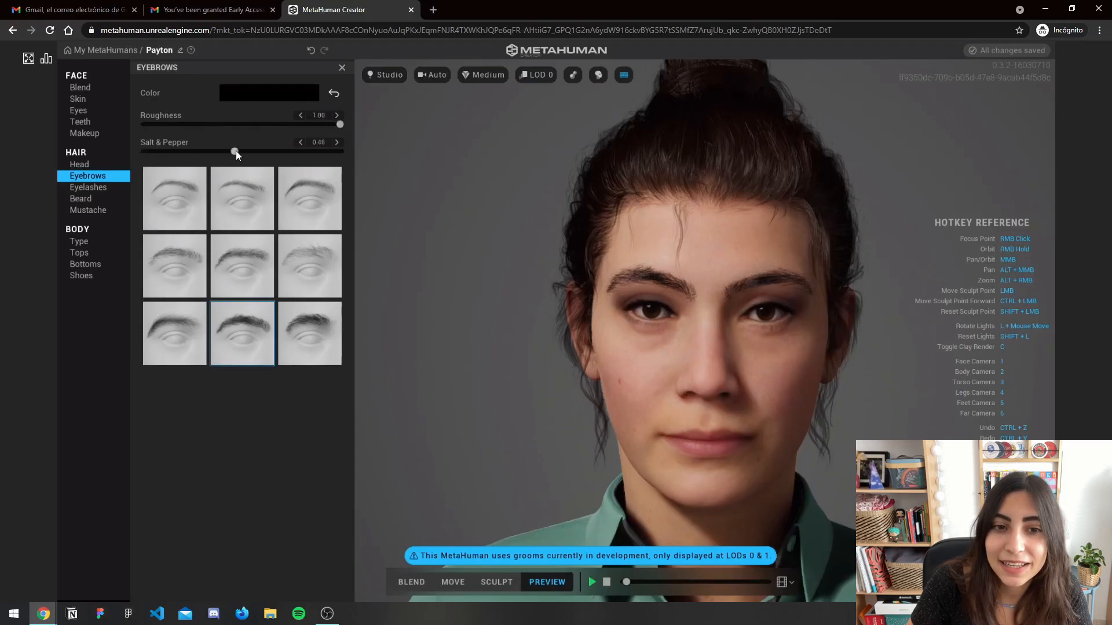
left_click_drag(235, 151, 145, 152)
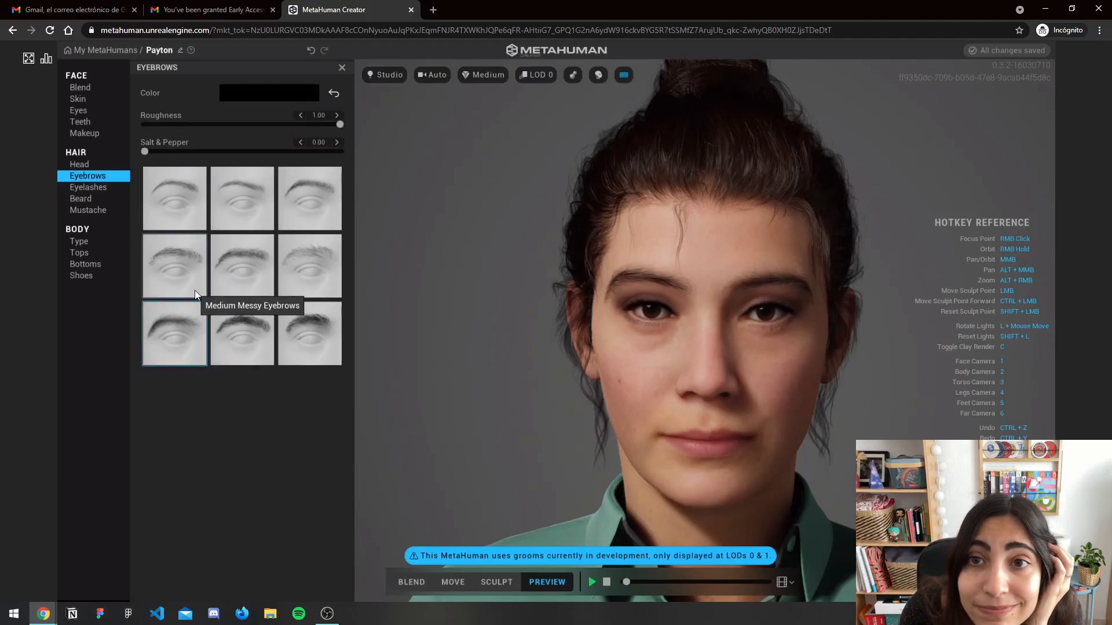
mouse_move(88, 187)
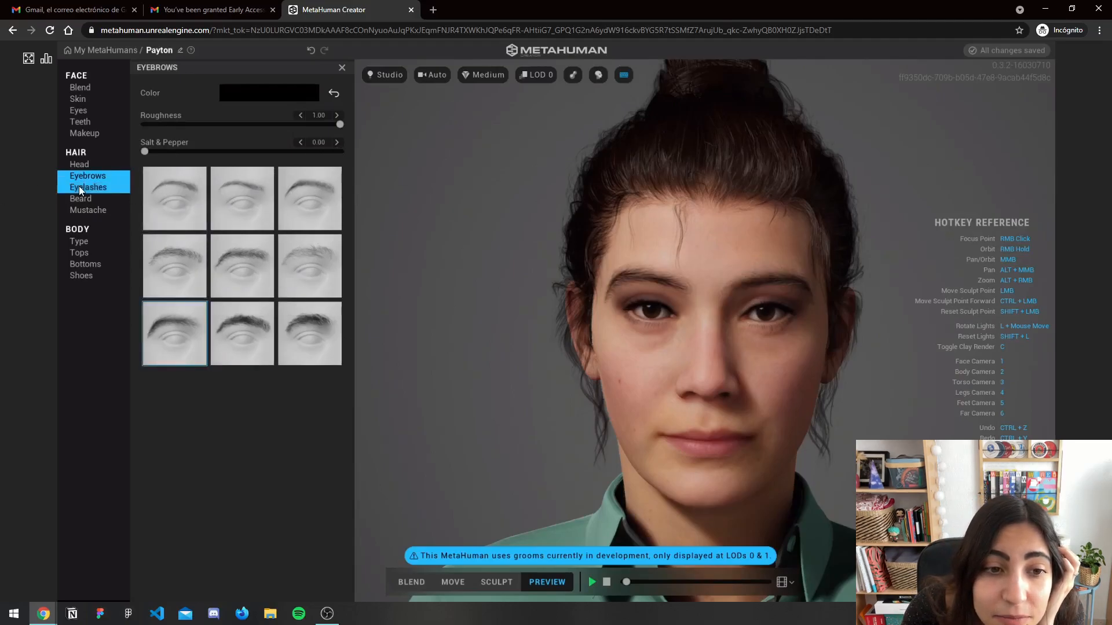
Open Payton's eyelash style presets under Hair
left_click(88, 186)
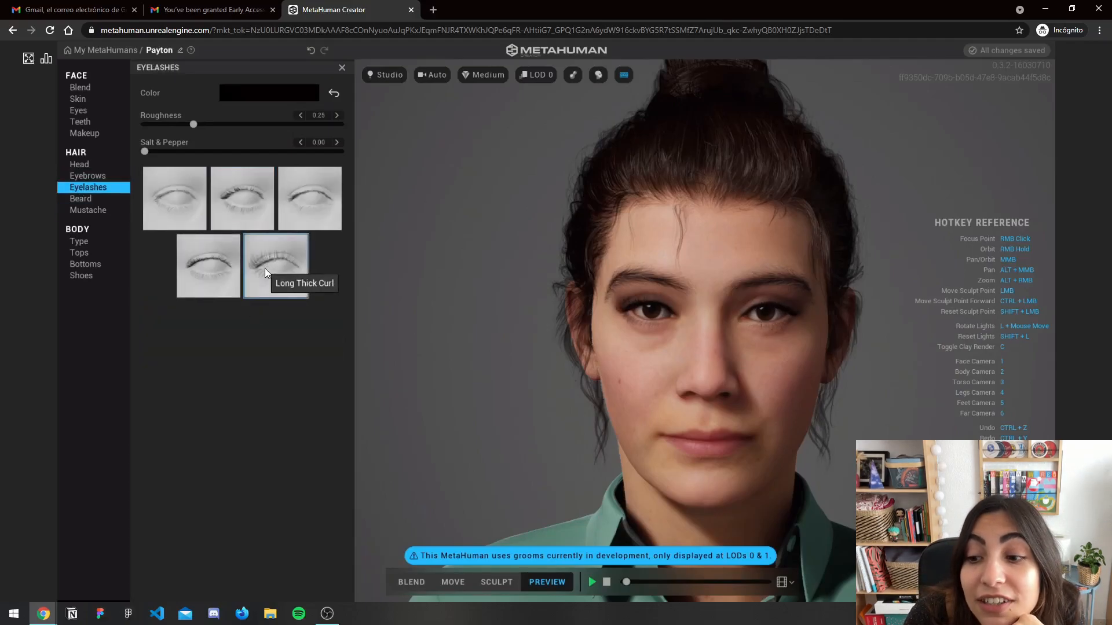
mouse_move(308, 198)
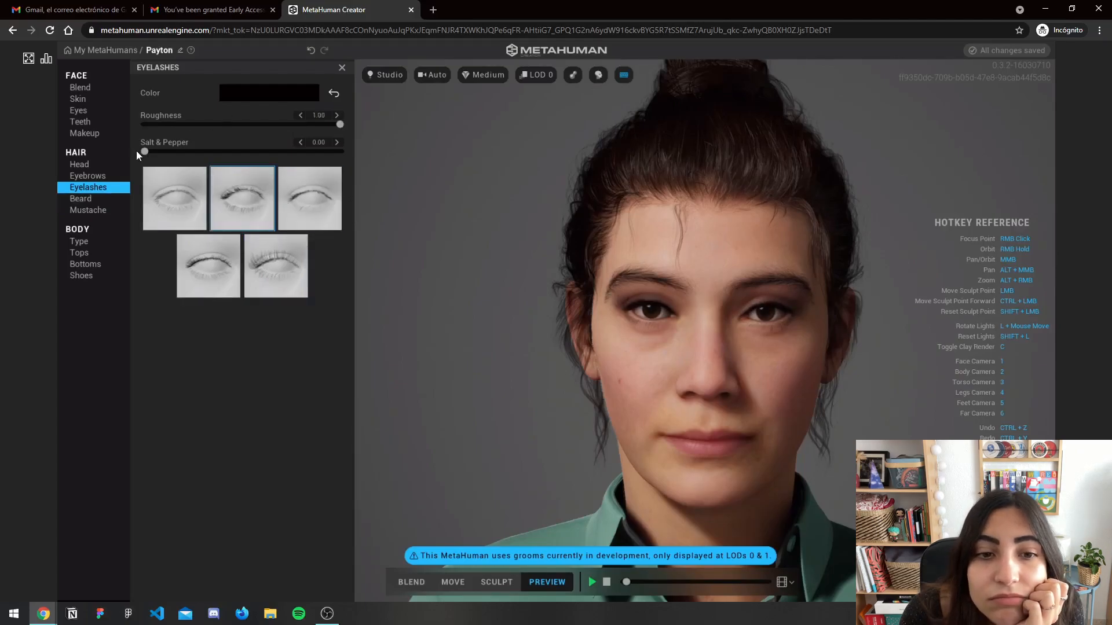
mouse_move(4, 185)
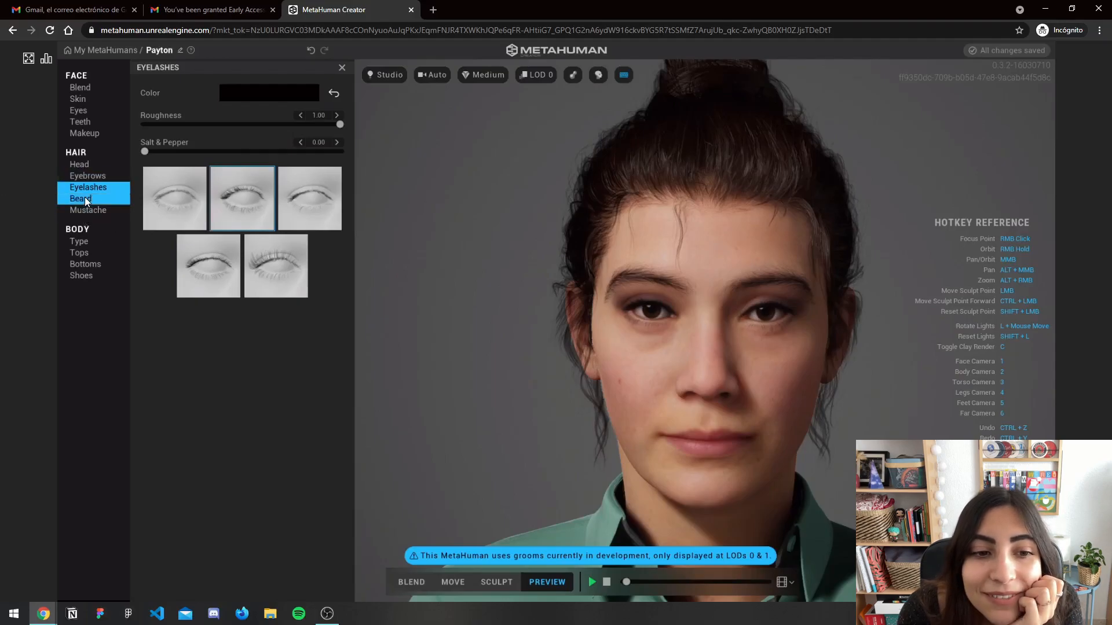
Try a long thick beard and a short sparse beard on Payton, checking the beard colour settings
left_click(80, 198)
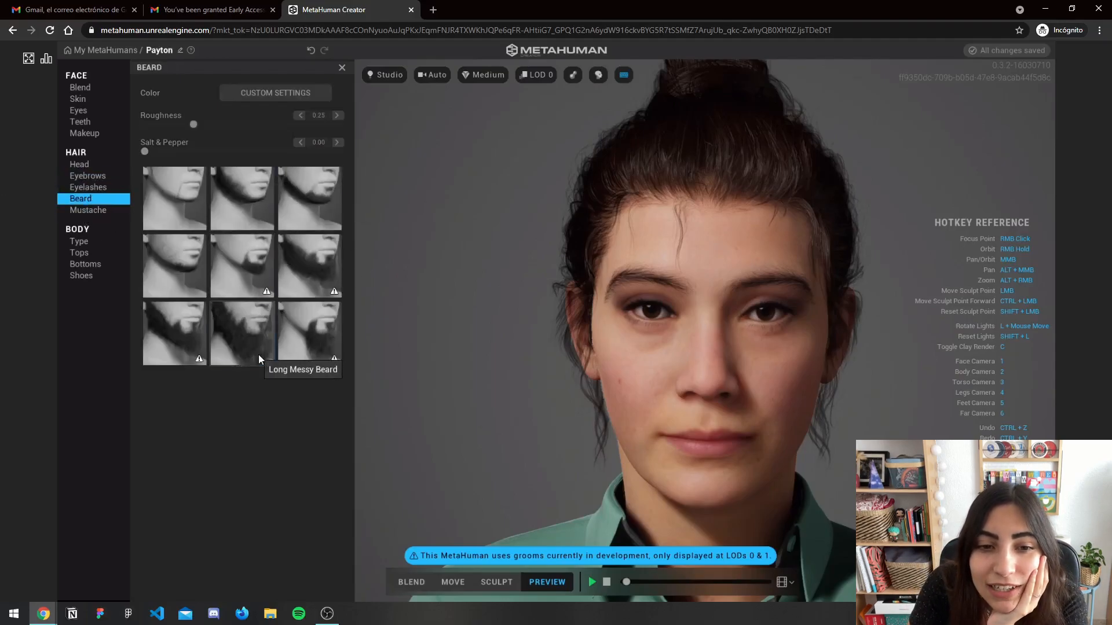
left_click(241, 334)
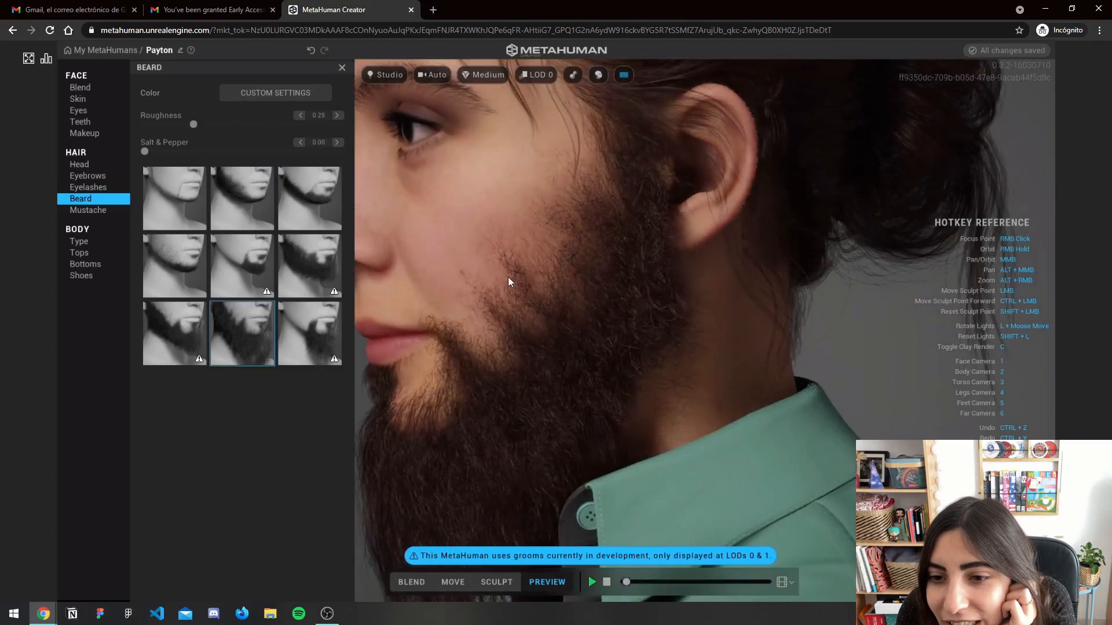
mouse_move(174, 266)
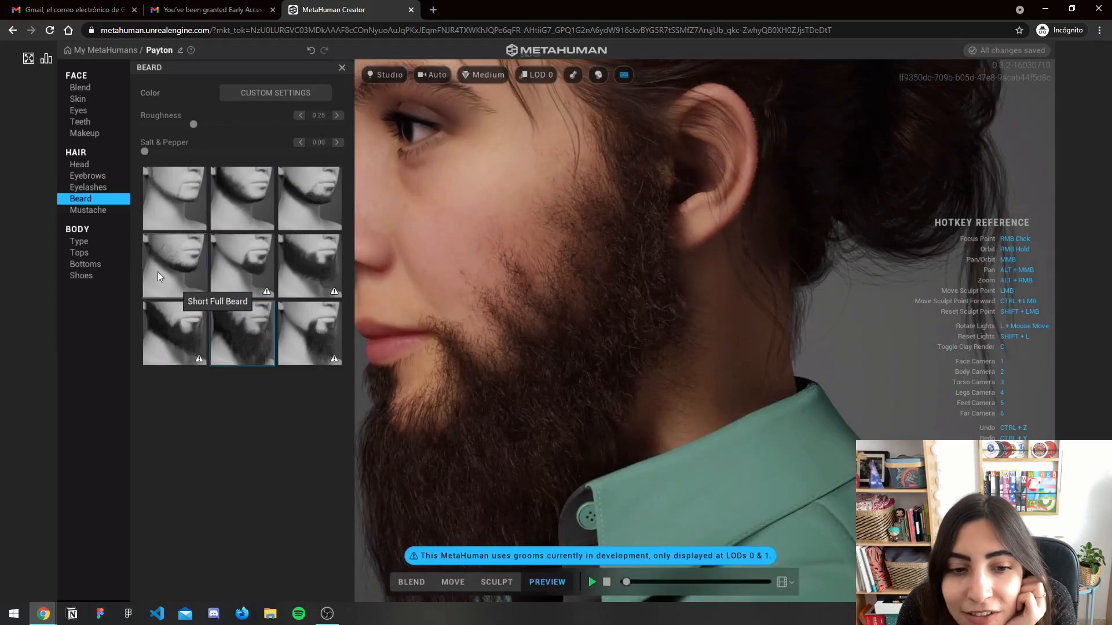
left_click(174, 267)
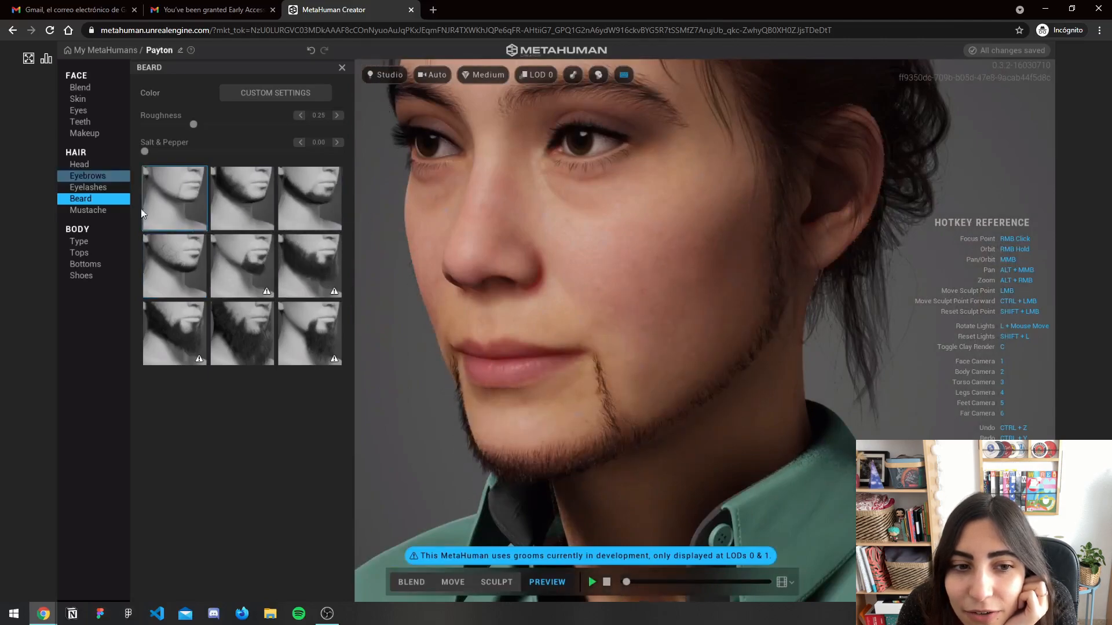
left_click(276, 93)
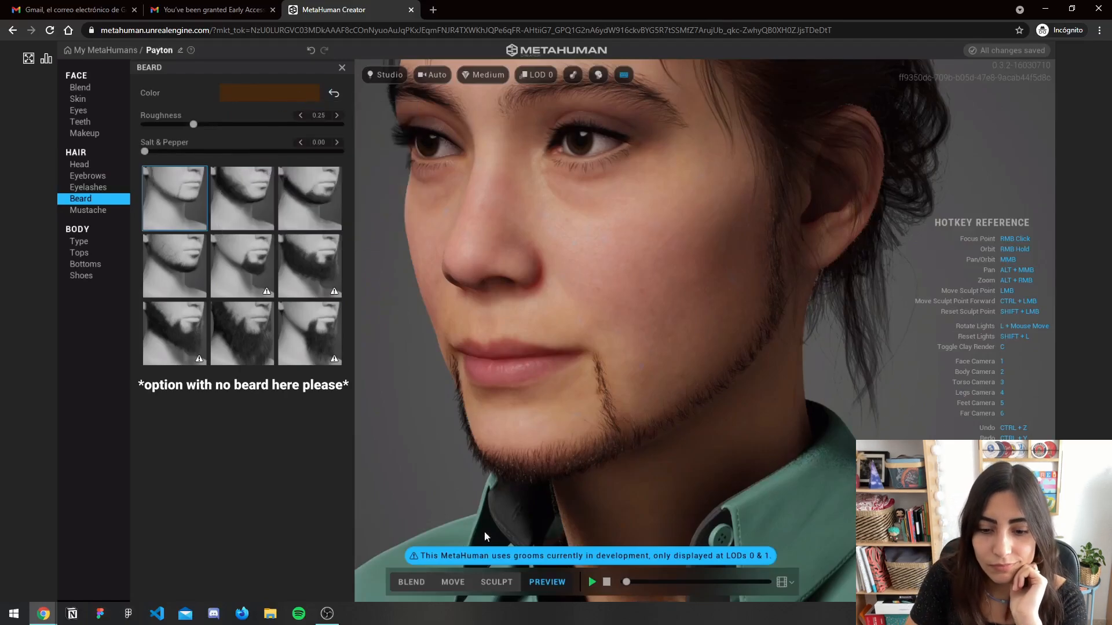
mouse_move(243, 412)
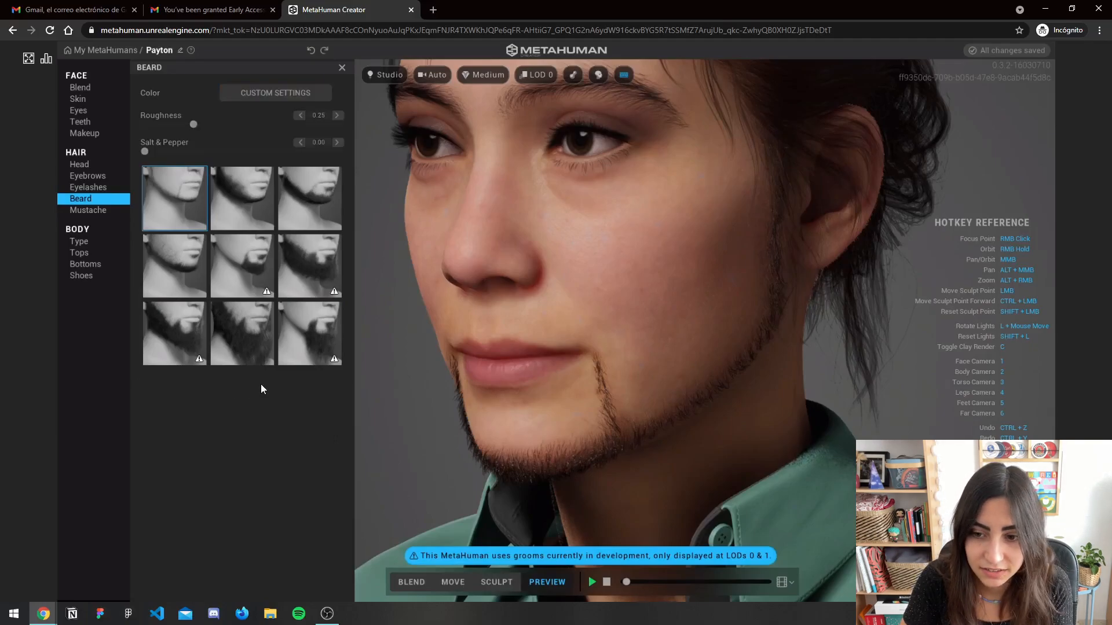
left_click(241, 334)
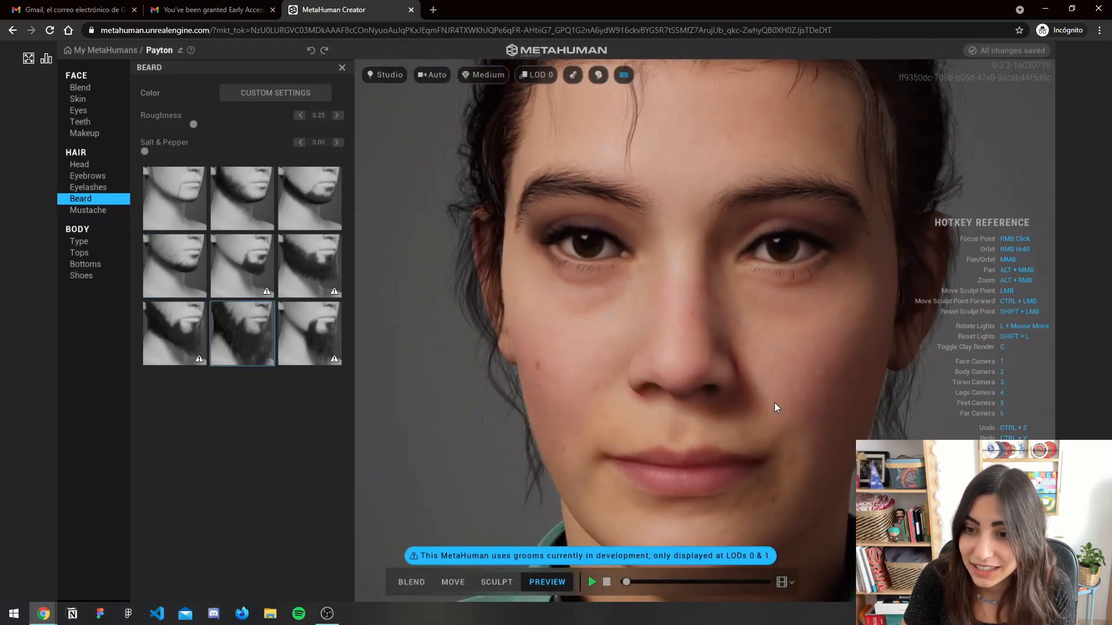
mouse_move(88, 209)
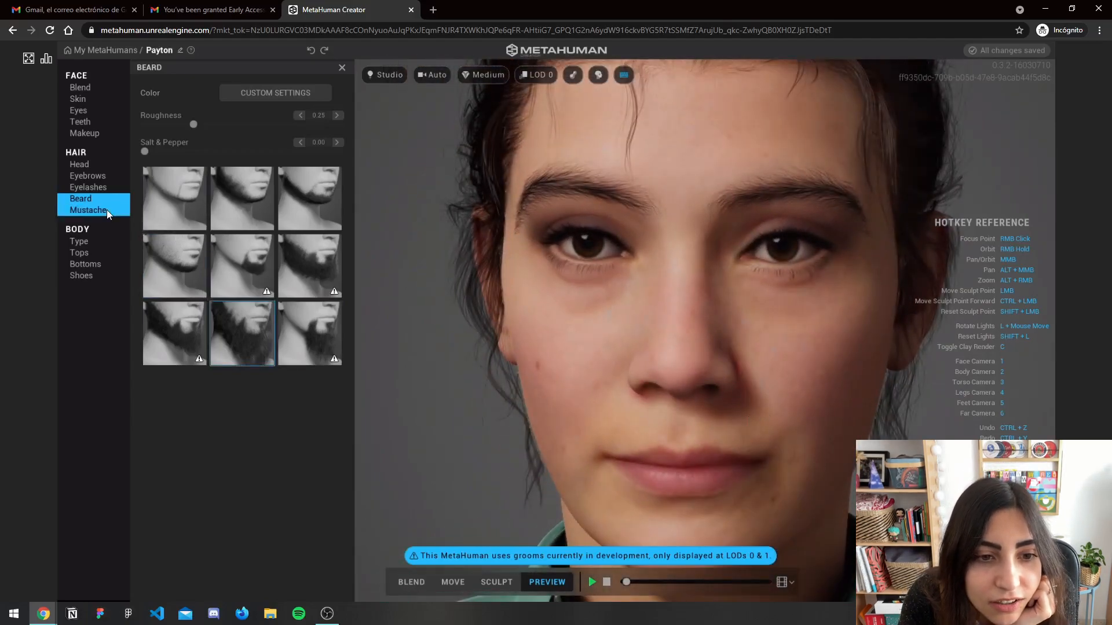
Try the Long Full Mustache on Payton, then return to her skin settings
left_click(88, 210)
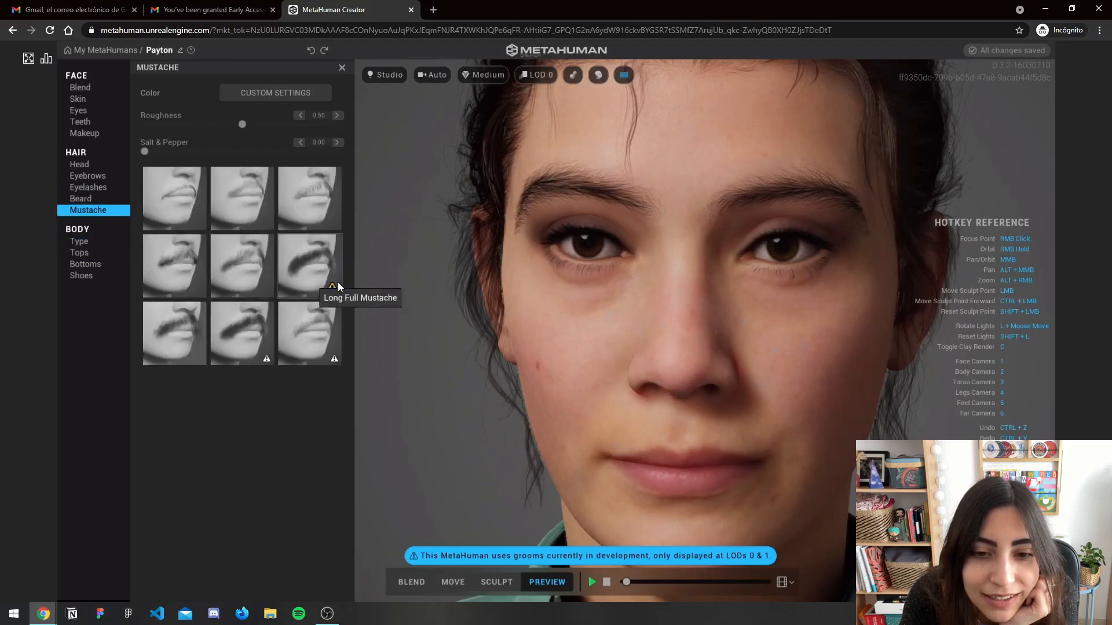
left_click(308, 266)
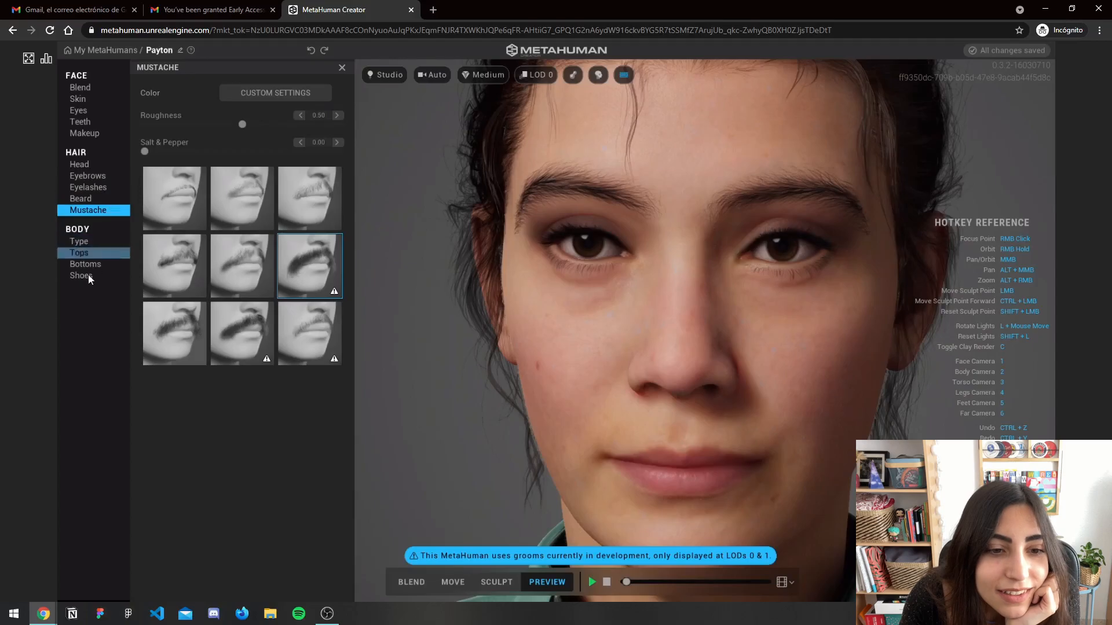
left_click(78, 99)
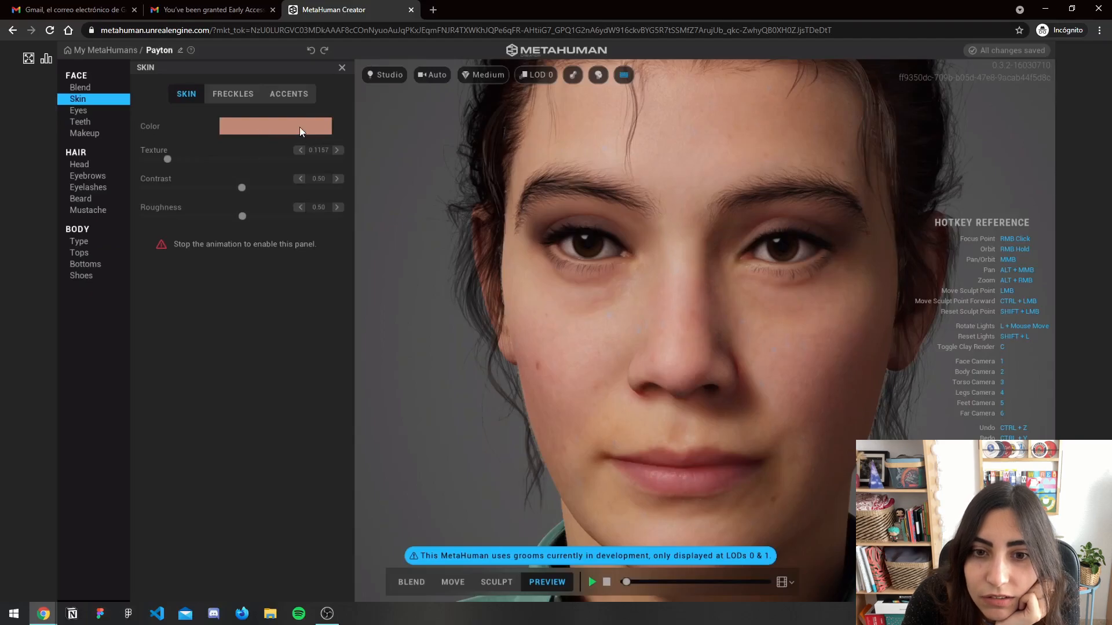
mouse_move(603, 267)
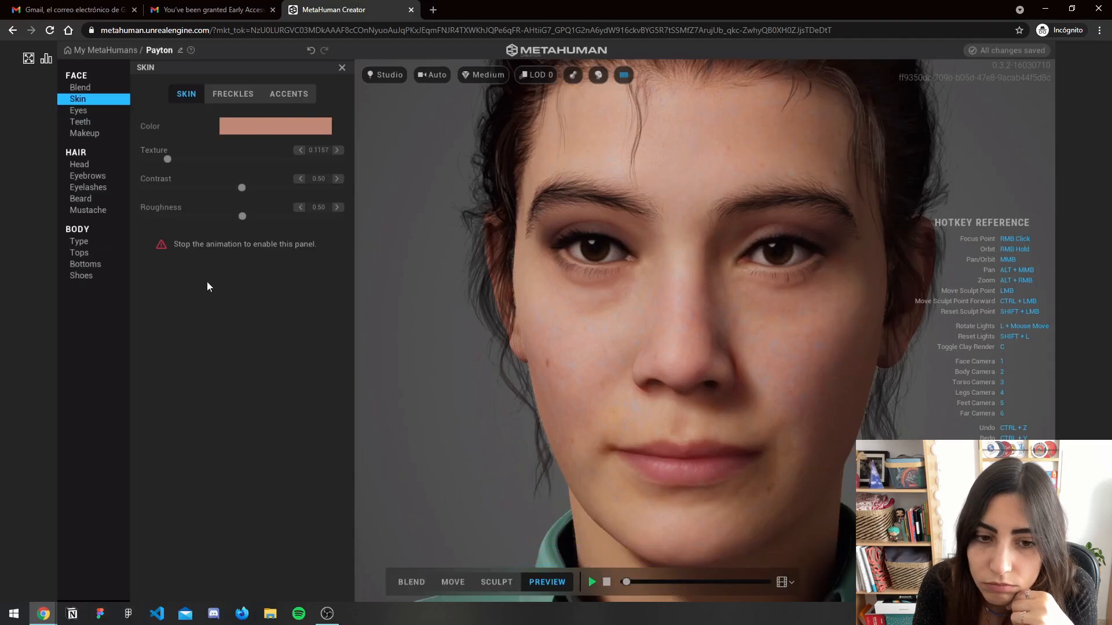
mouse_move(692, 596)
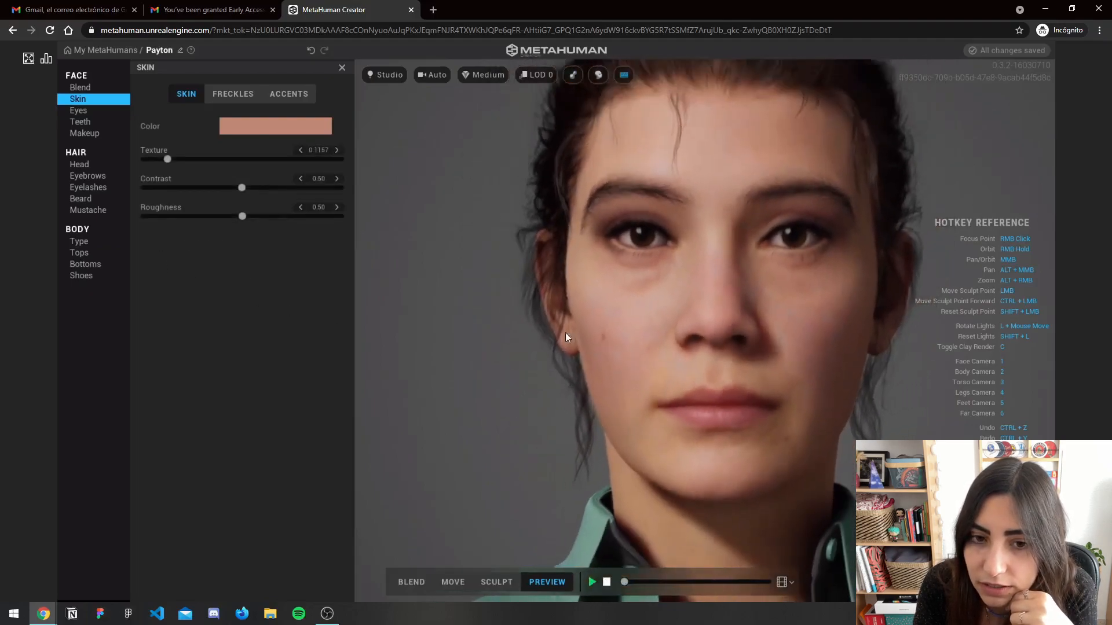
Shift Payton's skin colour to a warmer, darker tone via the Color picker
left_click(276, 125)
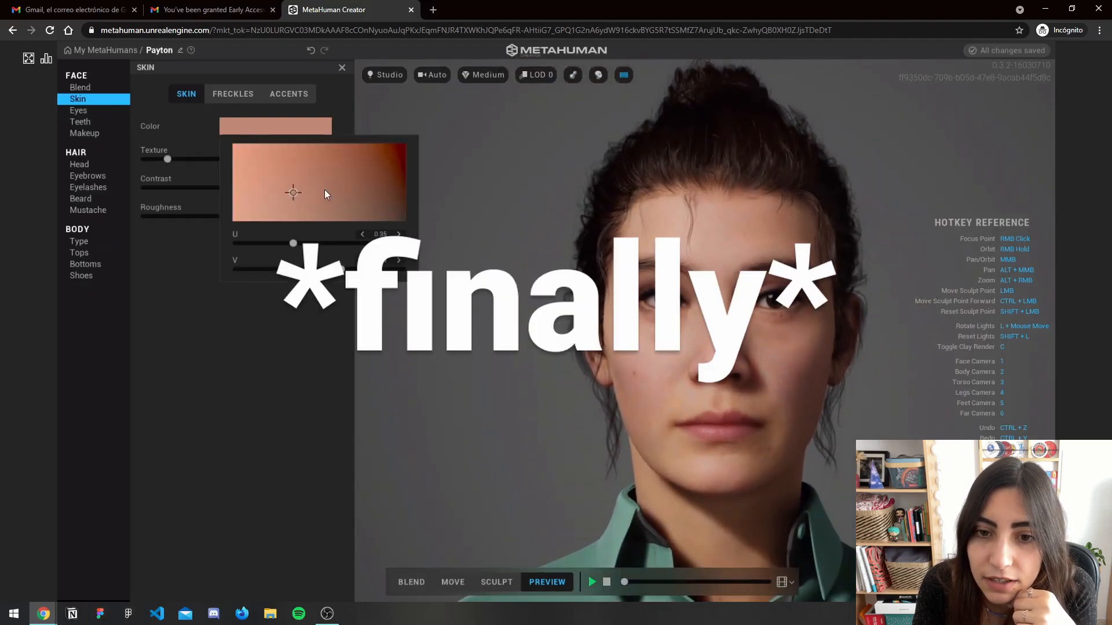
mouse_move(314, 174)
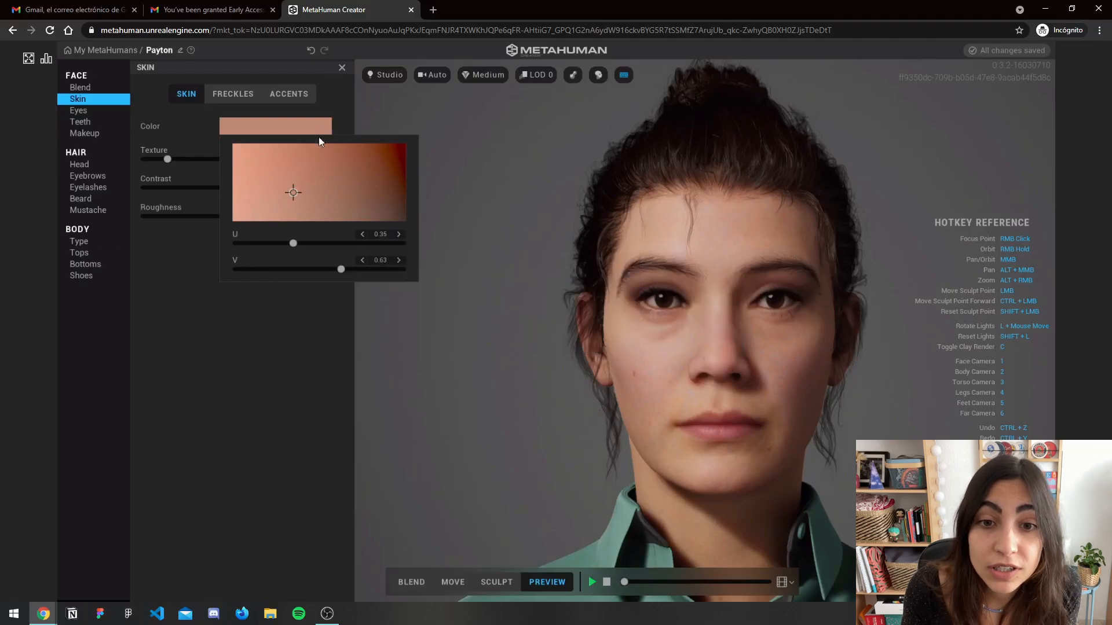
left_click_drag(293, 193, 334, 156)
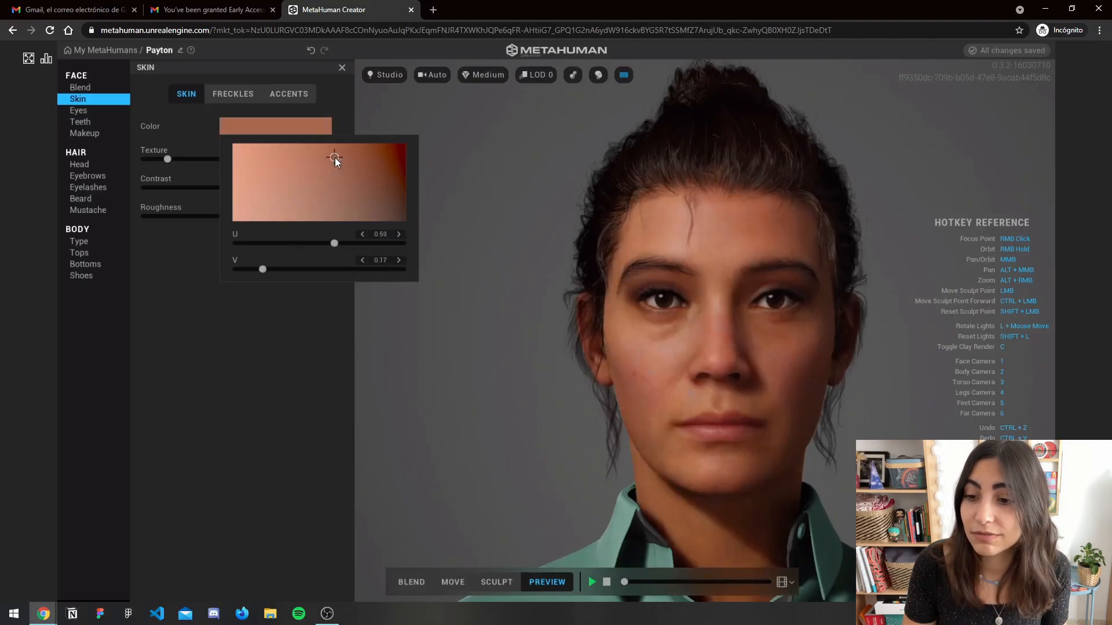
left_click_drag(334, 156, 321, 164)
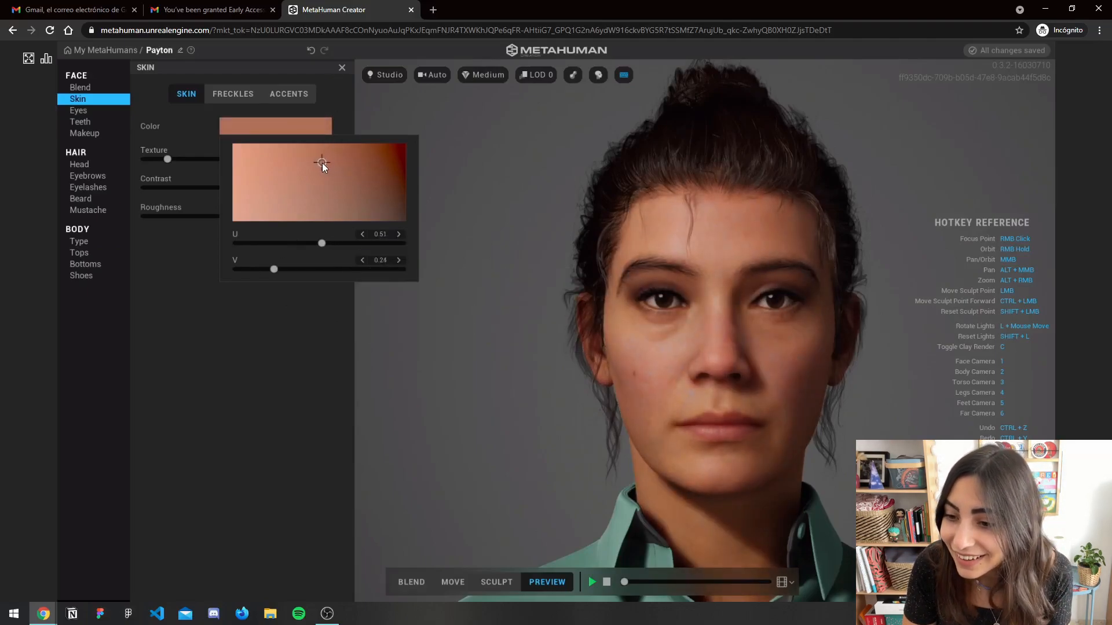
left_click_drag(321, 162, 317, 169)
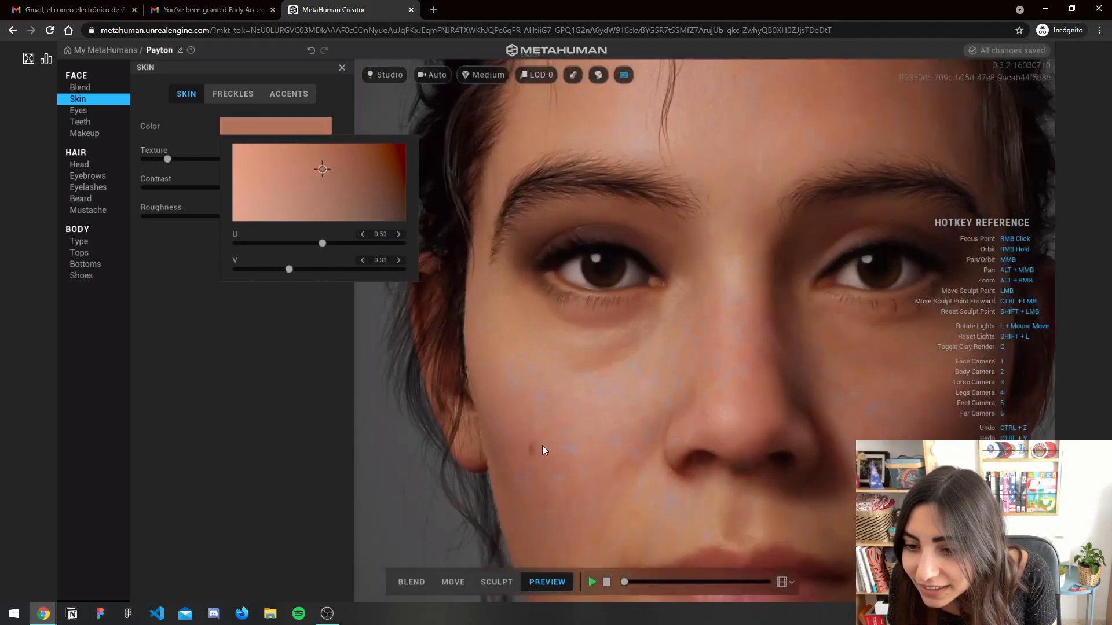
mouse_move(806, 347)
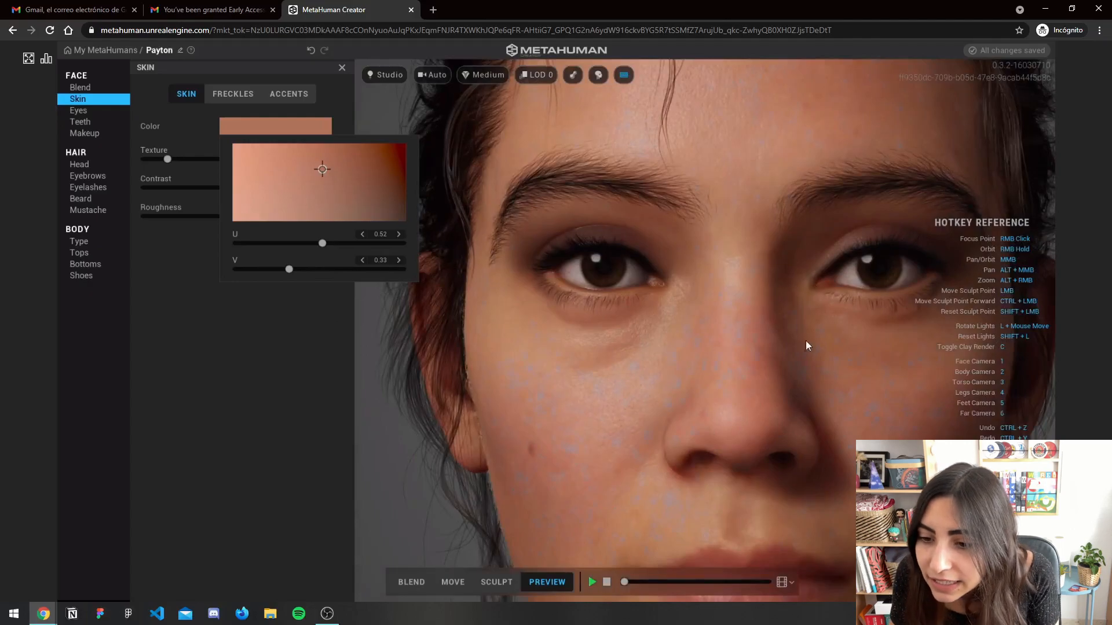
Review Freckles and Accents without changes, then bring up Body > Type presets
left_click(232, 94)
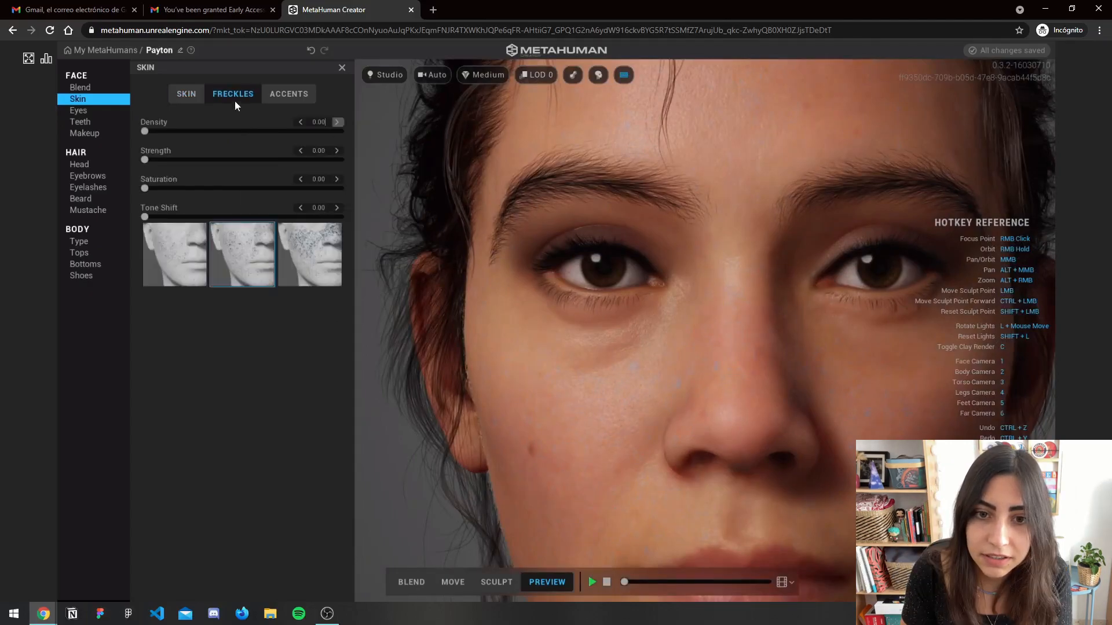
left_click(288, 94)
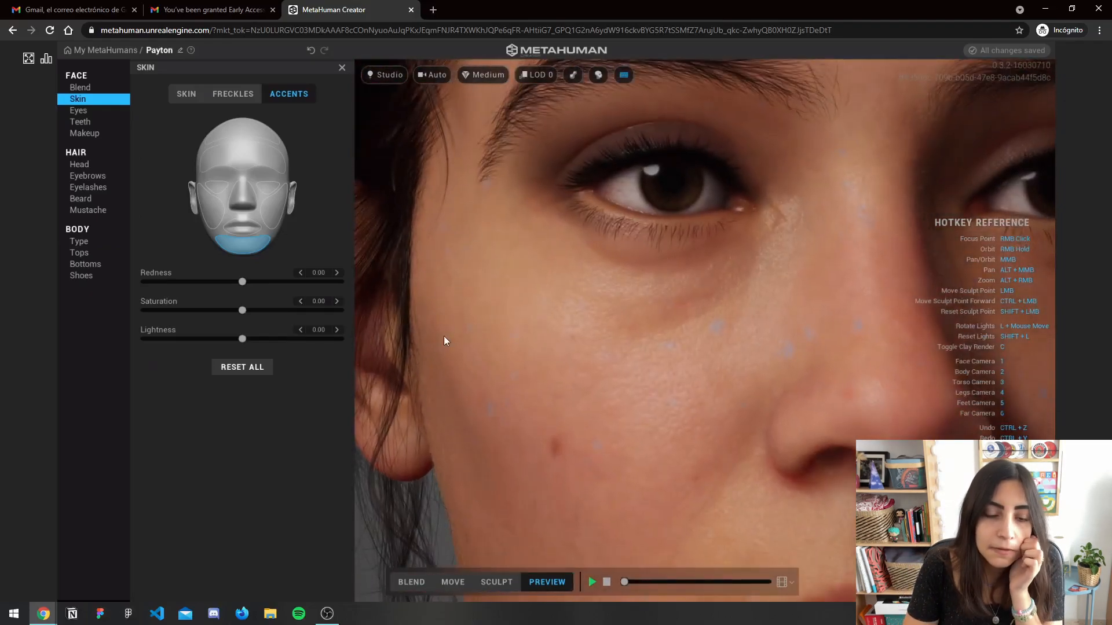
left_click(233, 94)
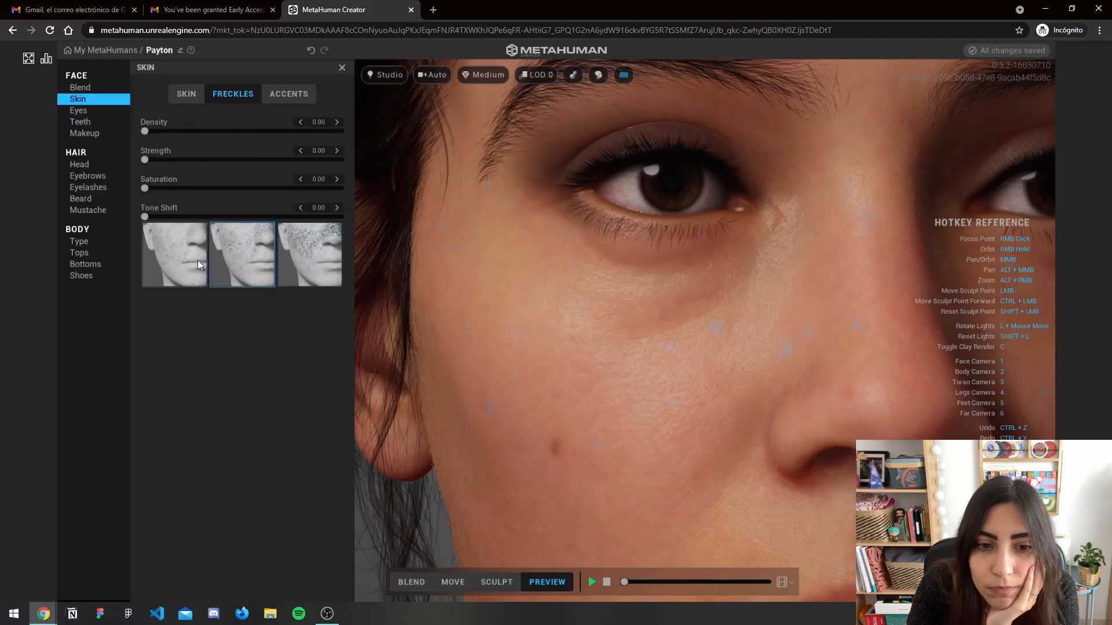
left_click(289, 94)
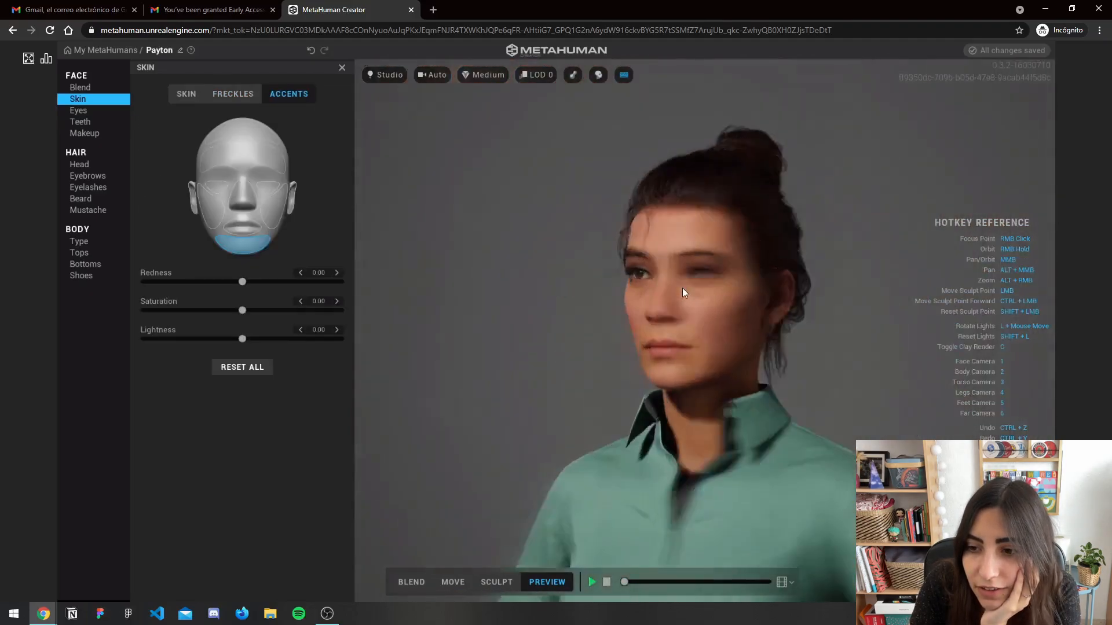
left_click(78, 241)
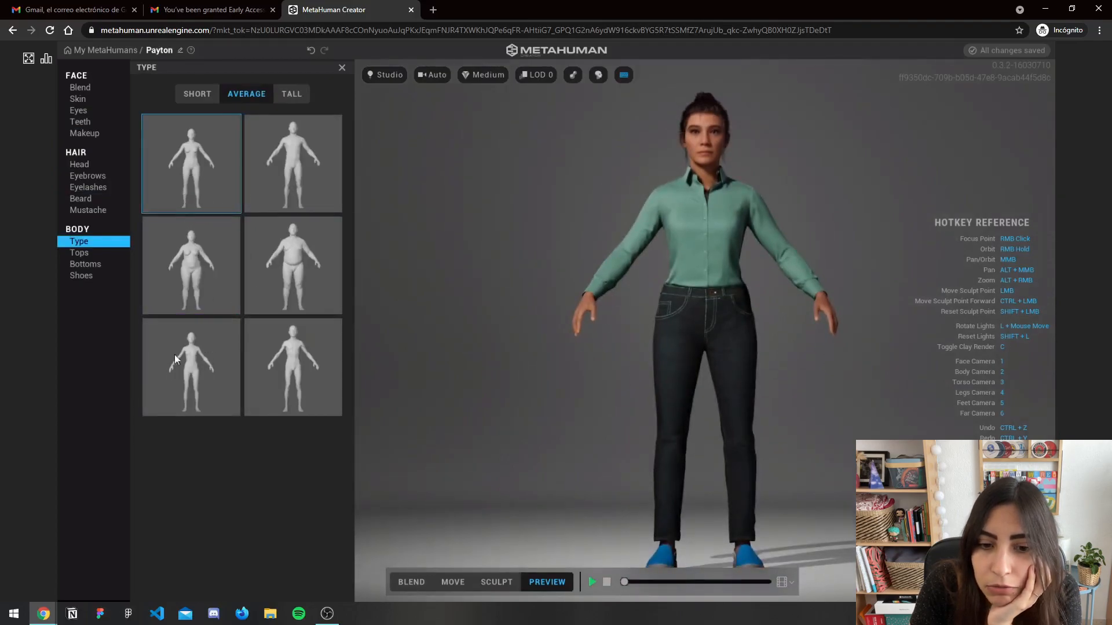
Try a slimmer body type, return to the original average build, and check the Tall variants
left_click(191, 368)
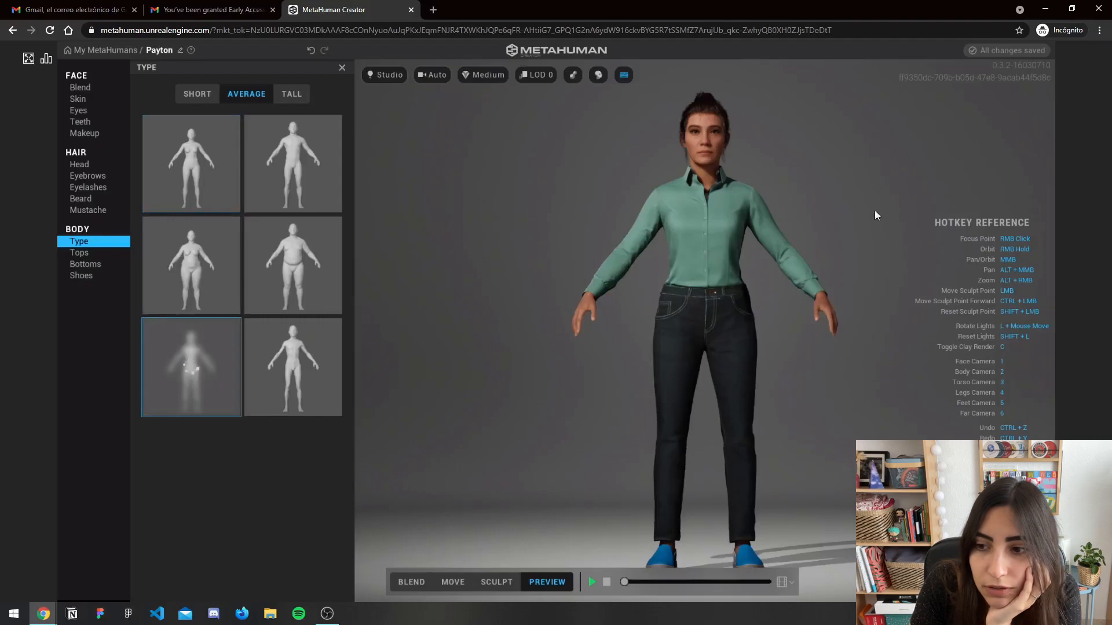
left_click(191, 367)
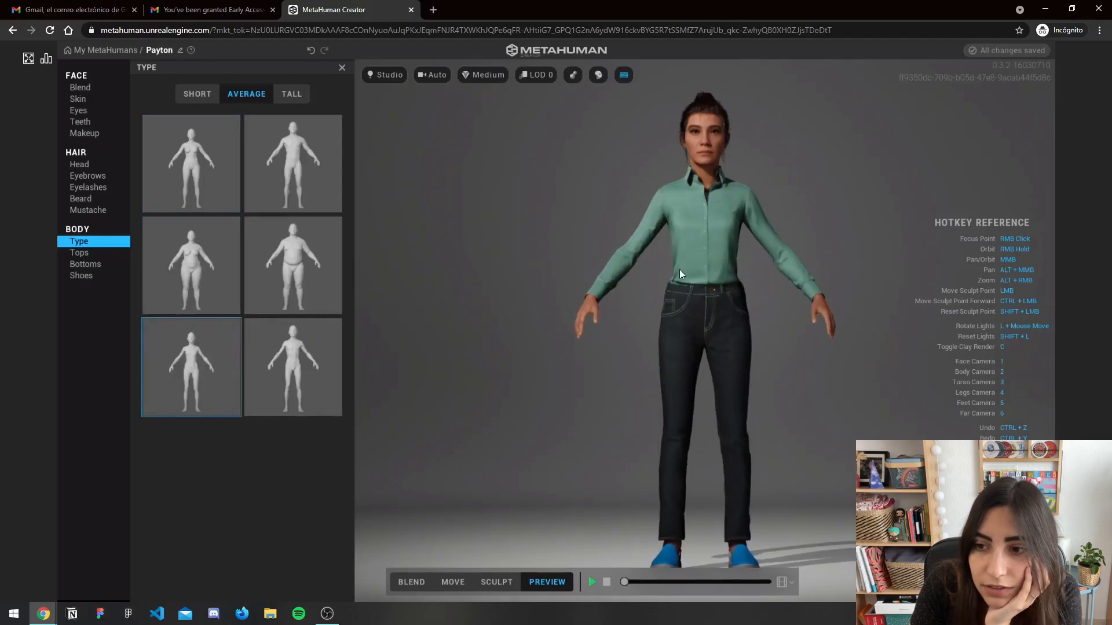
left_click(191, 164)
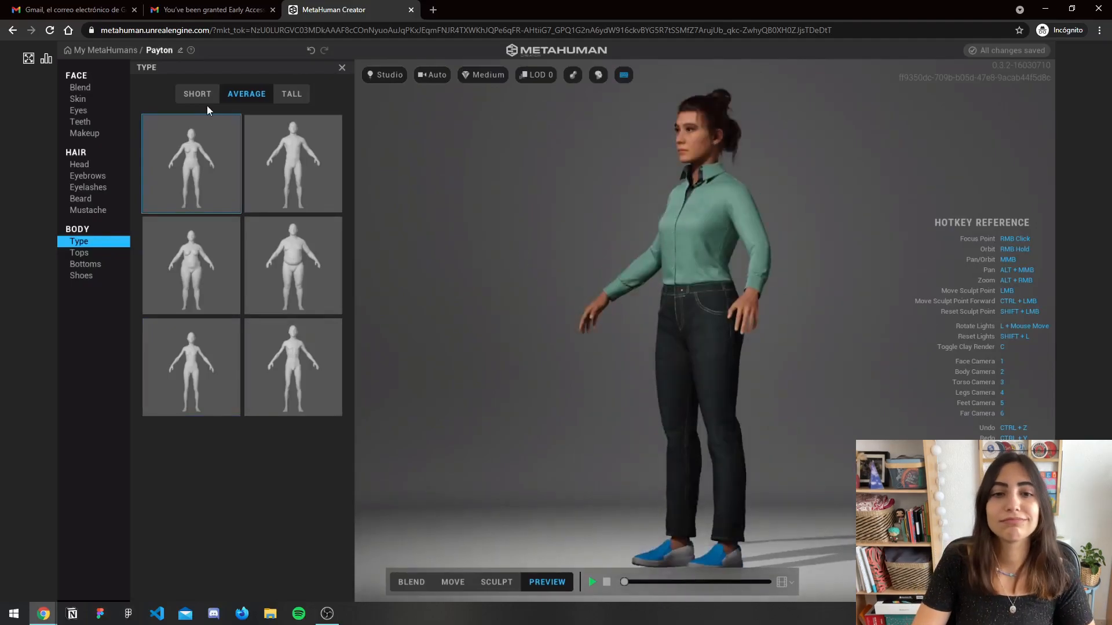
left_click(291, 94)
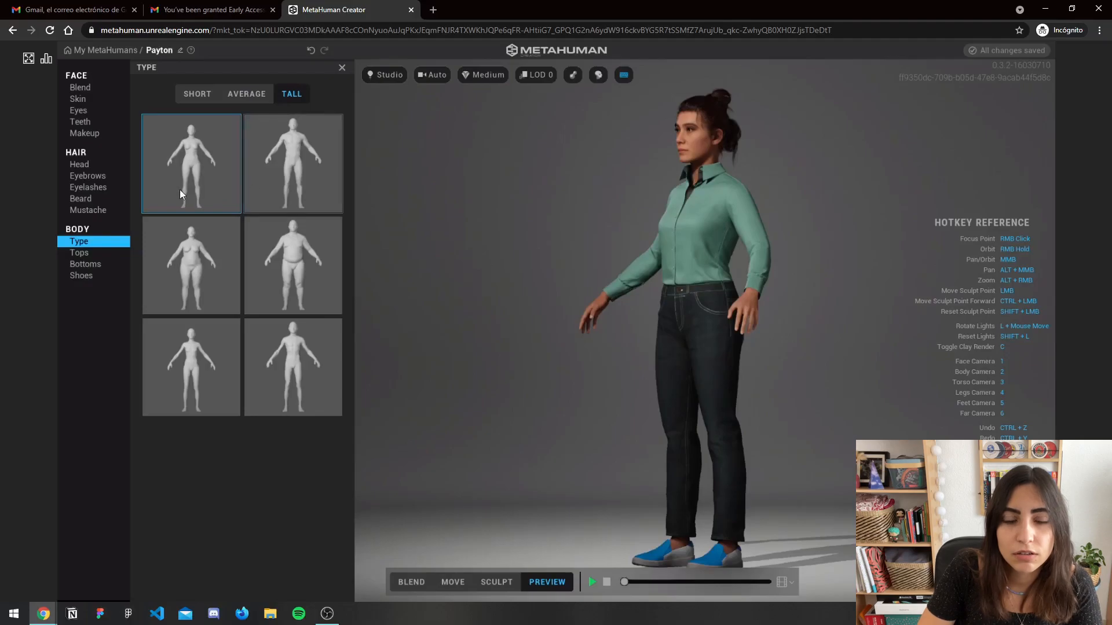
left_click(78, 252)
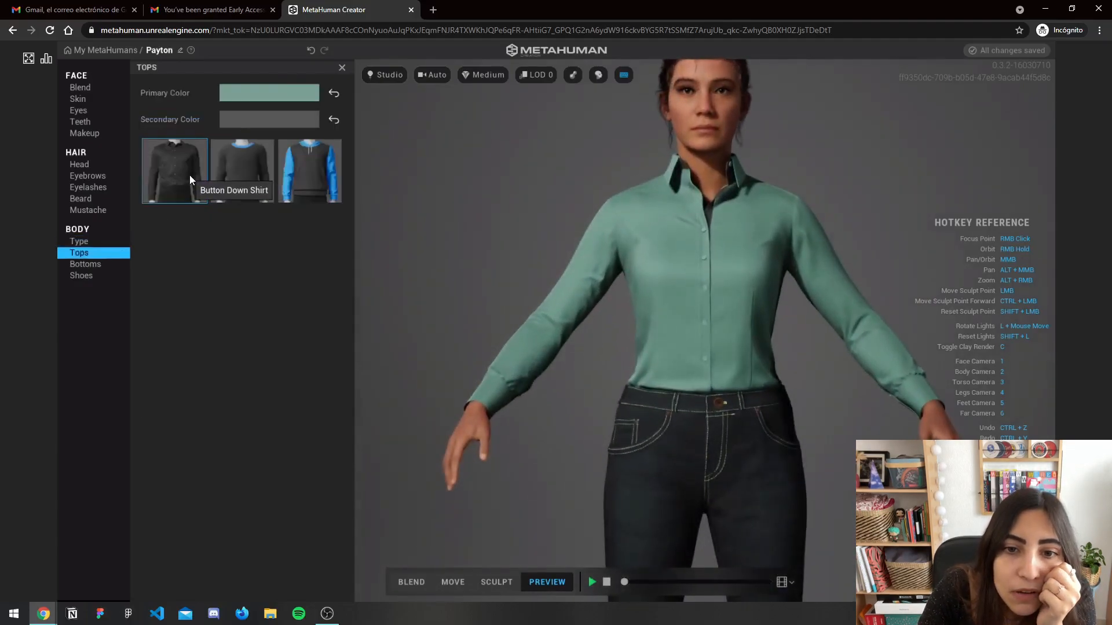
mouse_move(242, 170)
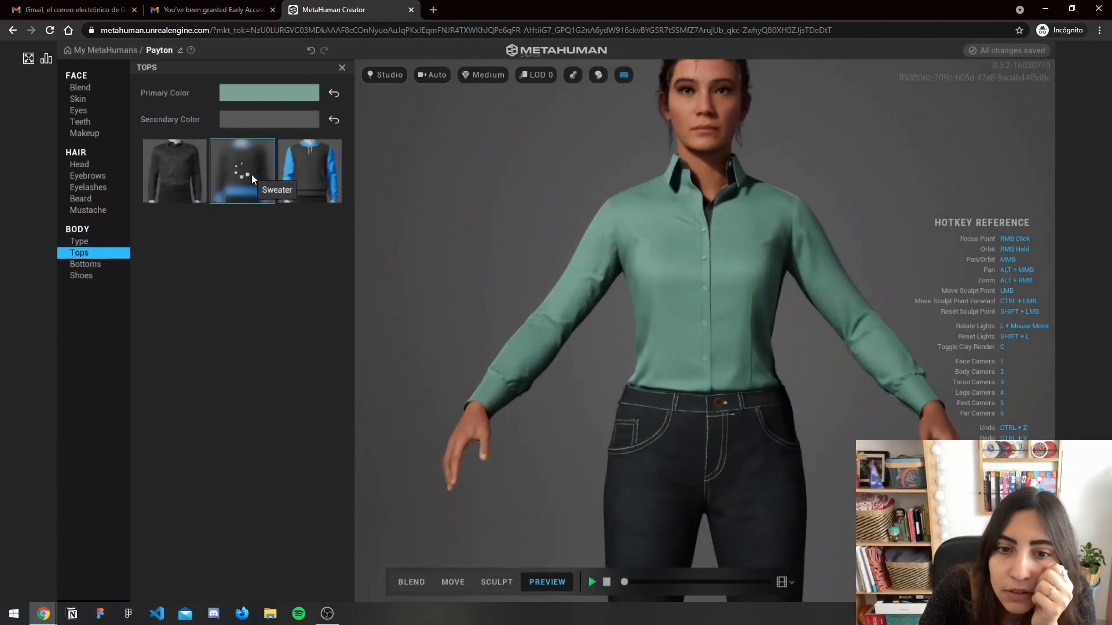
Dress Payton in the Sweater with black Primary and Secondary colours
left_click(242, 172)
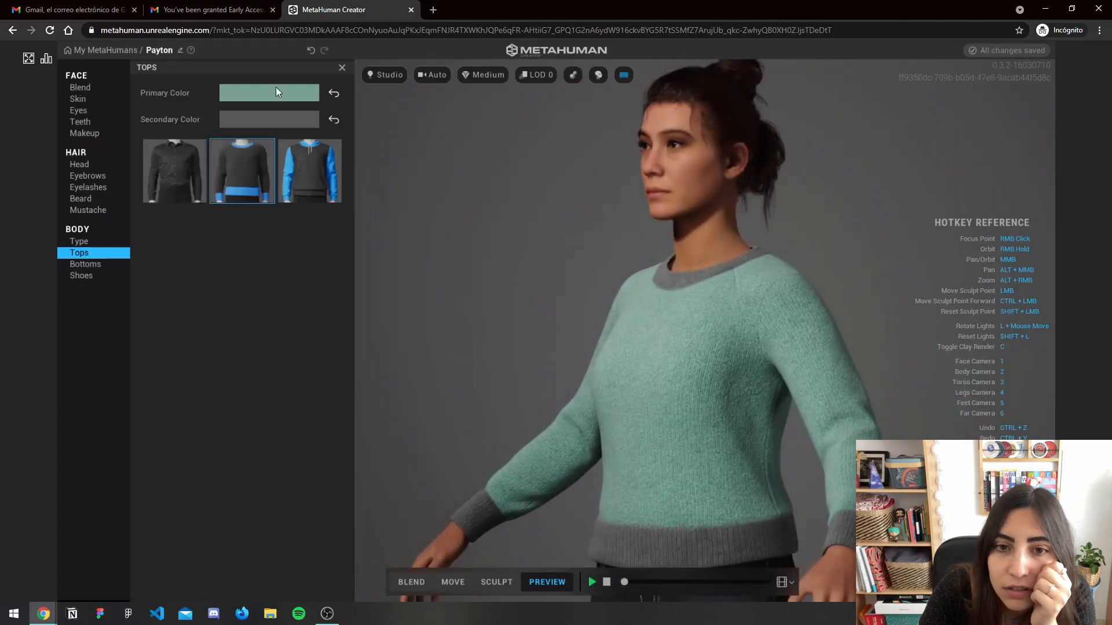
left_click(268, 92)
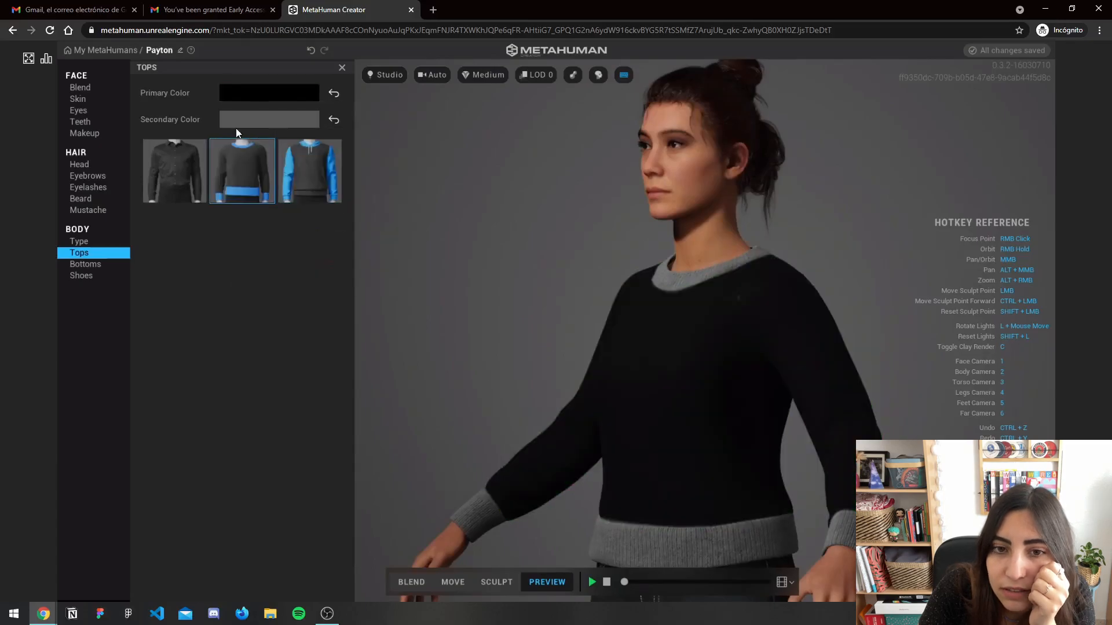
left_click(269, 119)
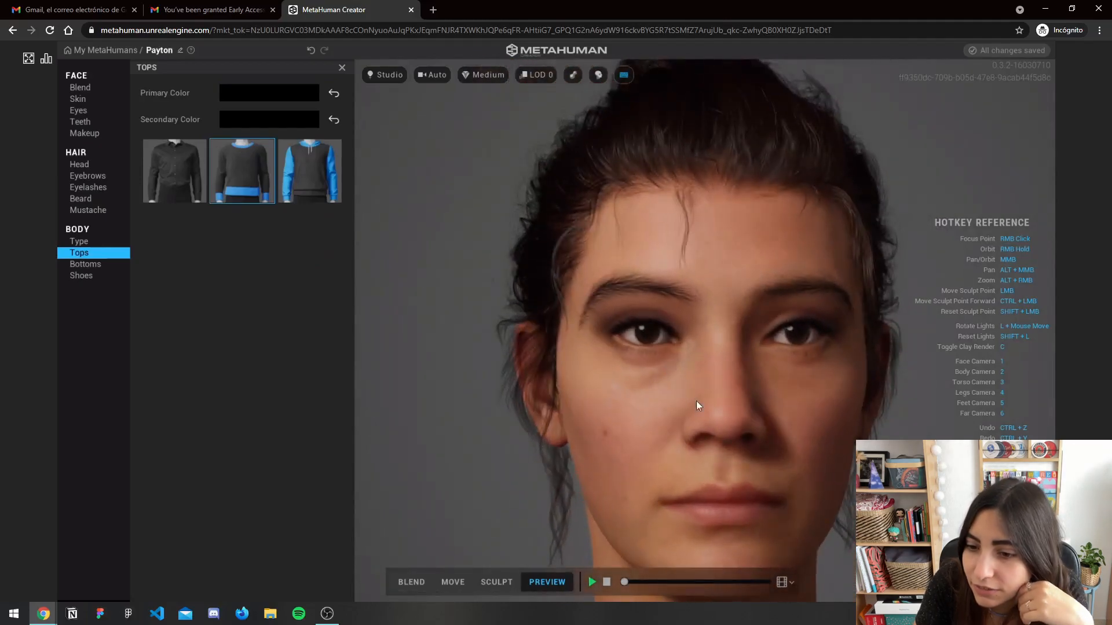
mouse_move(587, 410)
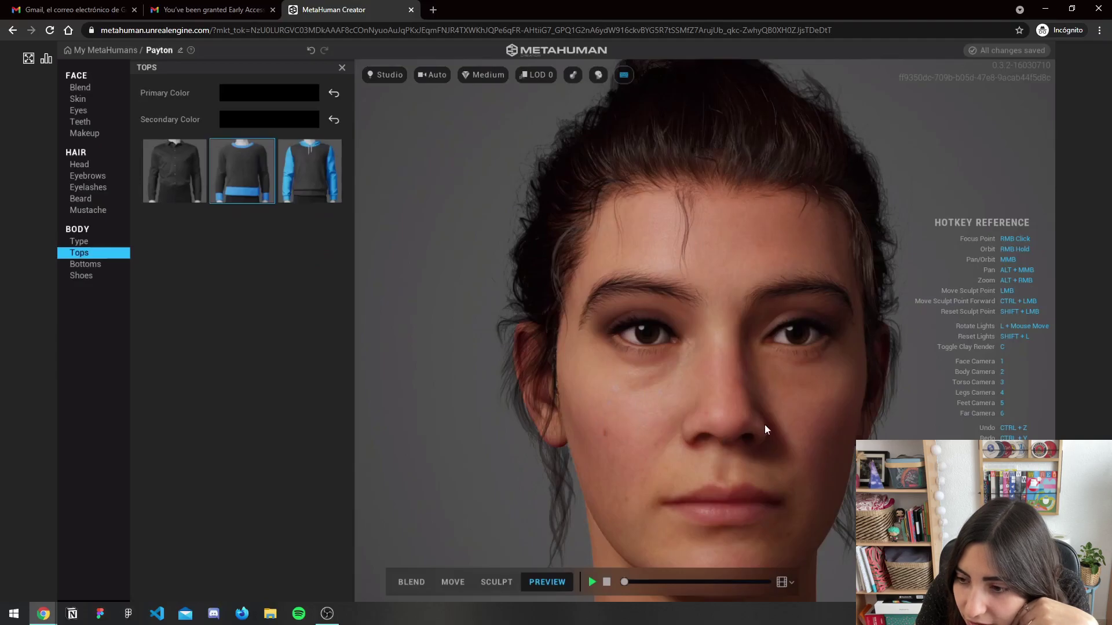
left_click(84, 264)
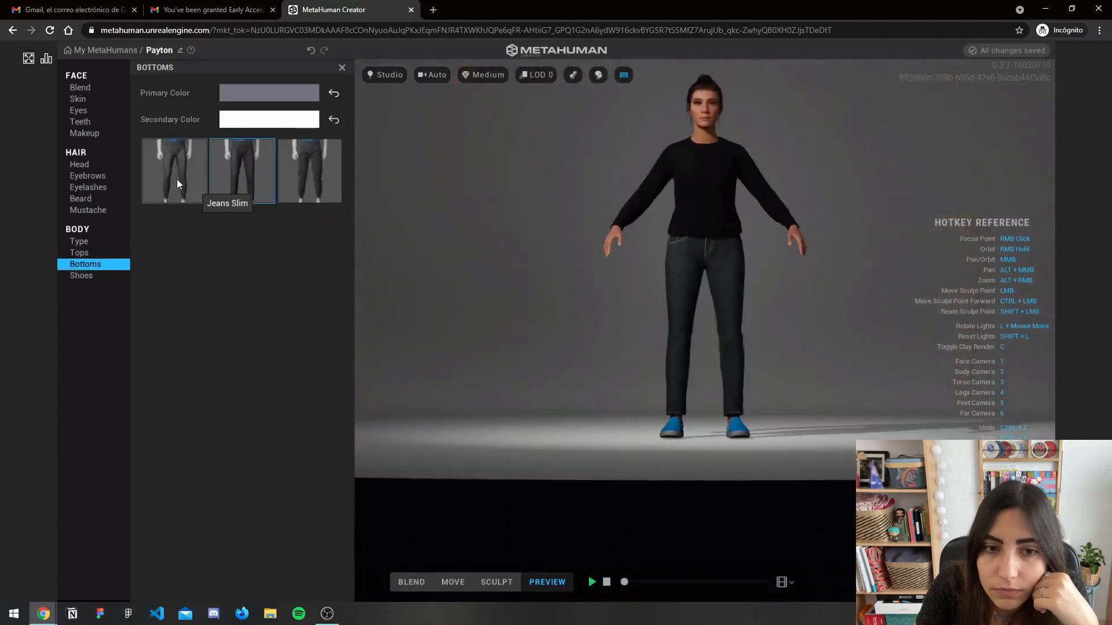
Put Payton in Jeans Slim coloured black, then give her the boots from Shoes
left_click(174, 170)
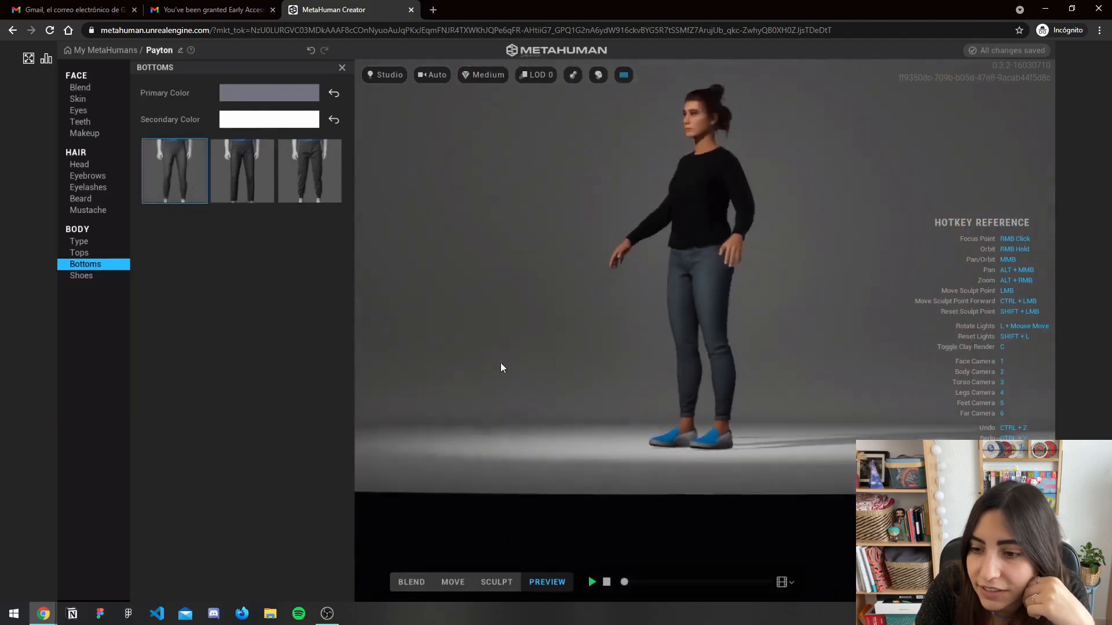
left_click(268, 92)
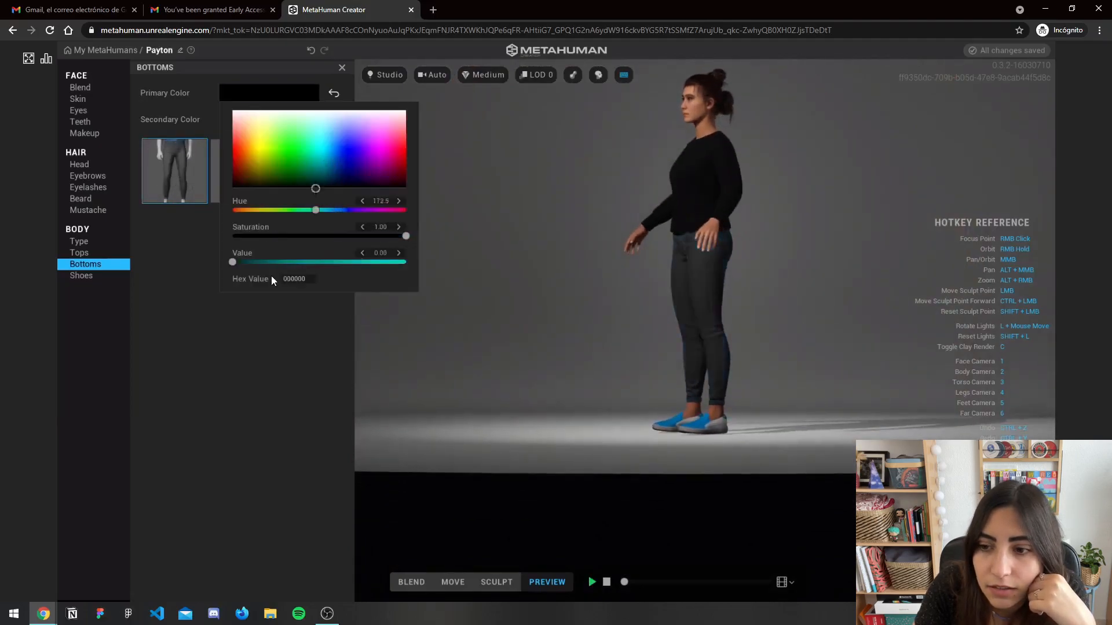
left_click_drag(315, 210, 270, 210)
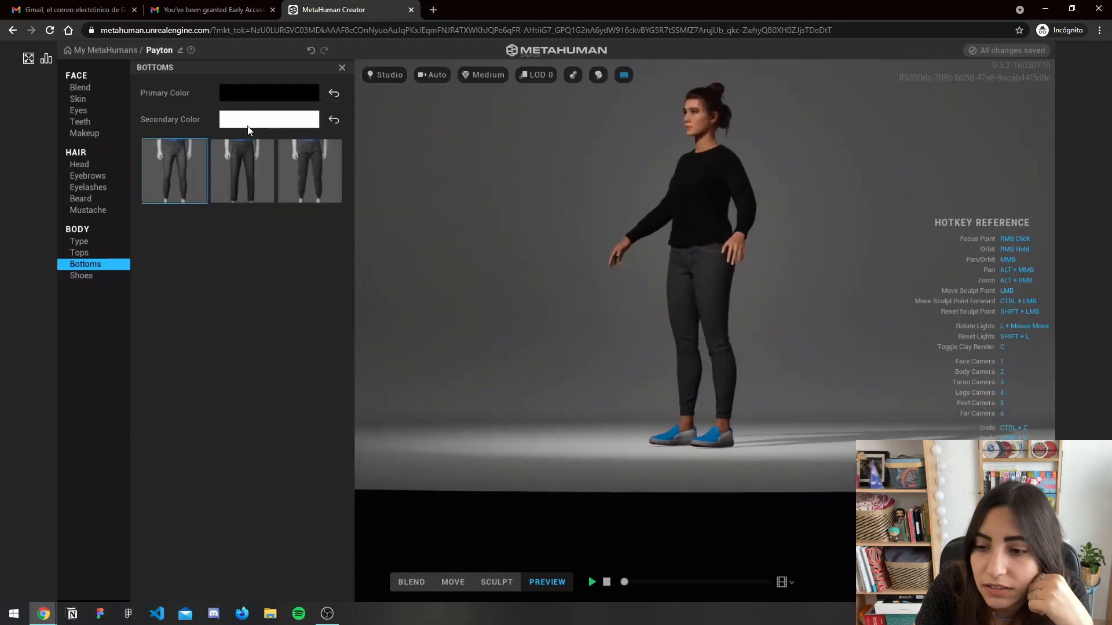
left_click(81, 276)
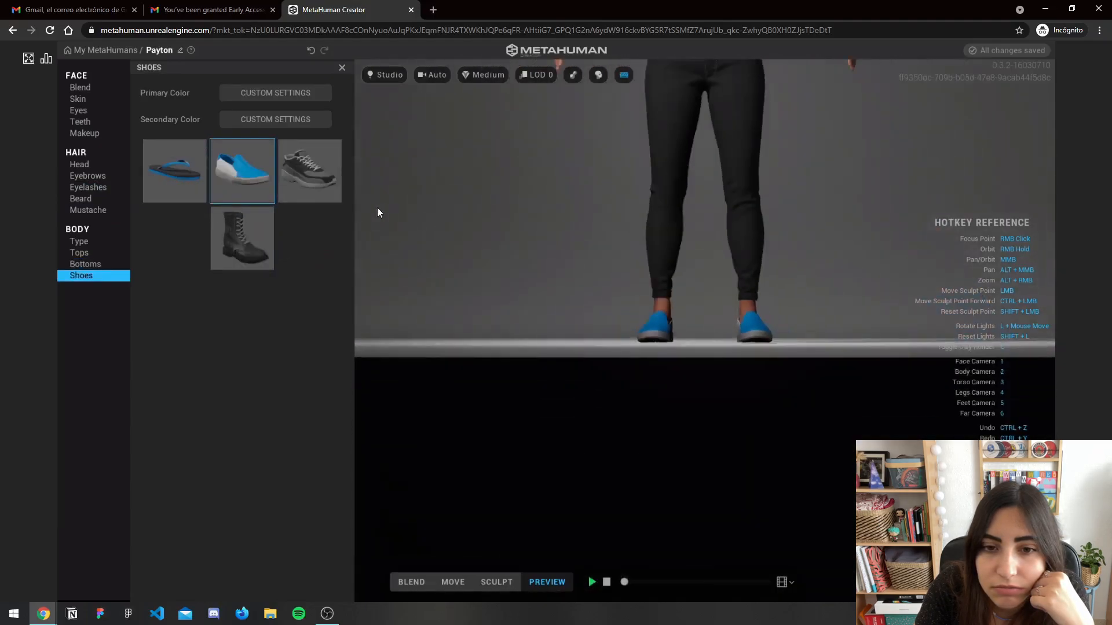
left_click(241, 238)
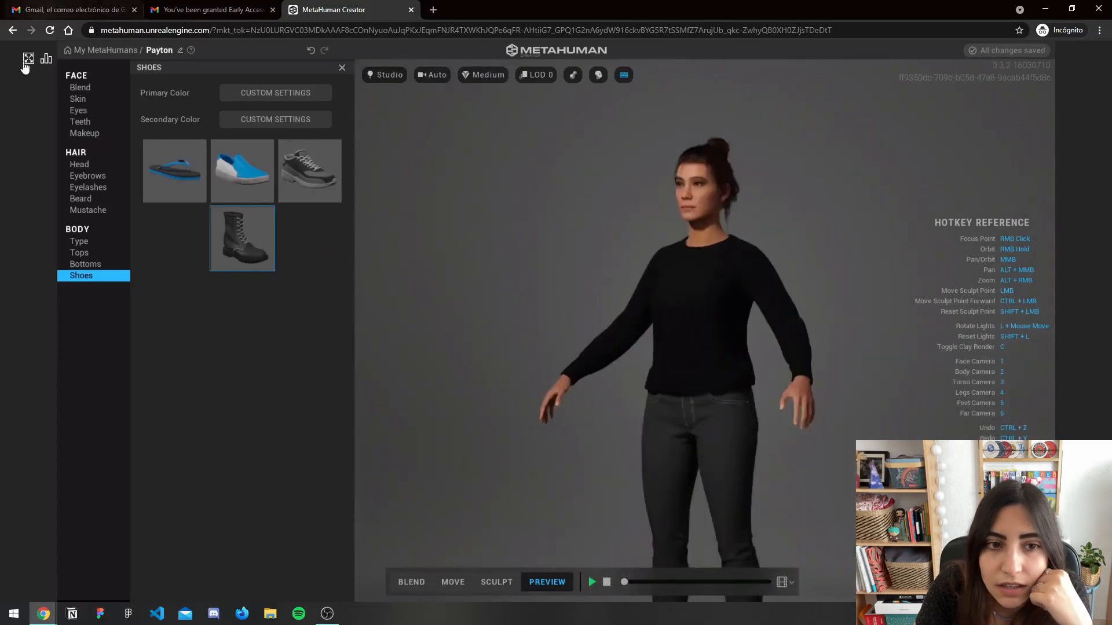
Browse the Face > Blend preset gallery to pick faces for the three blend slots
left_click(80, 86)
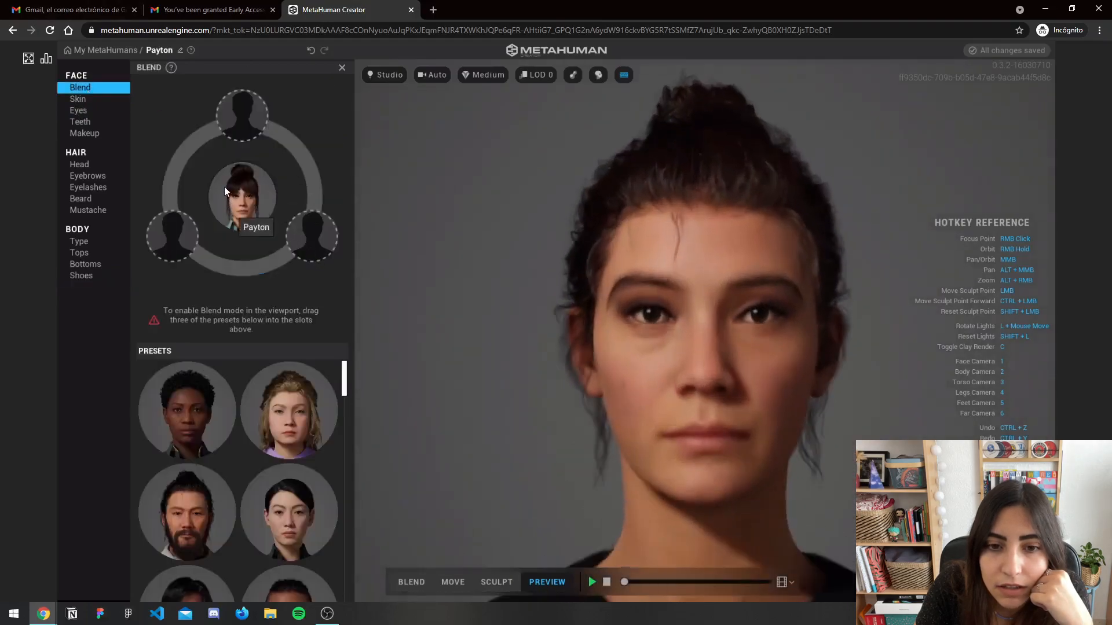
mouse_move(209, 339)
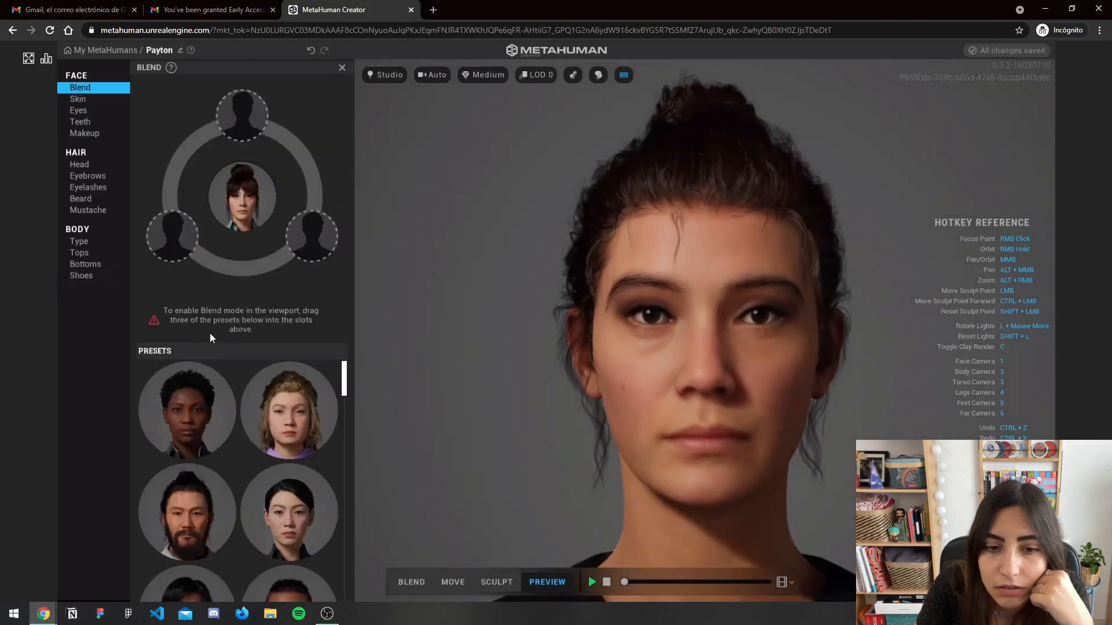
scroll("down", 3)
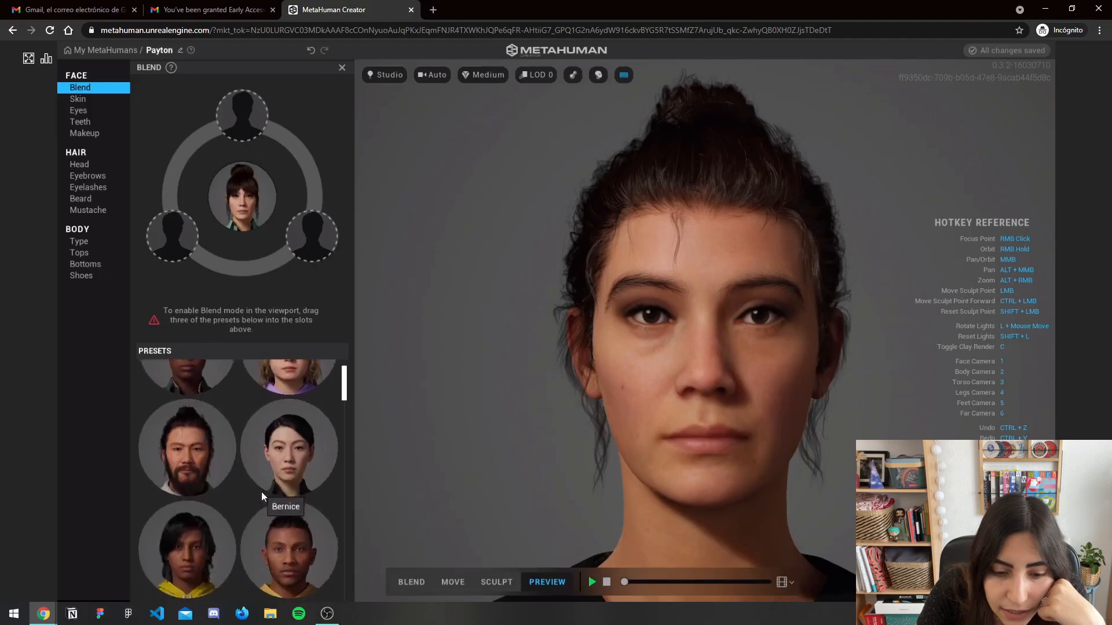
scroll("down", 3)
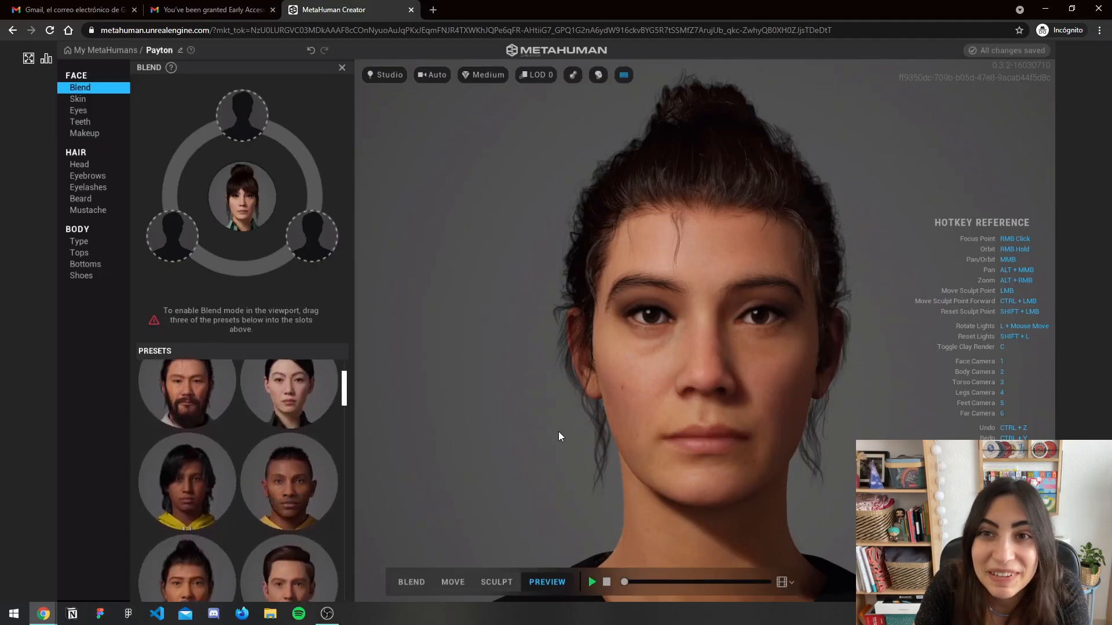
mouse_move(342, 465)
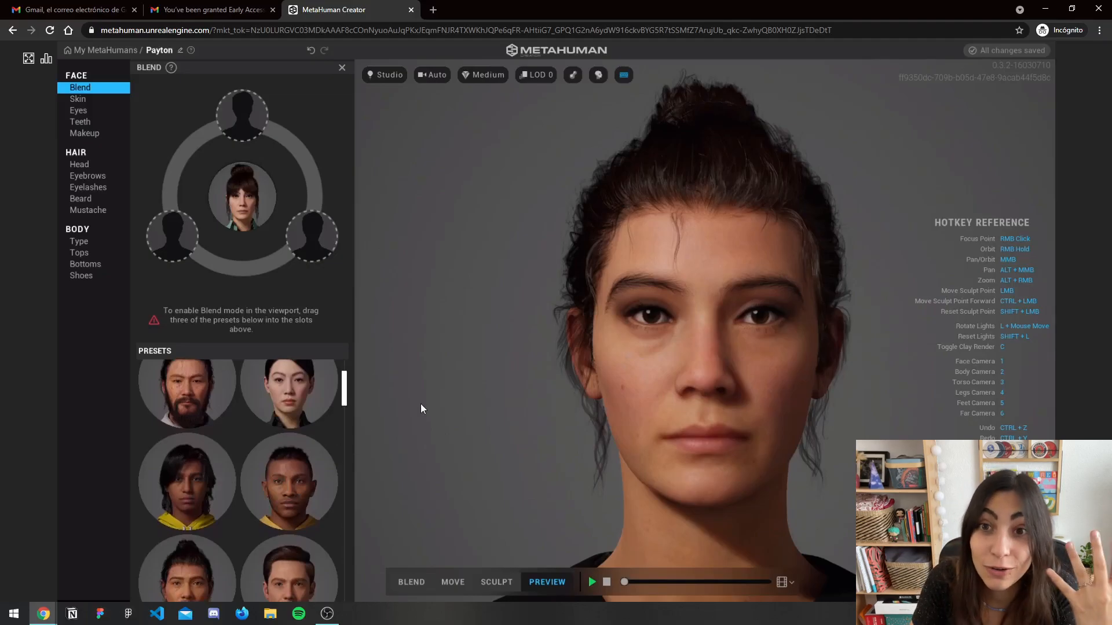
scroll("down", 3)
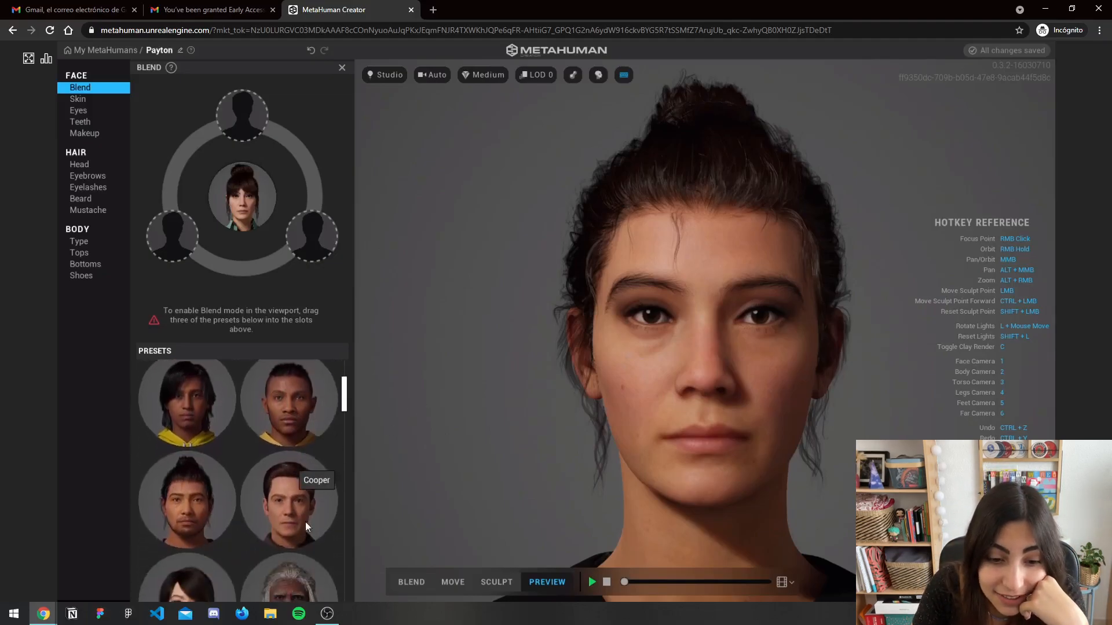
scroll("down", 3)
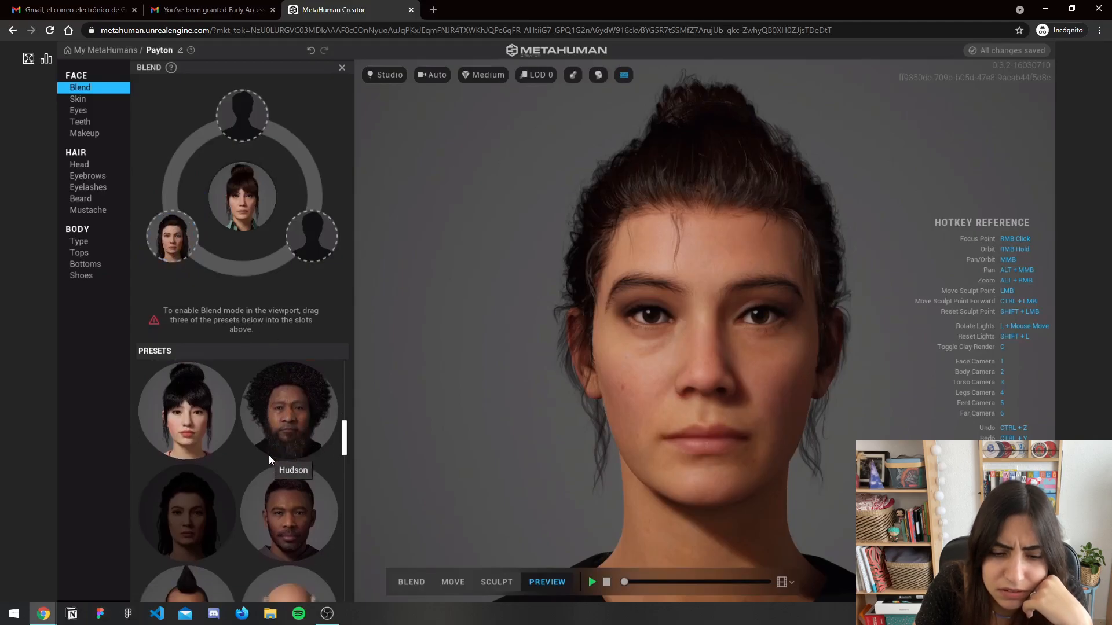
scroll("down", 3)
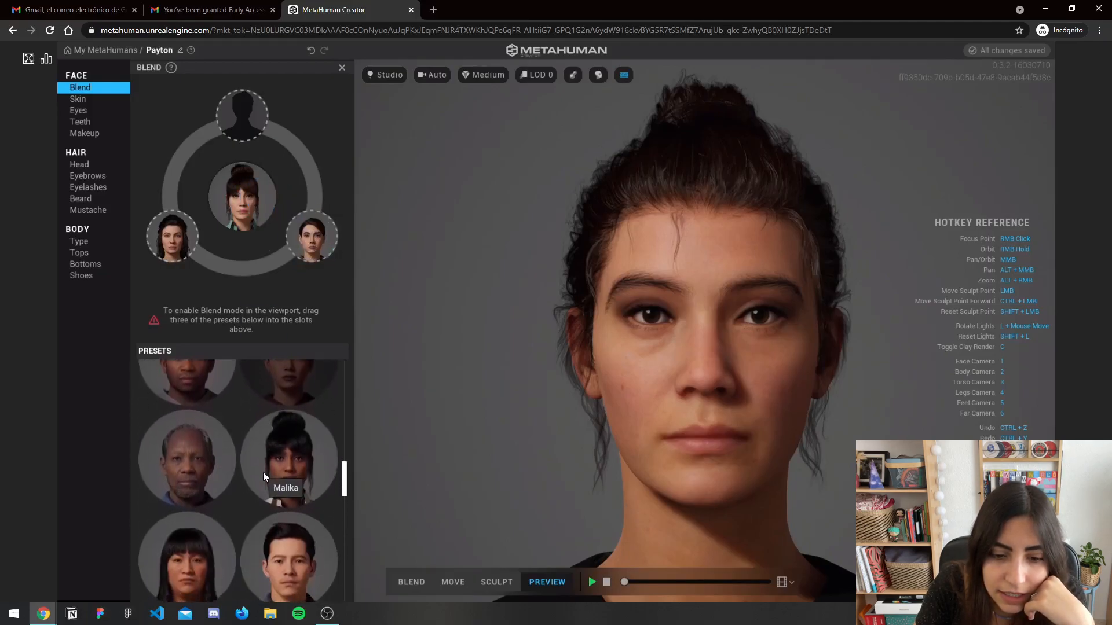
scroll("down", 3)
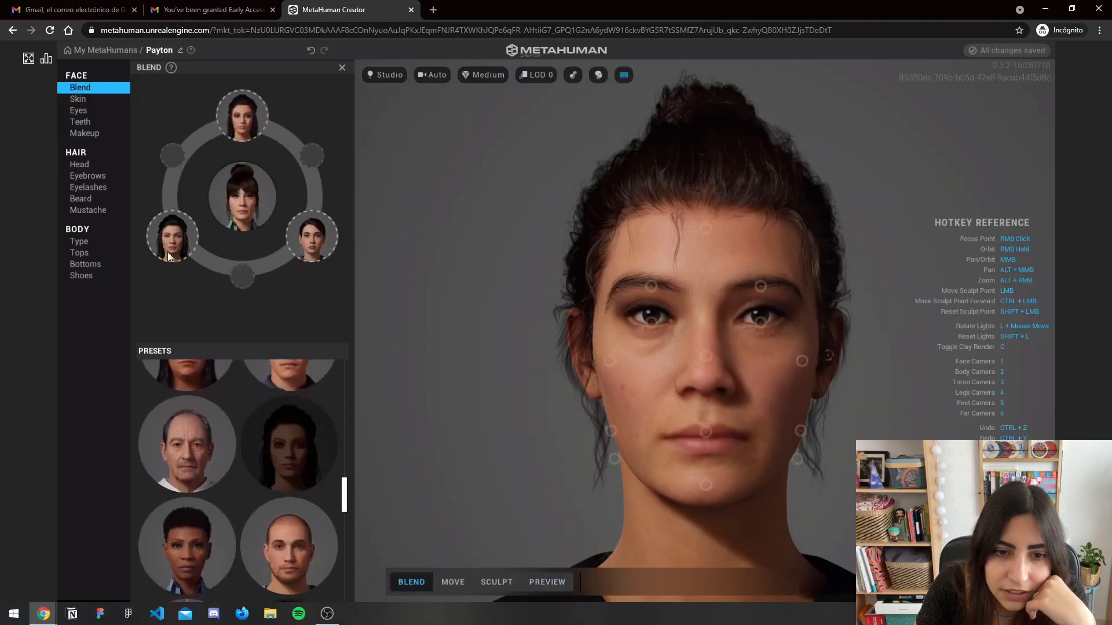
mouse_move(242, 116)
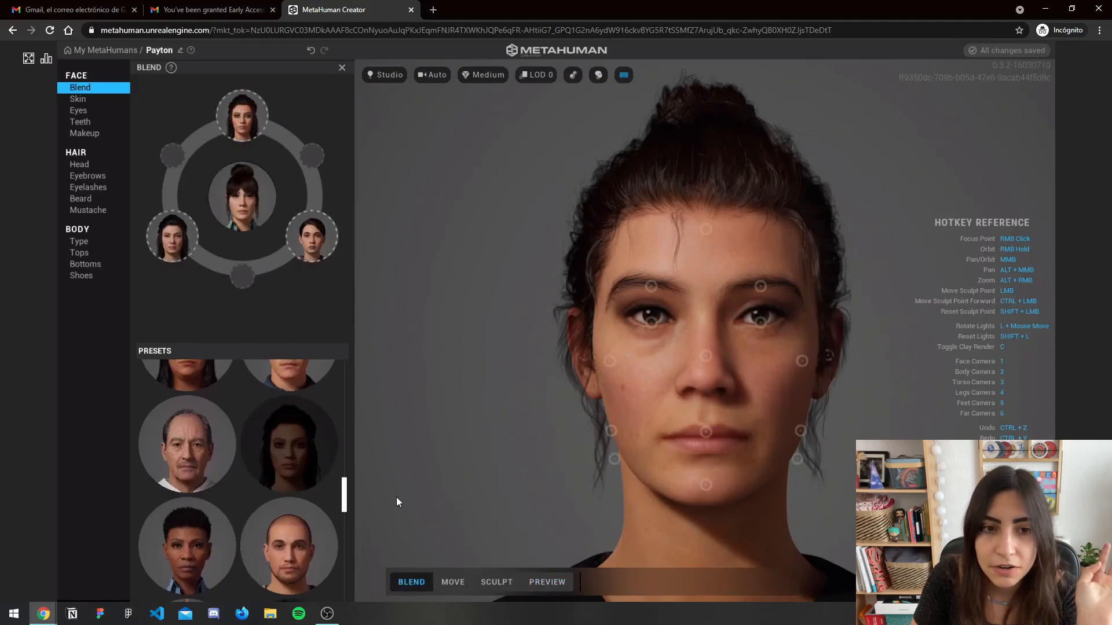
mouse_move(800, 324)
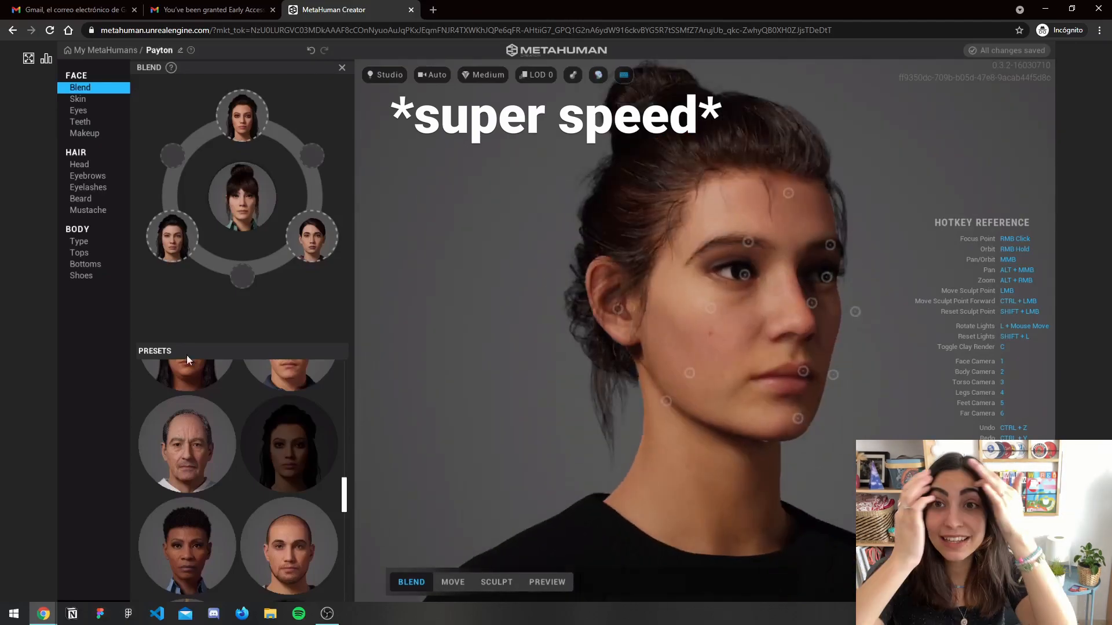
Give Payton the Long Straight Bangs groom from Hair > Head
left_click(79, 163)
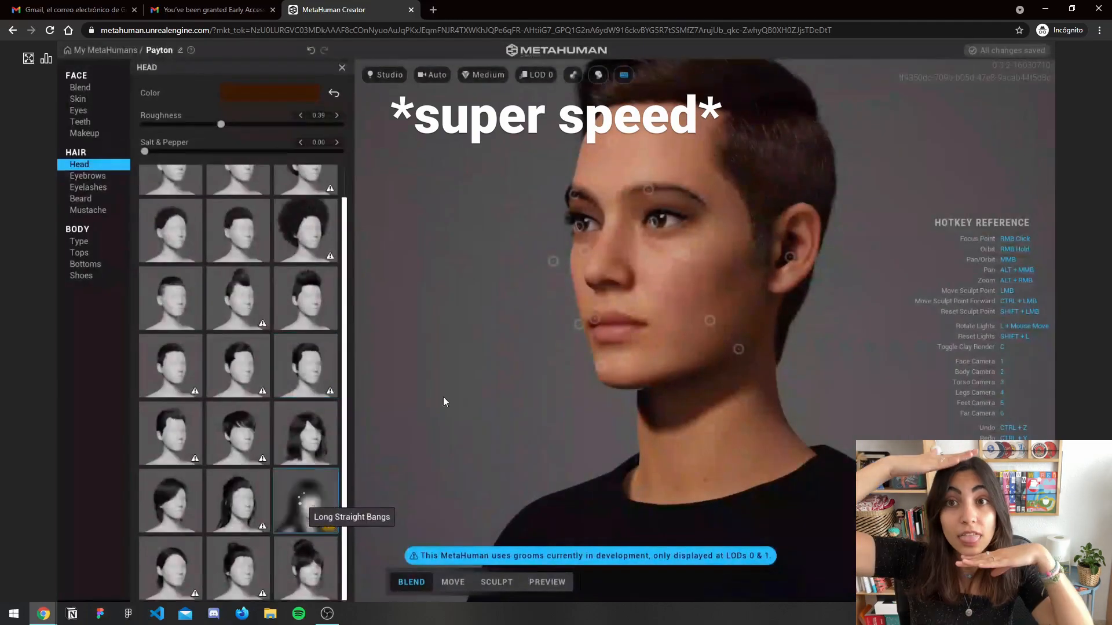
left_click(304, 500)
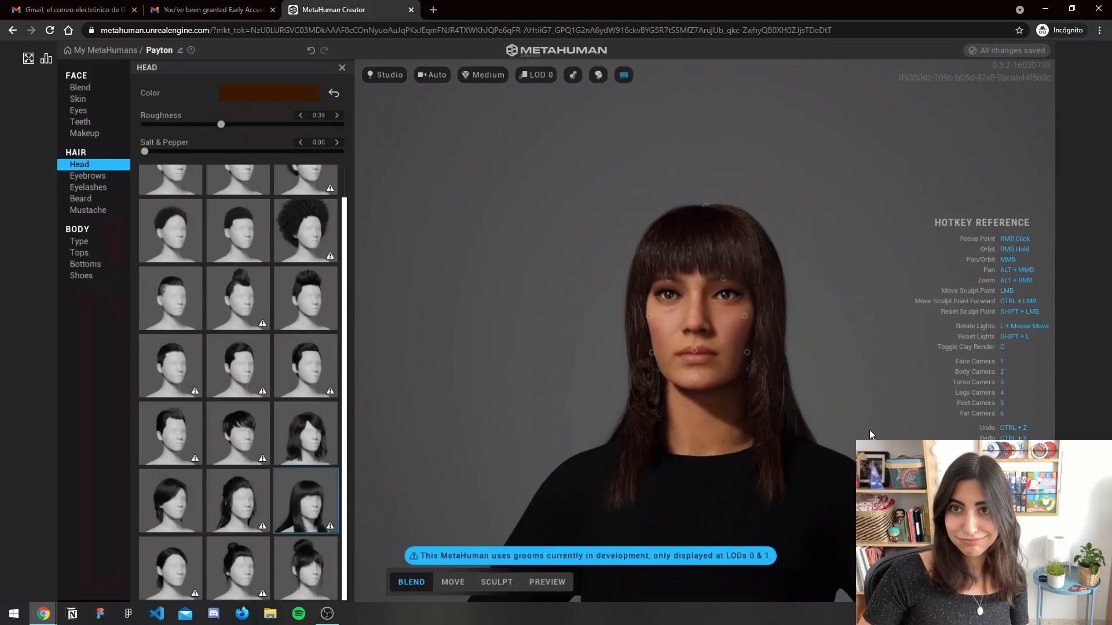
mouse_move(870, 357)
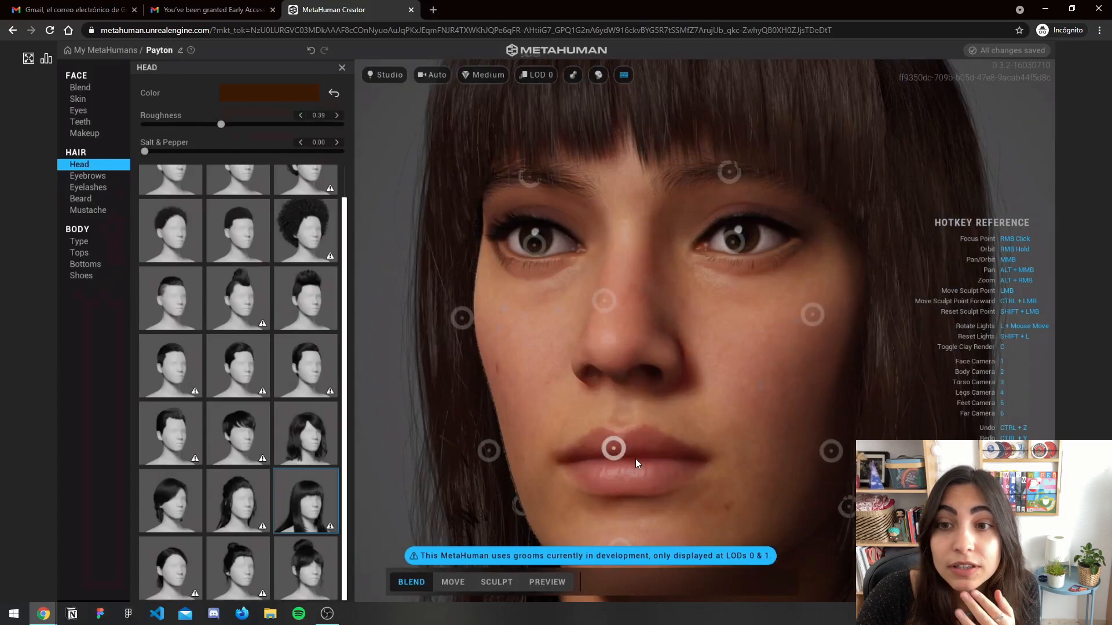
mouse_move(634, 433)
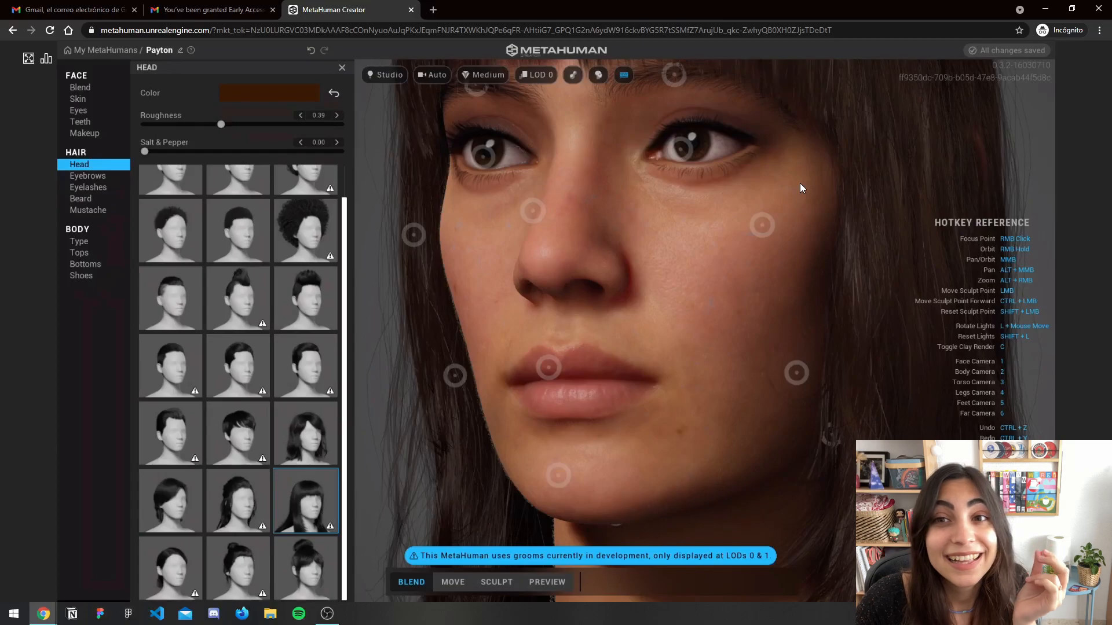
mouse_move(645, 327)
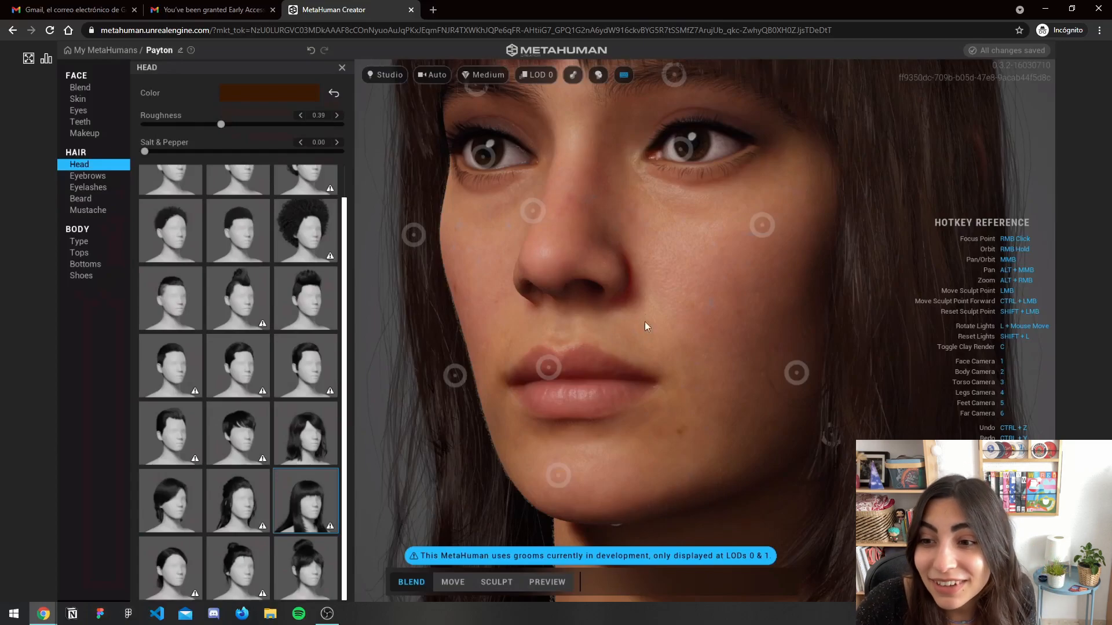
Lower Payton's tooth length with the Receding Gums adjustment, then review eye and lip makeup styles
left_click(80, 121)
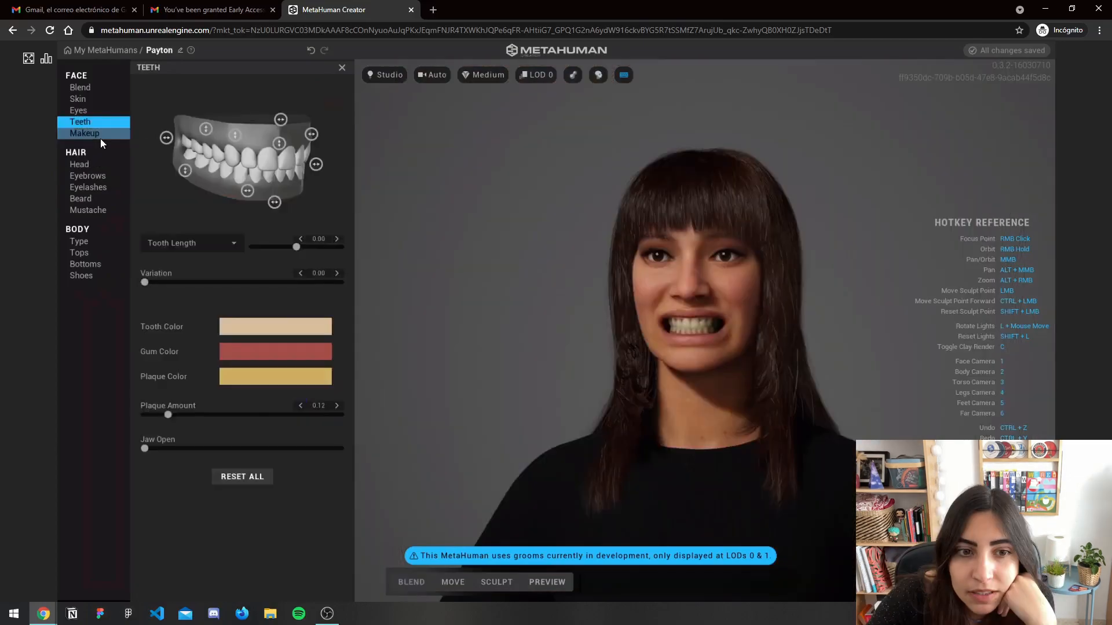
left_click(84, 133)
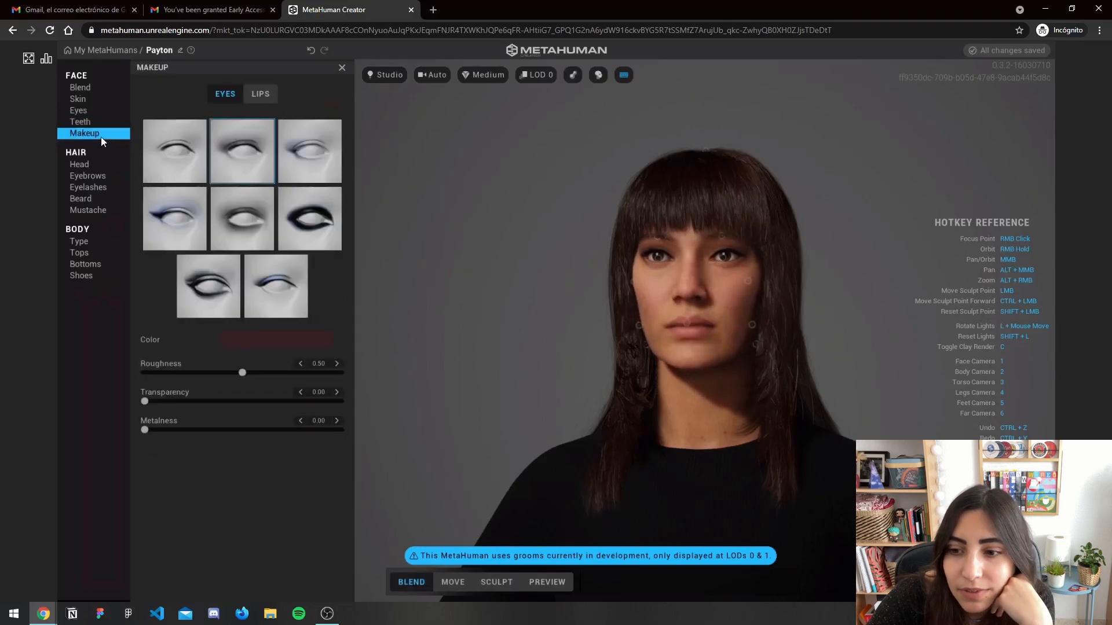
left_click(80, 122)
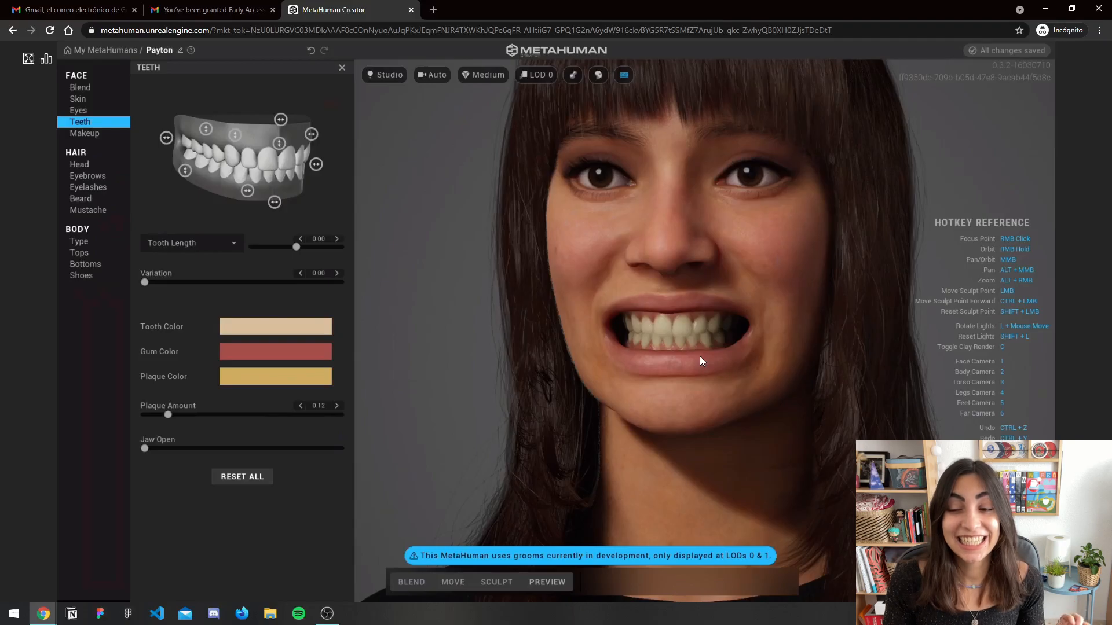
left_click(274, 326)
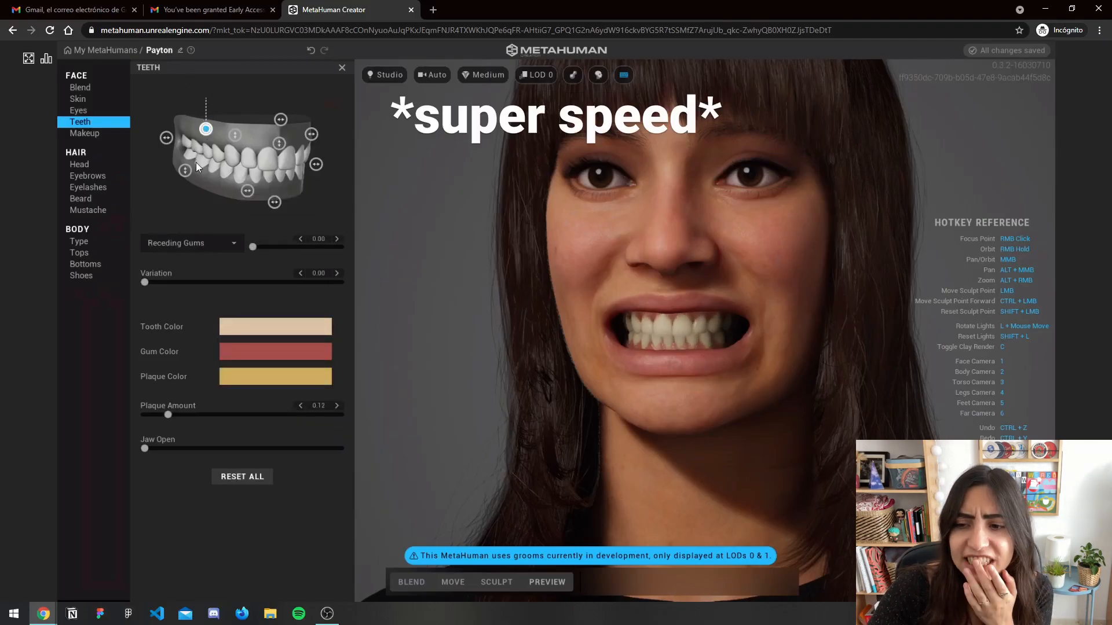
left_click(273, 202)
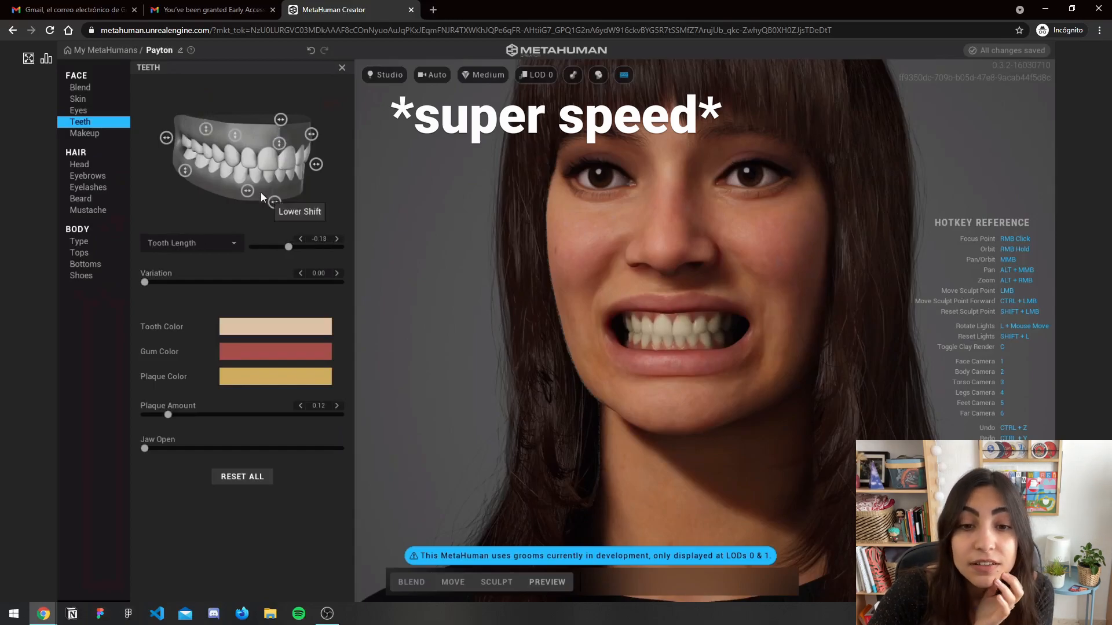
left_click(84, 133)
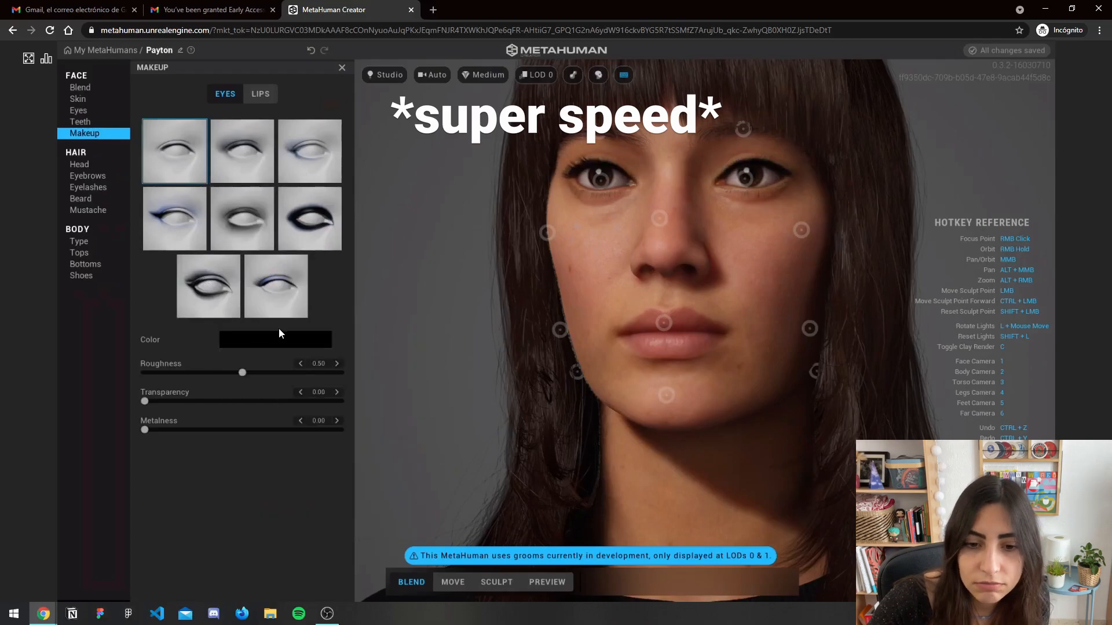
left_click(261, 93)
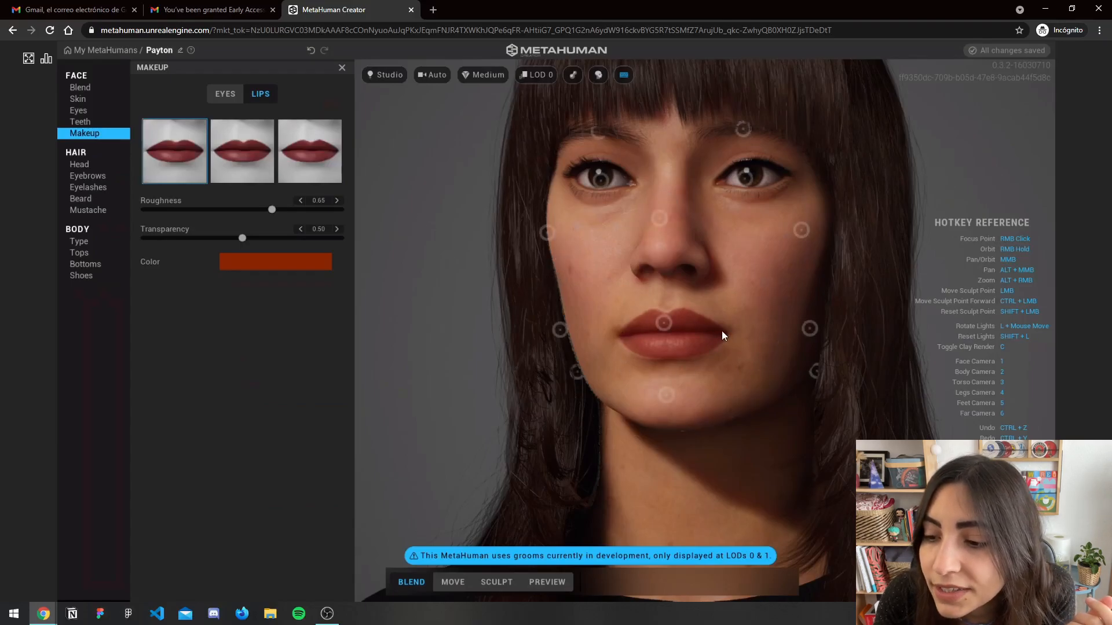
mouse_move(707, 334)
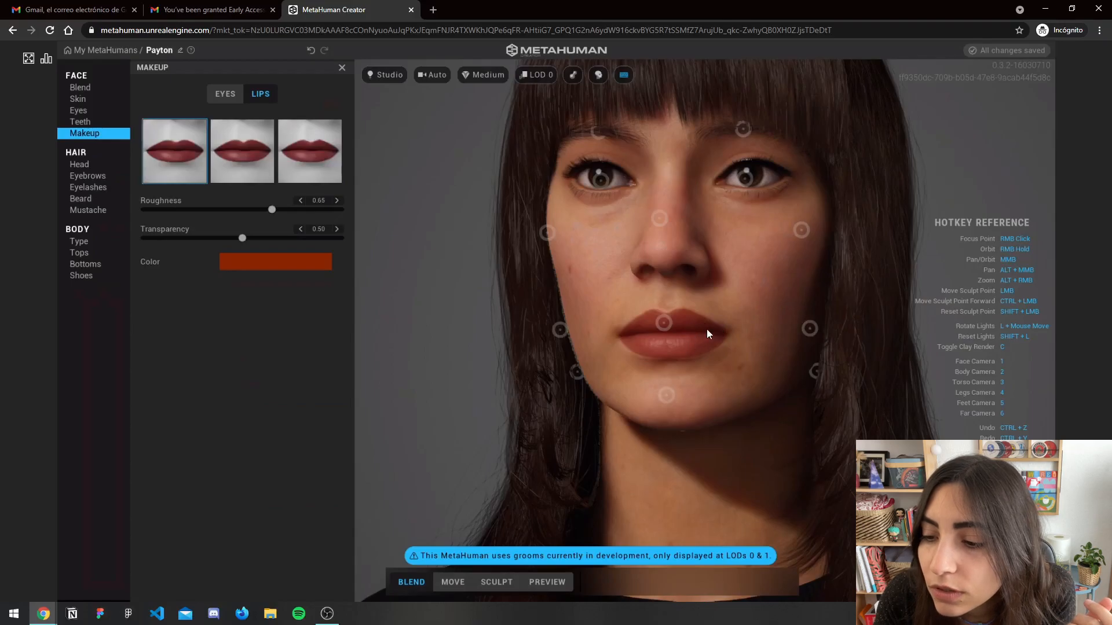
mouse_move(785, 336)
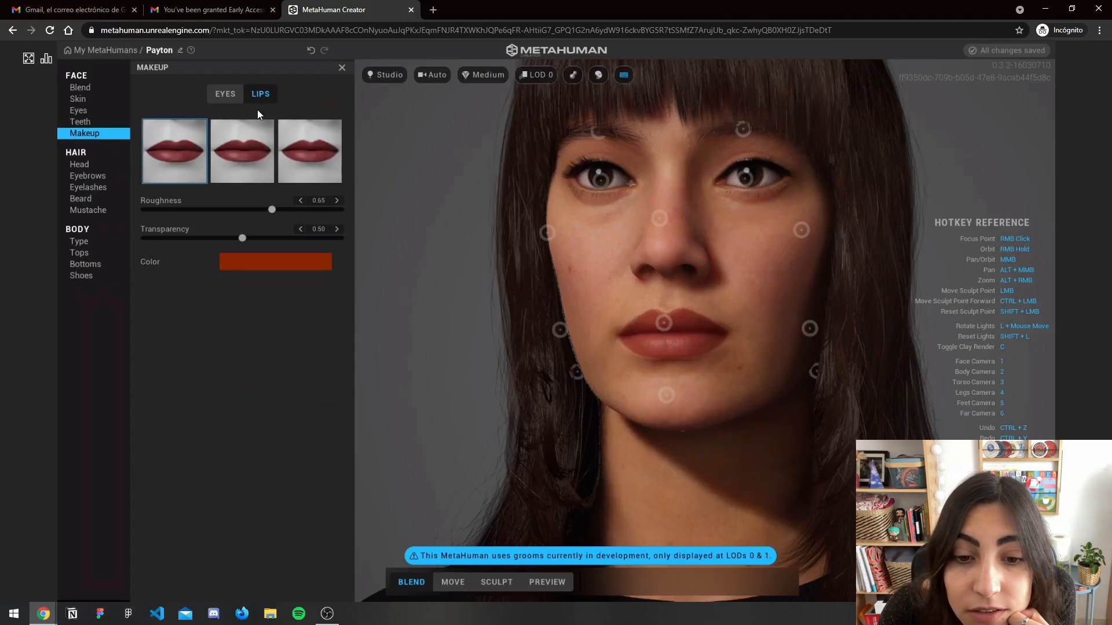
mouse_move(829, 380)
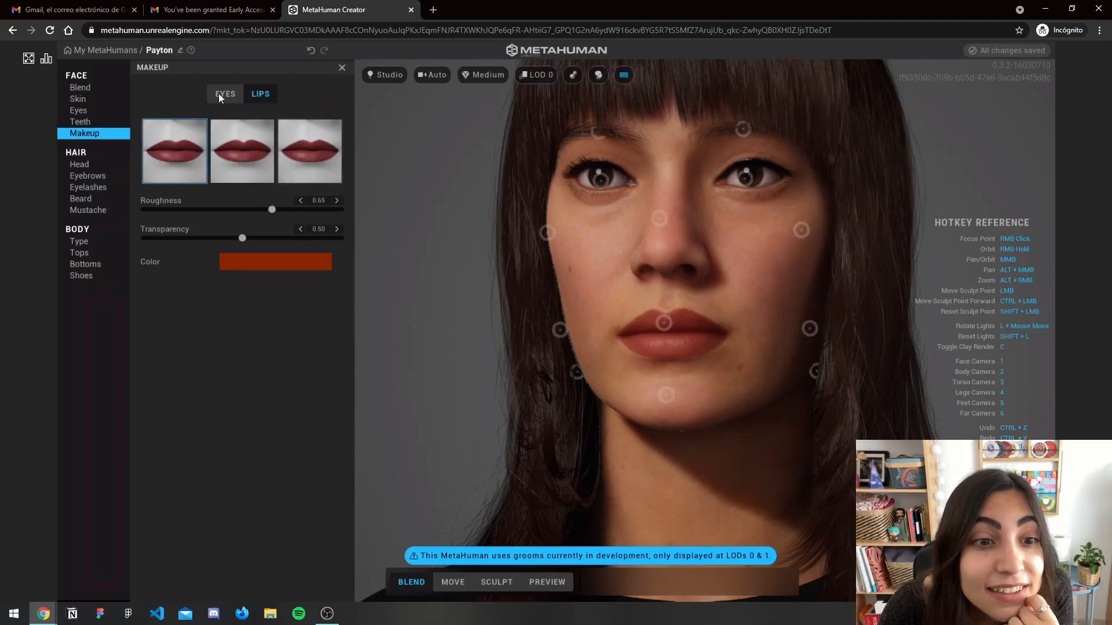
Return to Face > Blend presets and switch the viewport to Sculpt mode
left_click(80, 87)
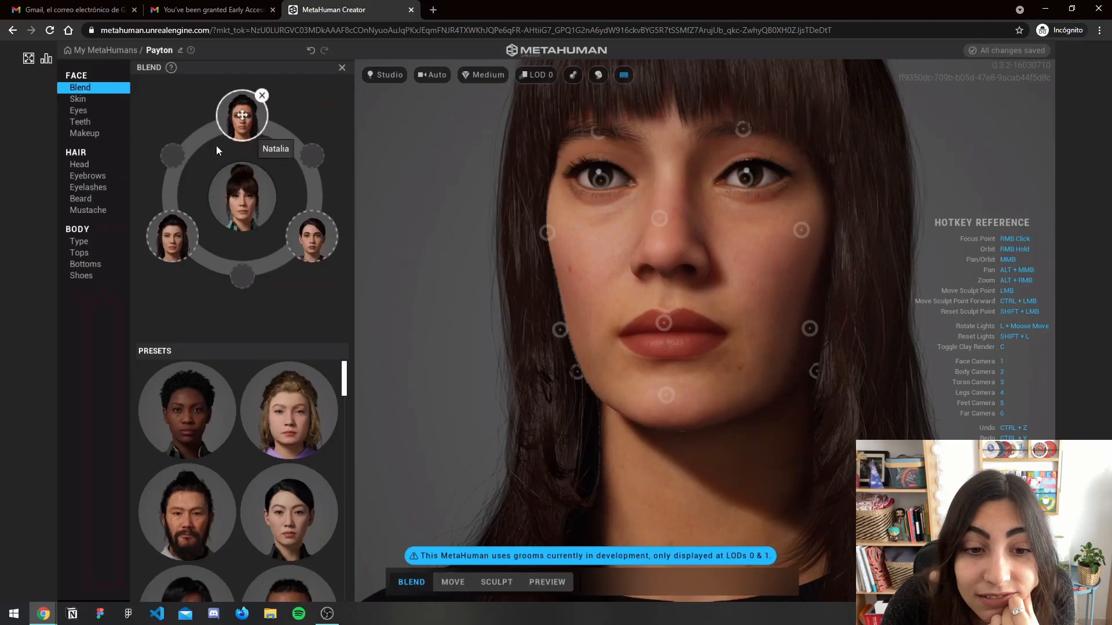
left_click(262, 94)
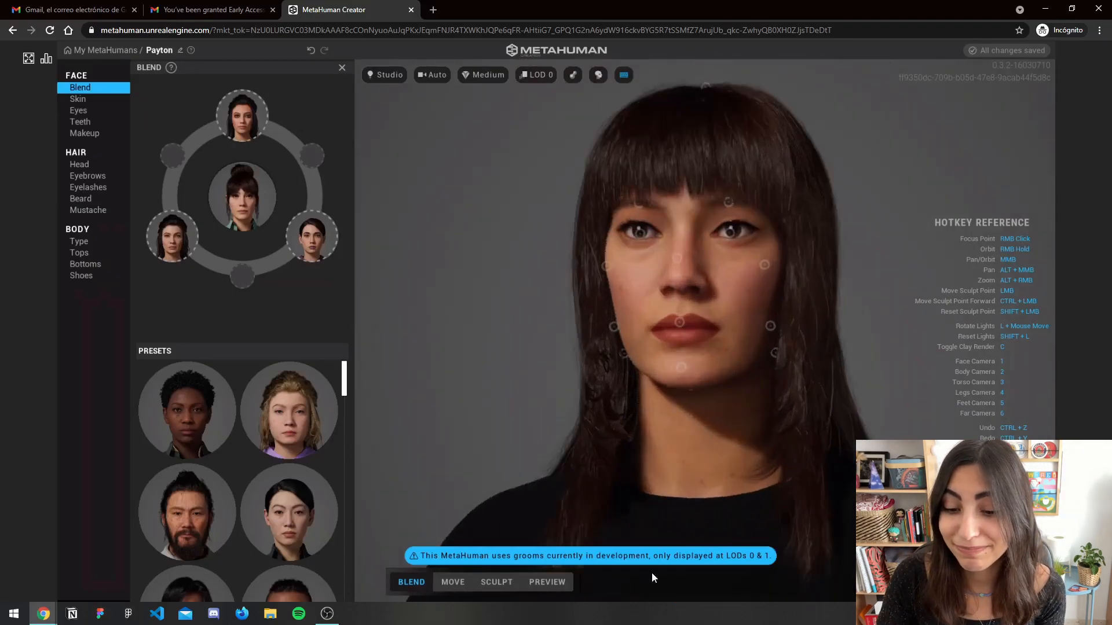
left_click(496, 581)
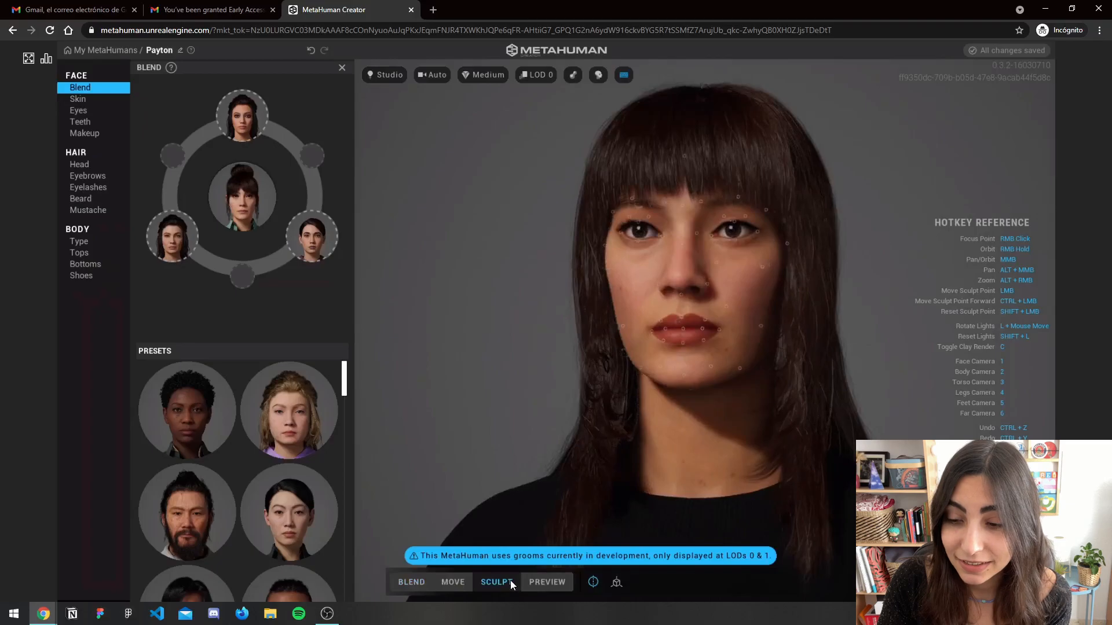
left_click(496, 583)
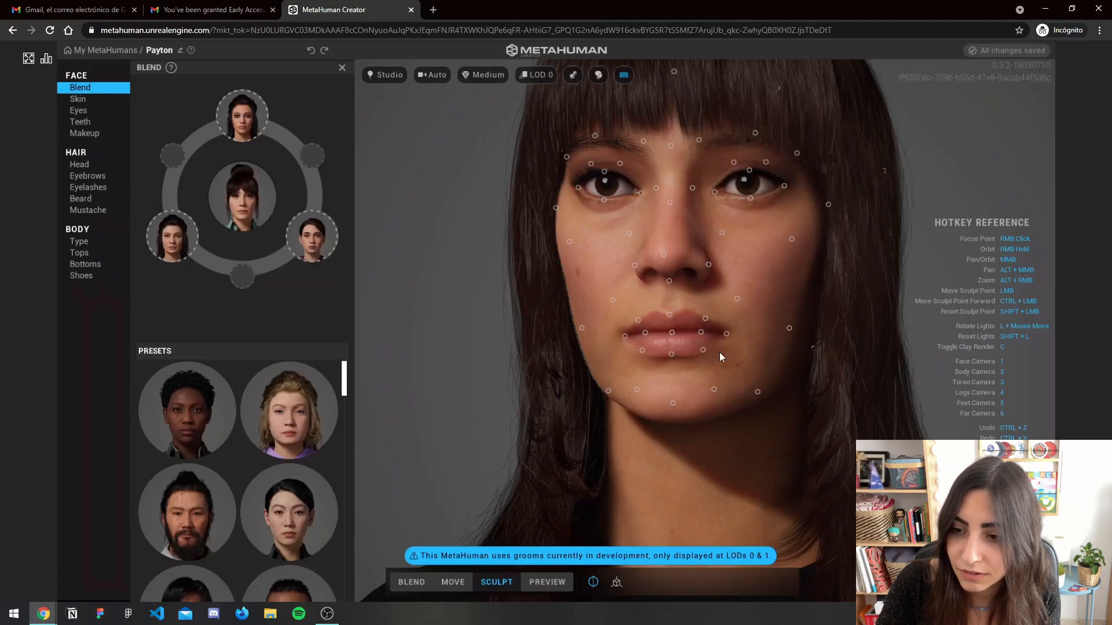
mouse_move(624, 376)
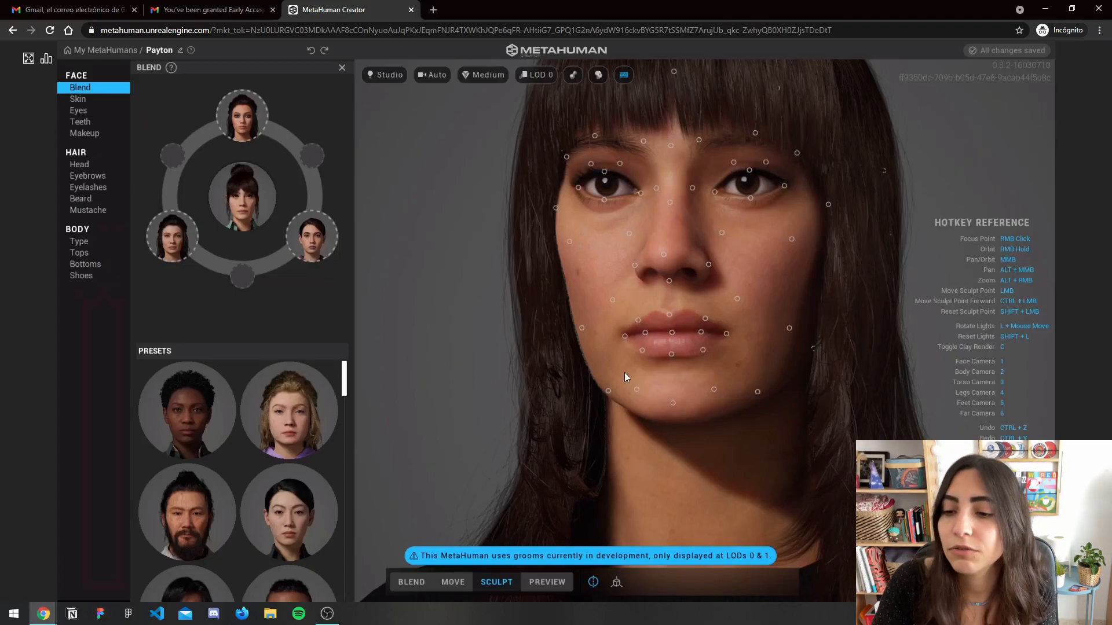
mouse_move(557, 621)
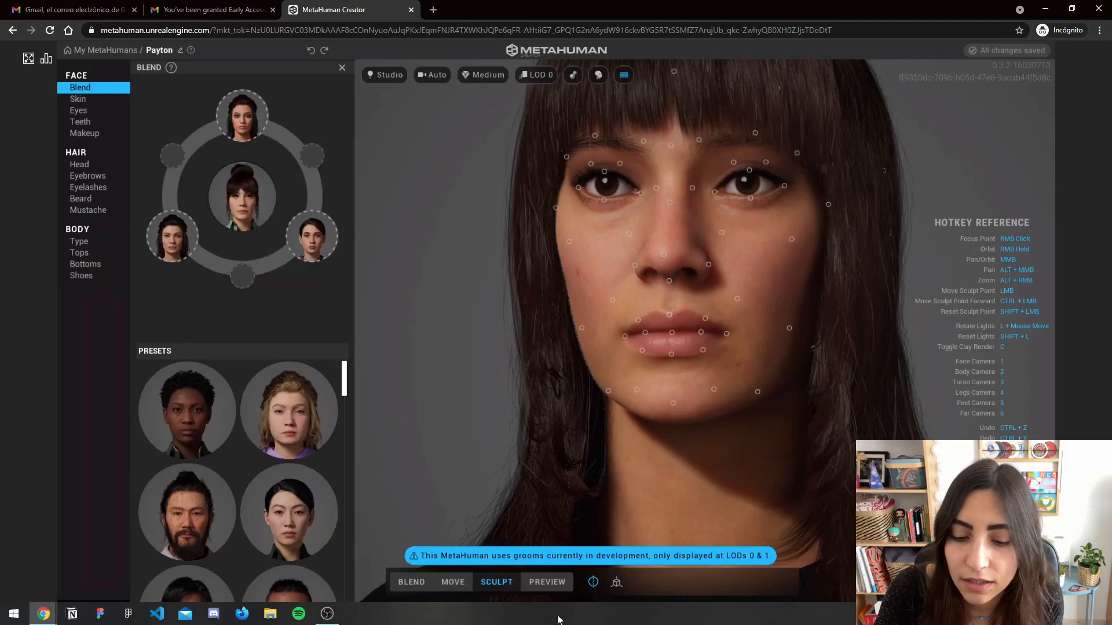
Reshape Payton's nose and mouth using Move and Sculpt modes, checking with an animated Preview
left_click(452, 582)
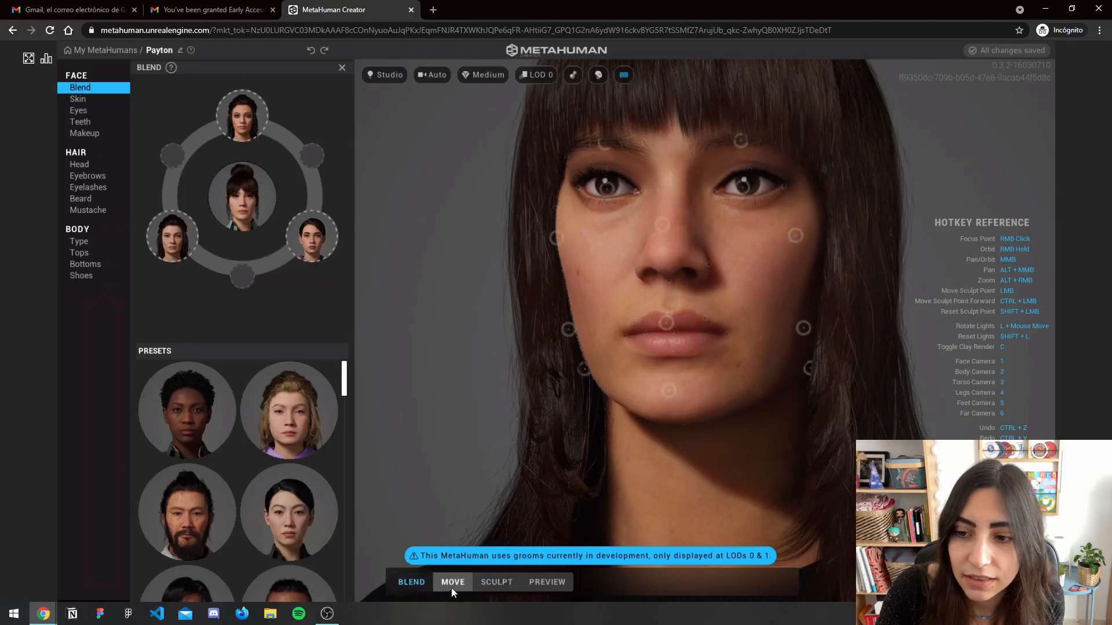
left_click(452, 581)
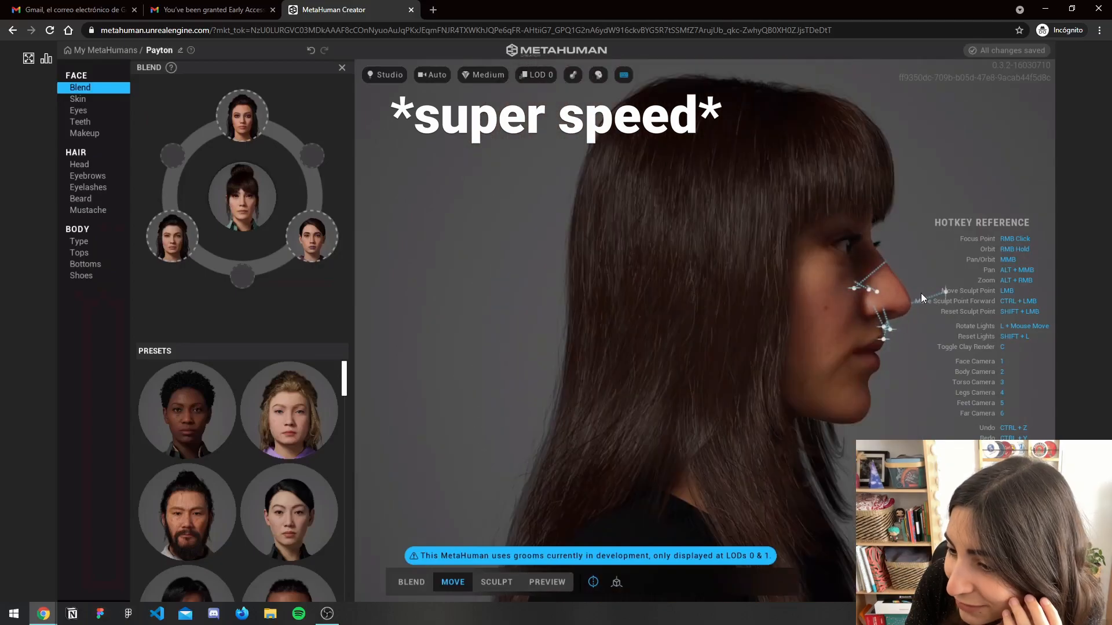
left_click(79, 163)
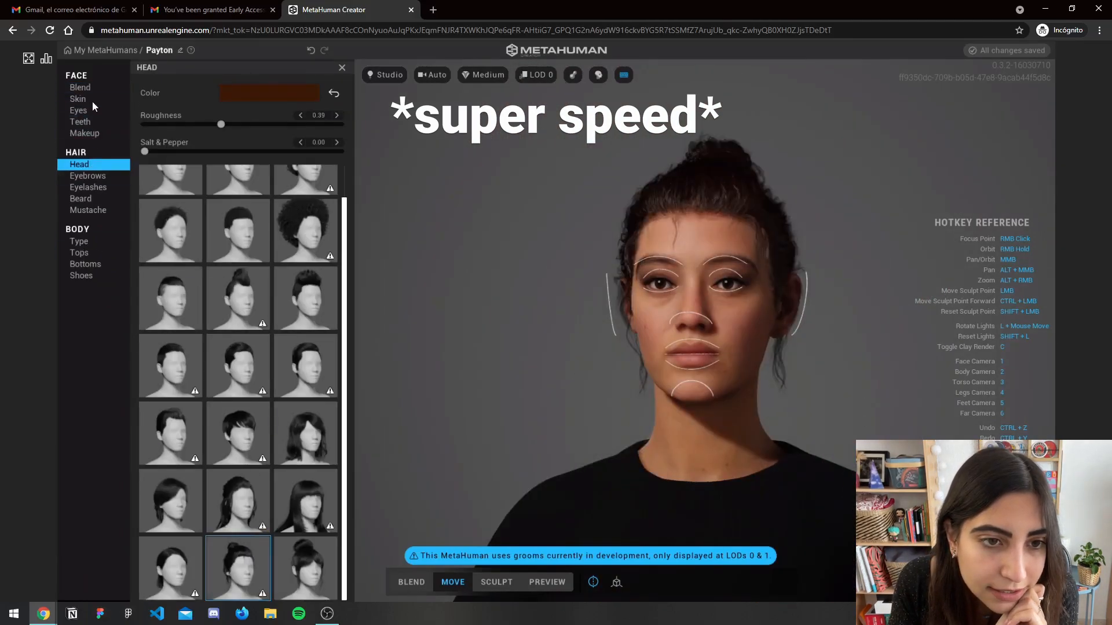
left_click(496, 582)
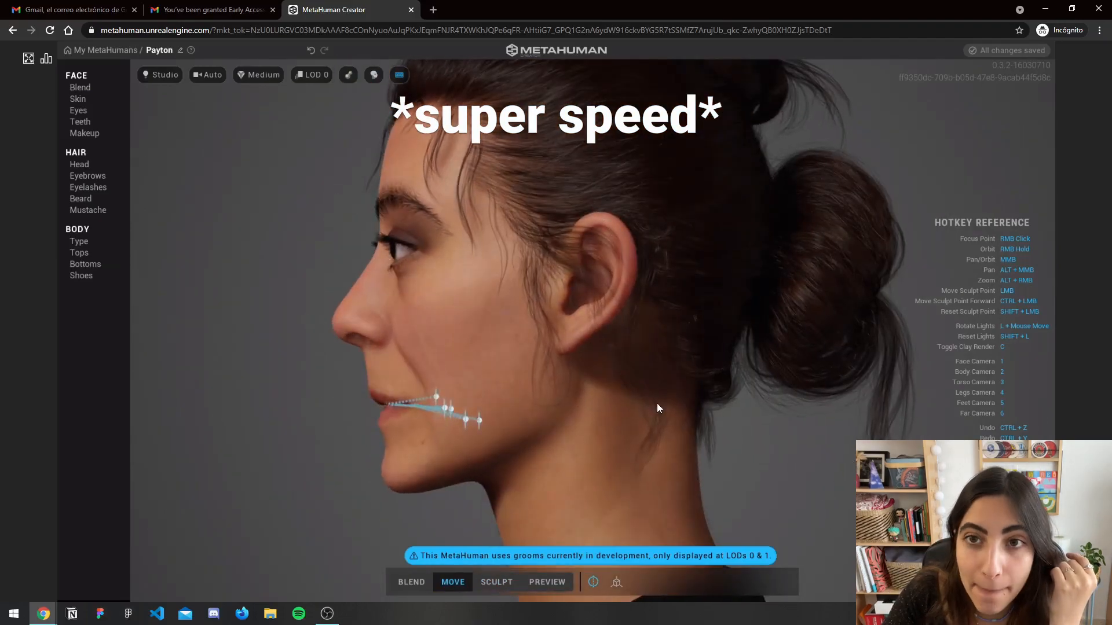
left_click(546, 581)
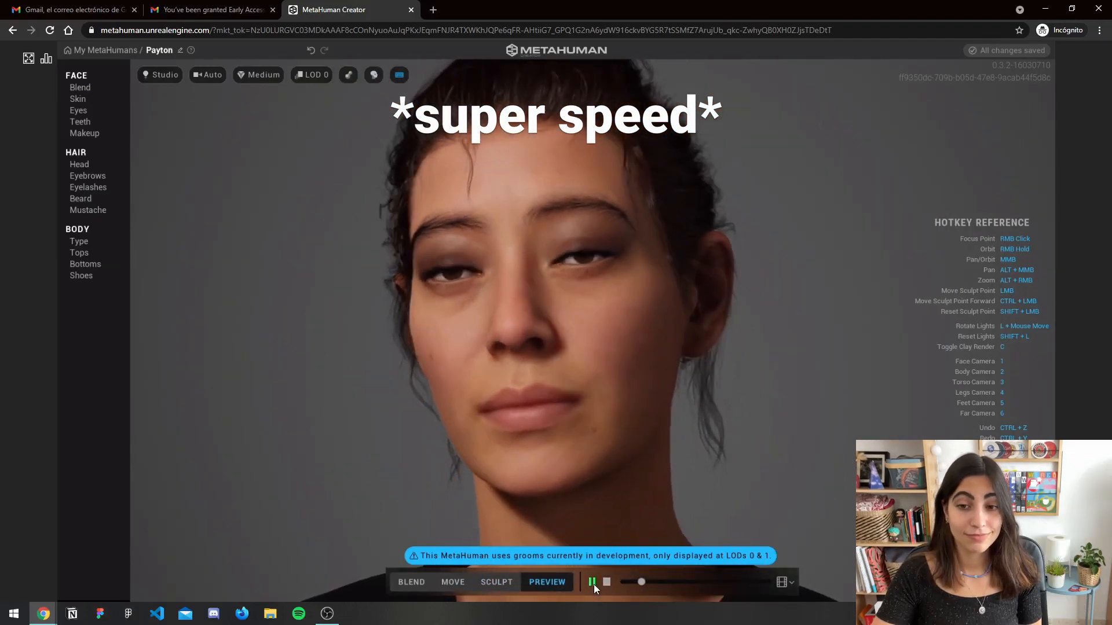
left_click(496, 581)
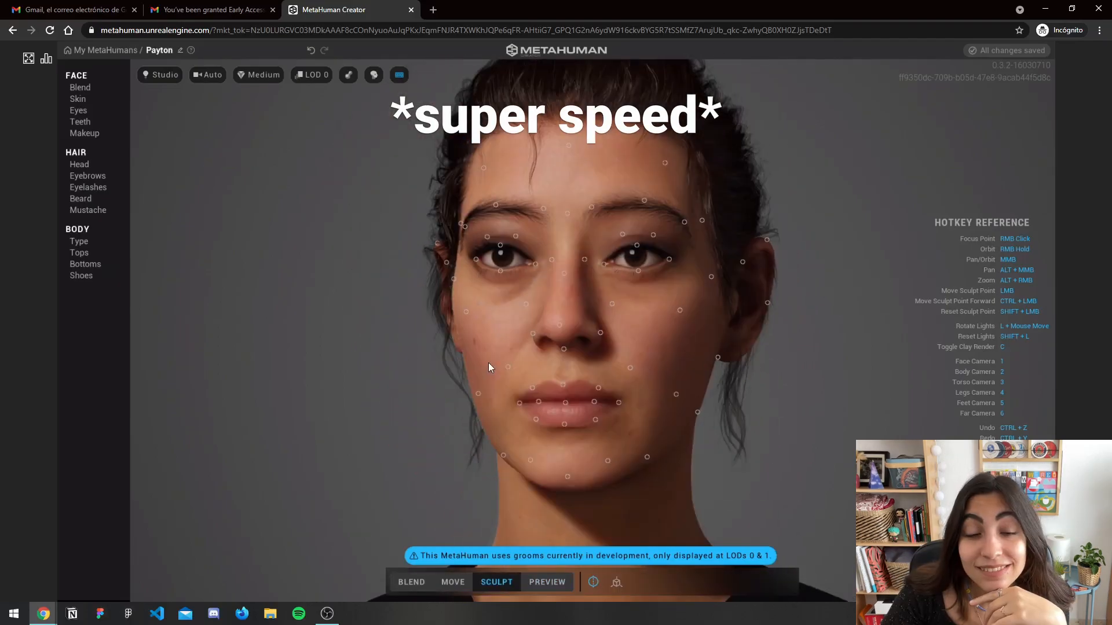
left_click(452, 582)
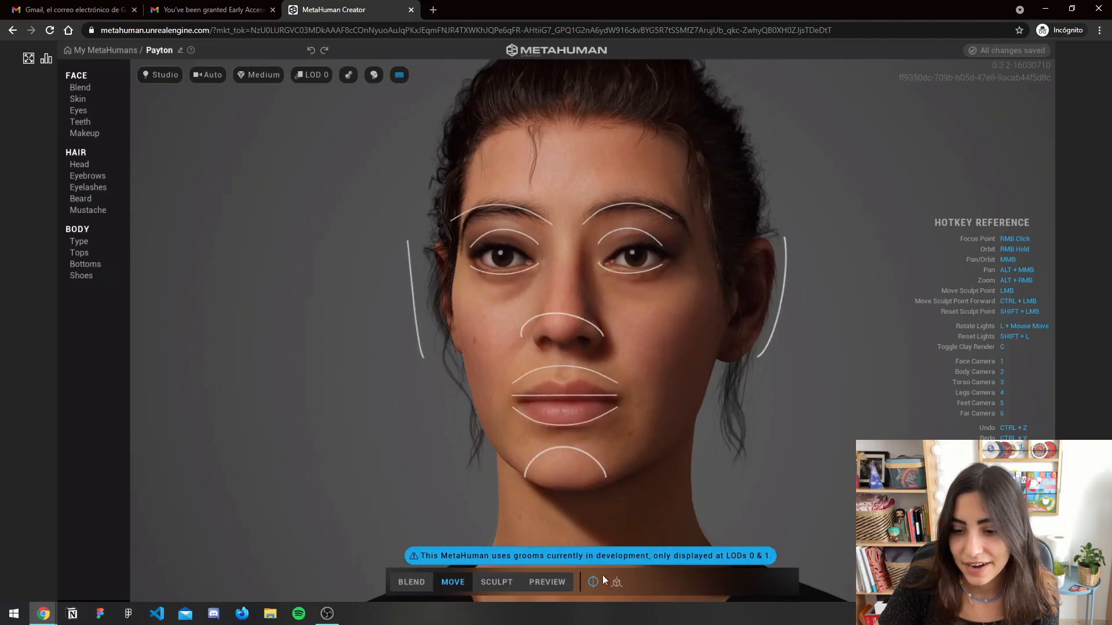
mouse_move(1062, 387)
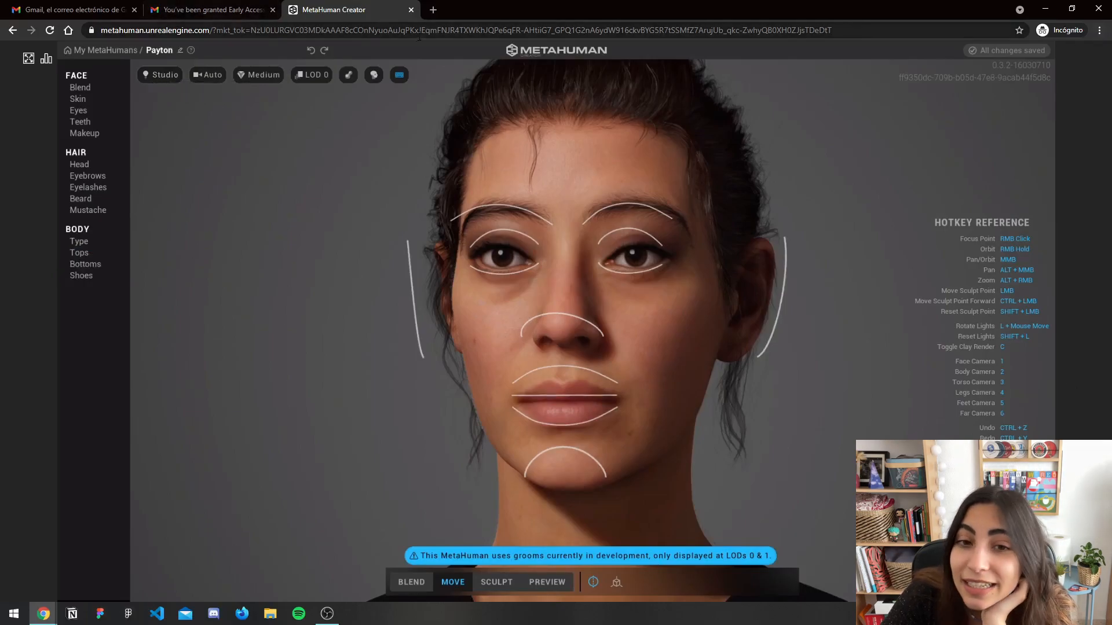
Cycle the camera through Face, Legs and Feet presets, ending on the Far full-body view
left_click(263, 74)
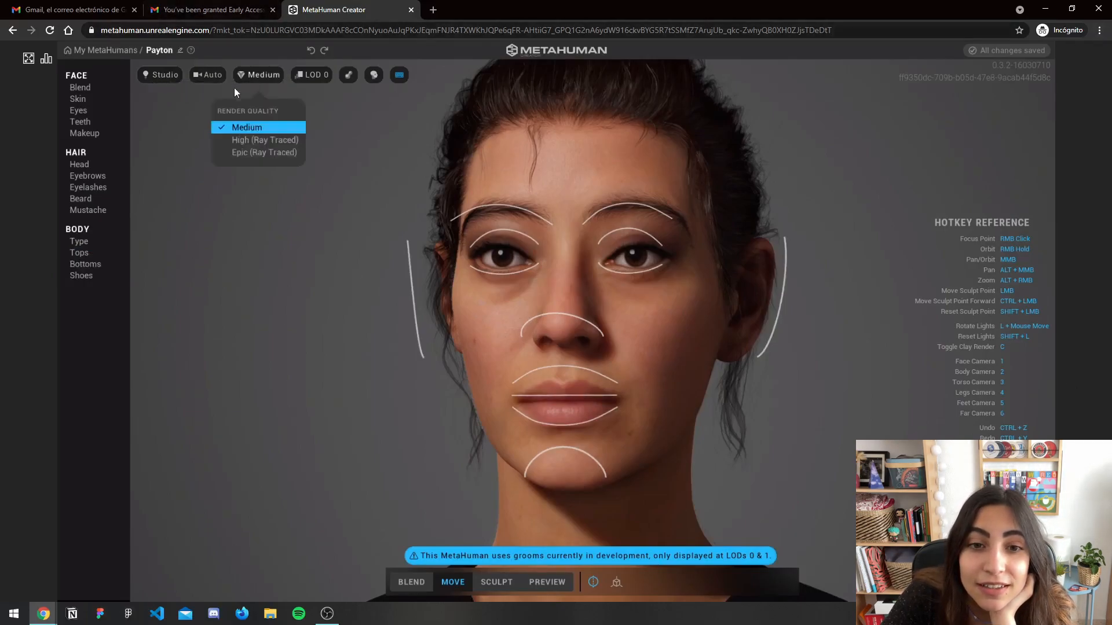
left_click(208, 74)
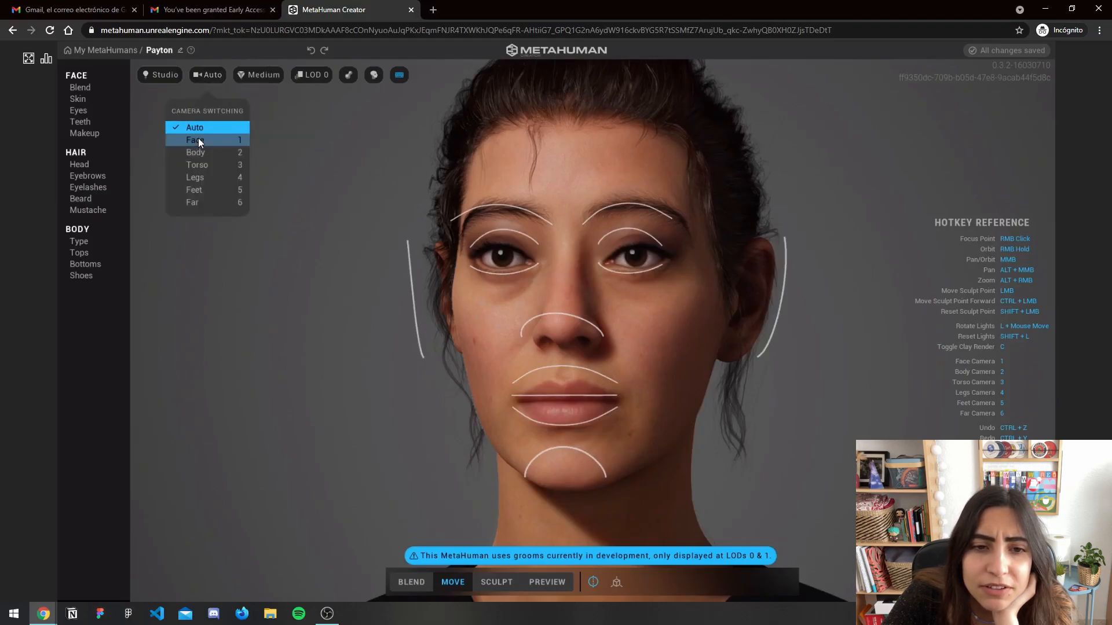
left_click(194, 140)
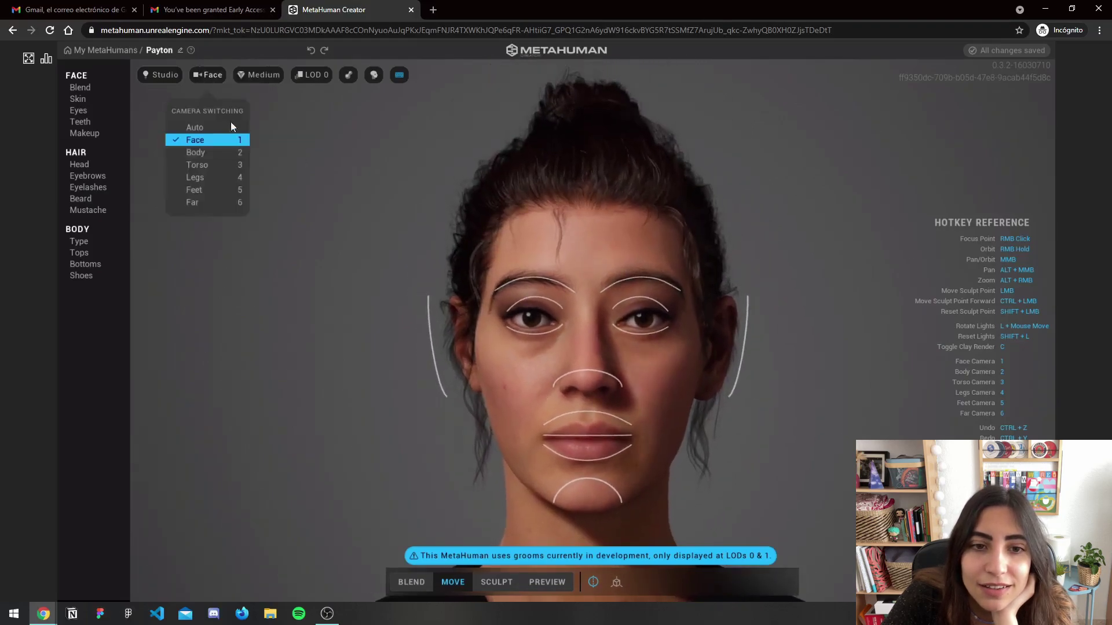
left_click(196, 152)
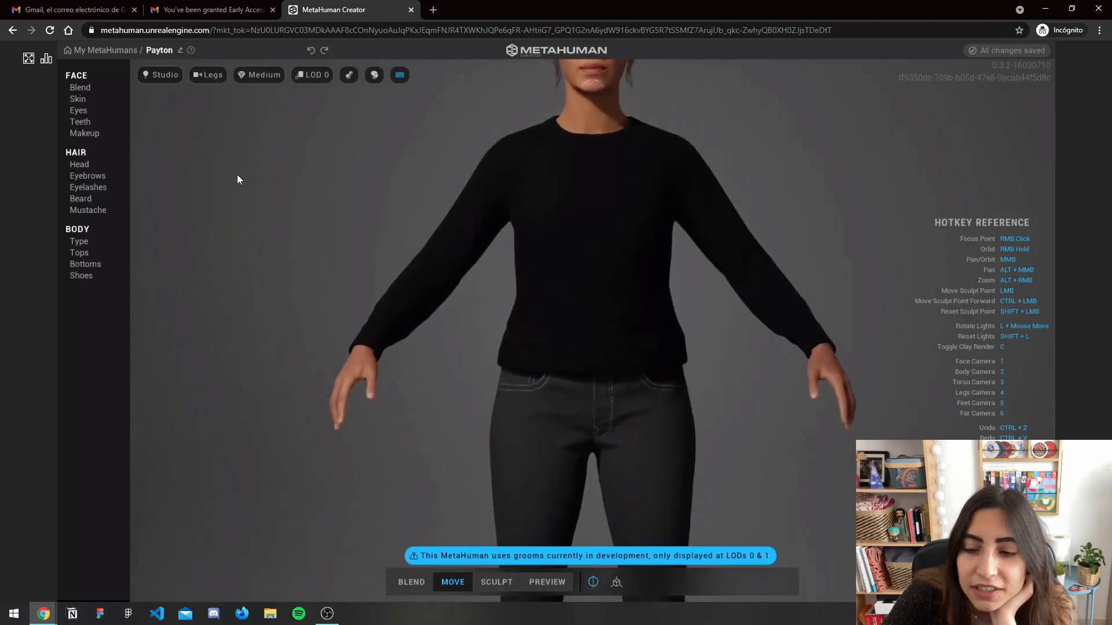
left_click(211, 74)
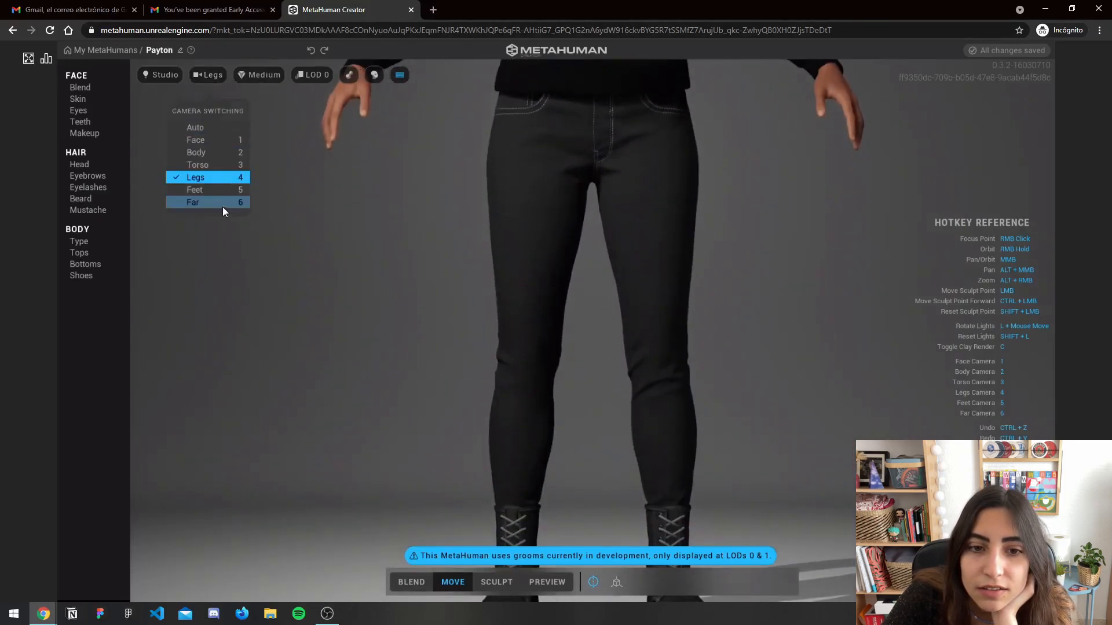
left_click(194, 189)
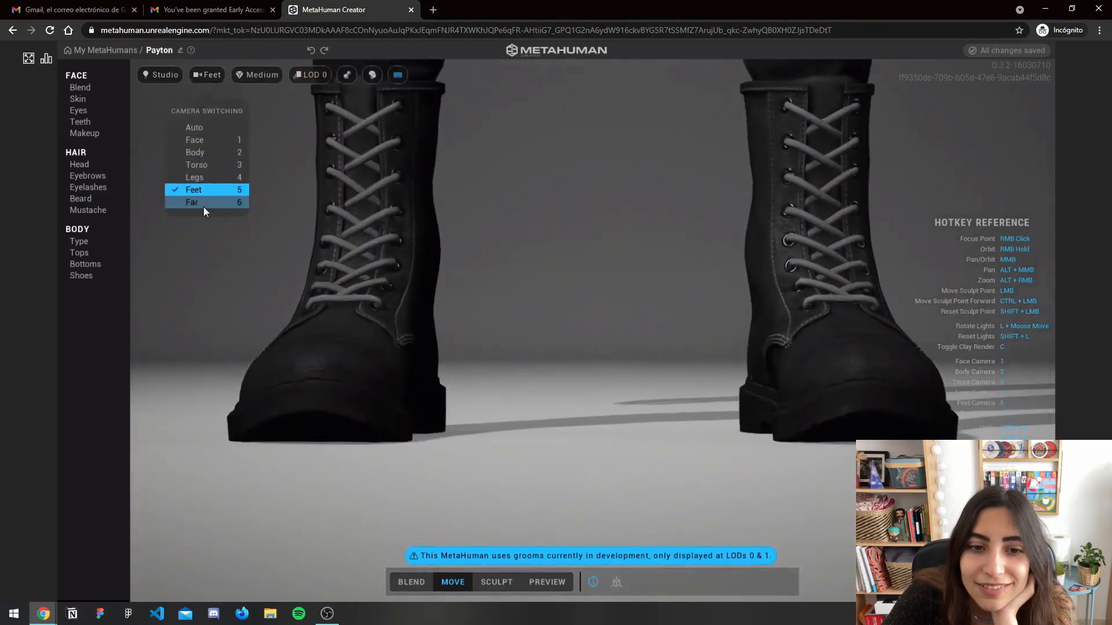
left_click(192, 201)
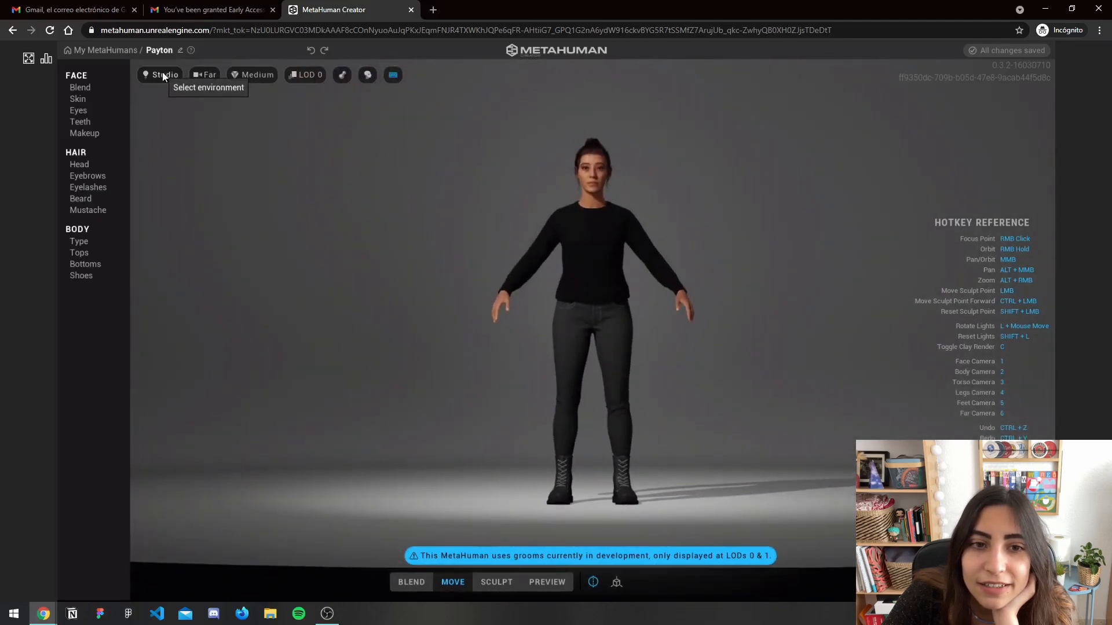
Try the Indoor, Outdoor and Silhouette environments, then return to Studio lighting
left_click(163, 74)
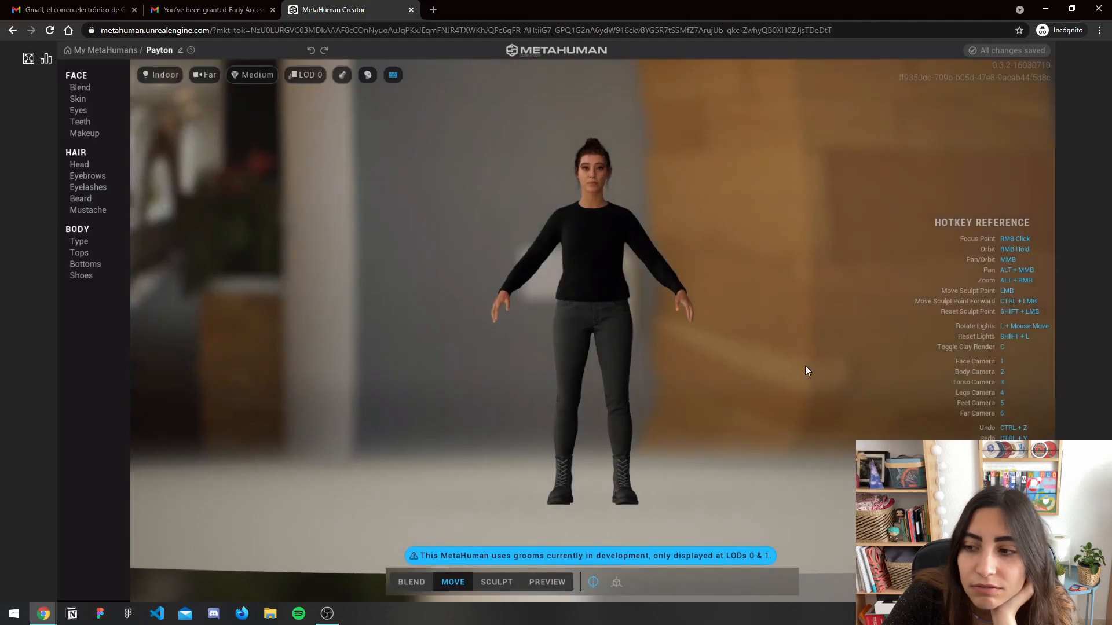
left_click(158, 74)
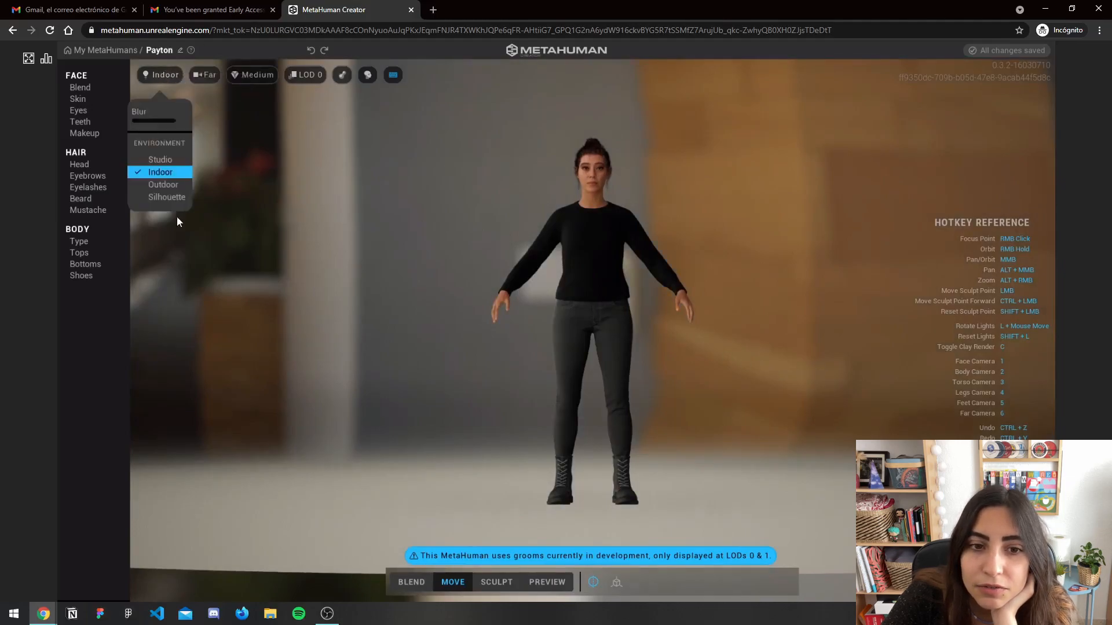
left_click(163, 185)
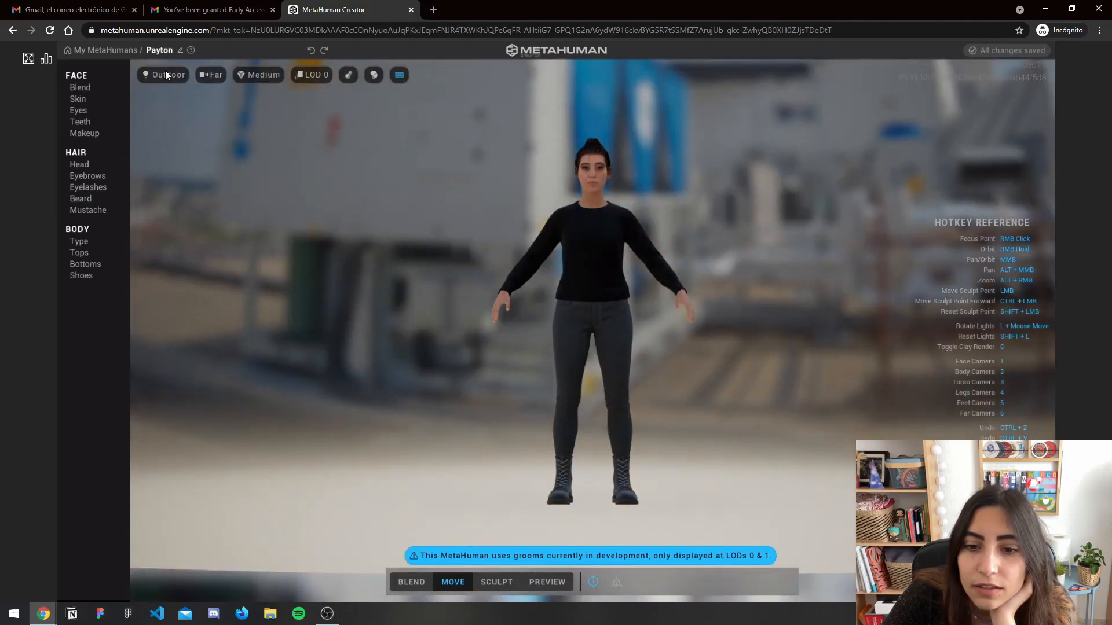
left_click(167, 74)
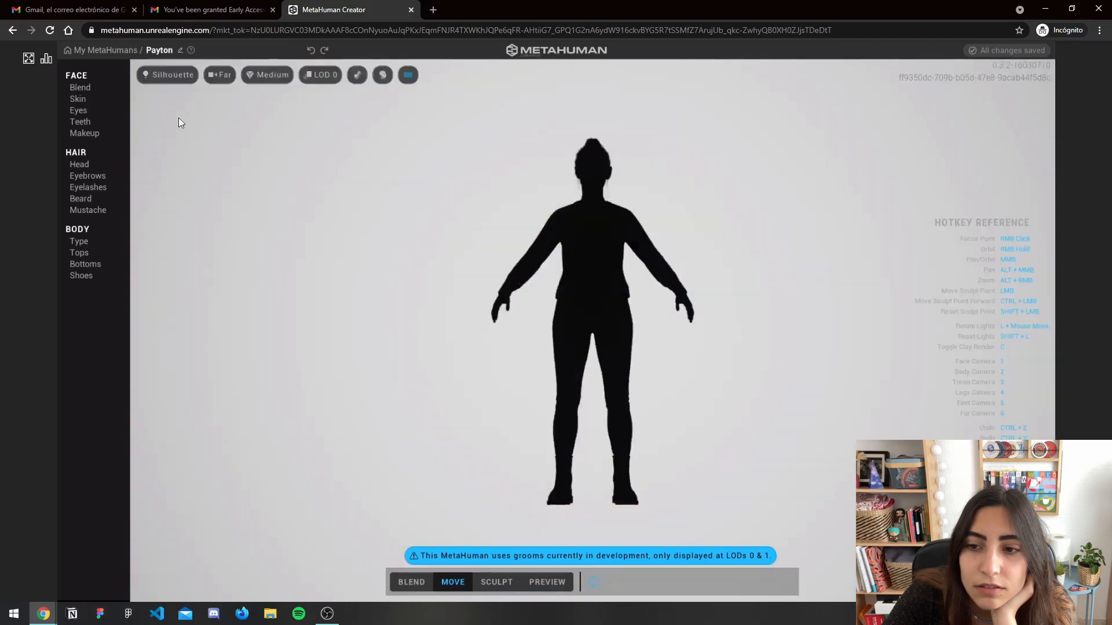
left_click(172, 74)
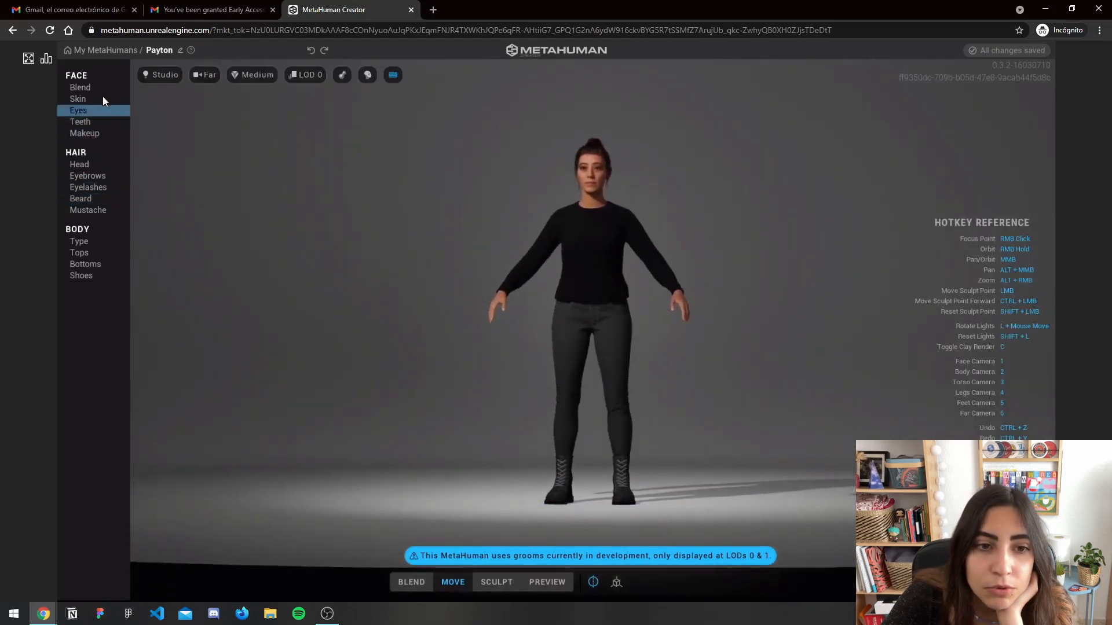
Give Payton the long straight bangs groom from Hair > Head and play the animated face preview
left_click(79, 164)
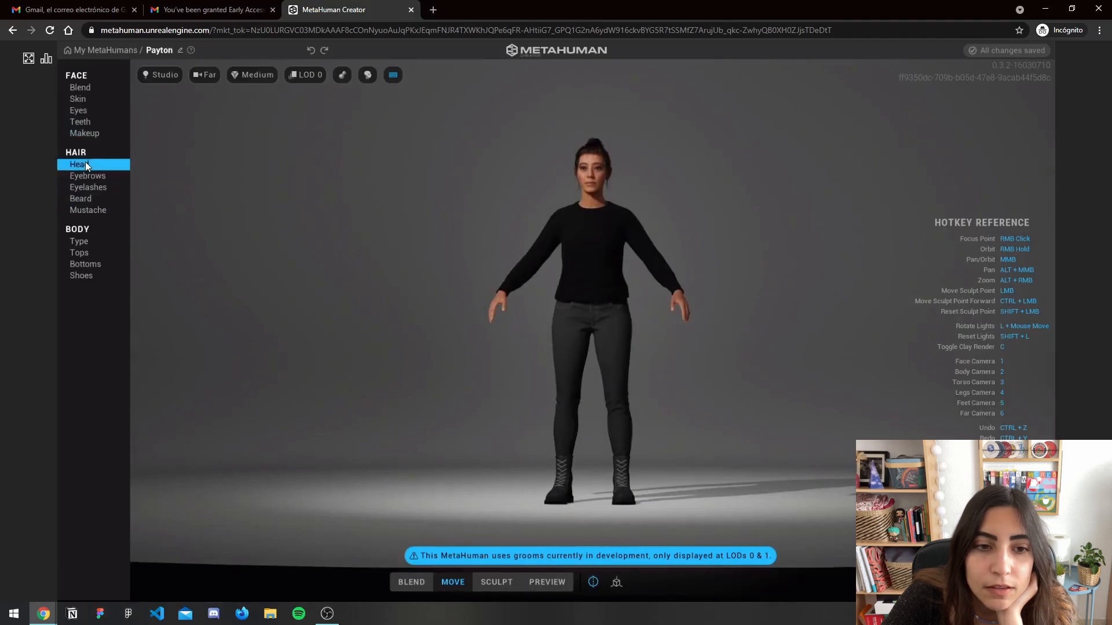
left_click(78, 163)
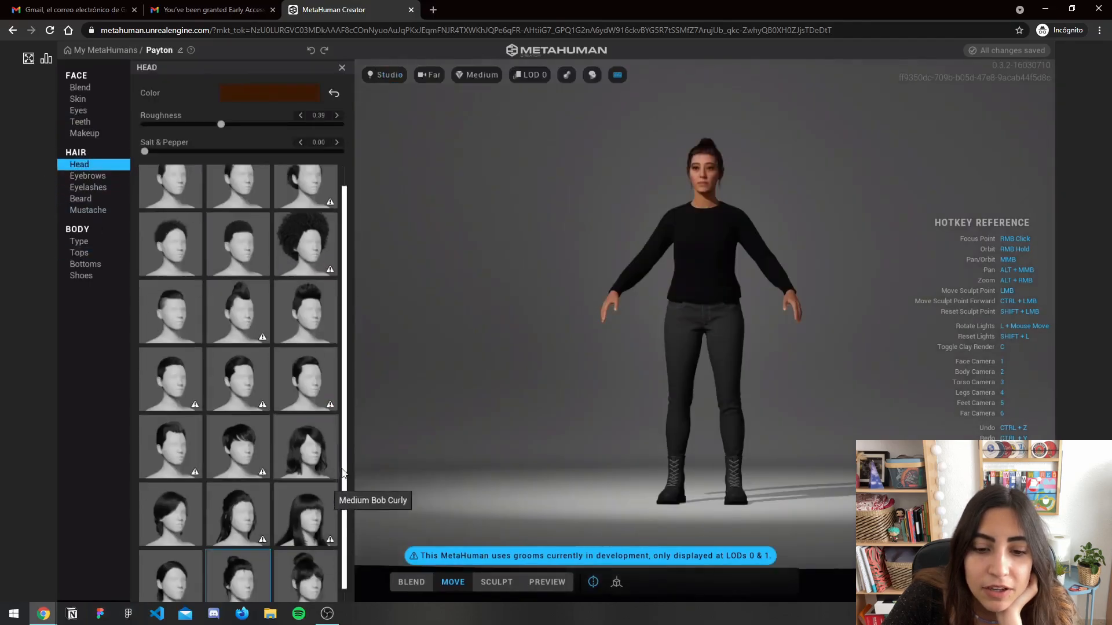
left_click(305, 501)
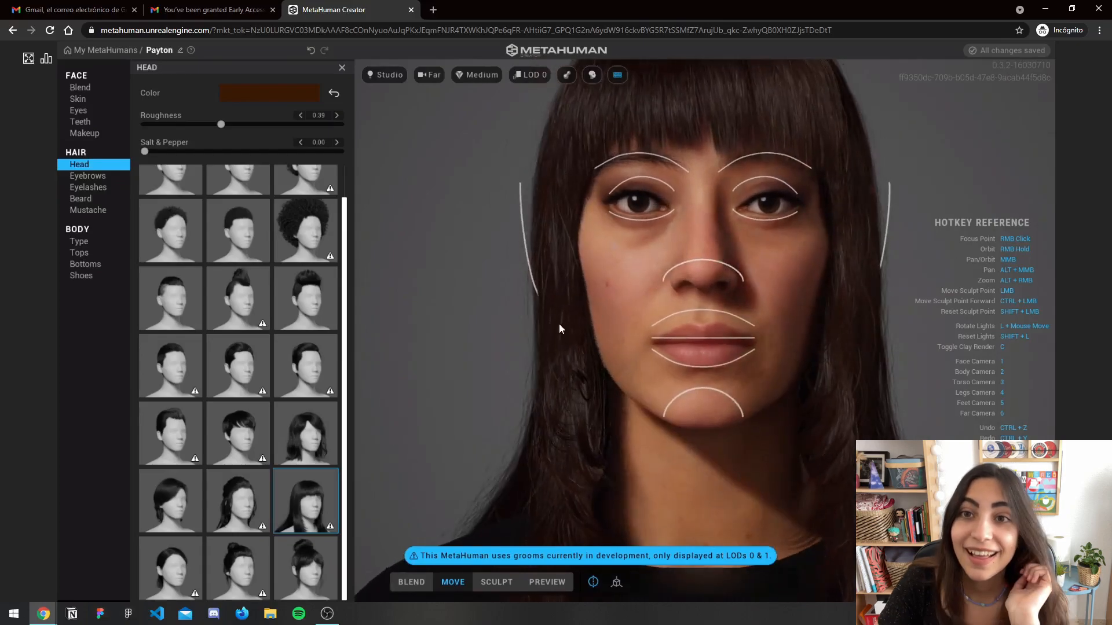
mouse_move(567, 361)
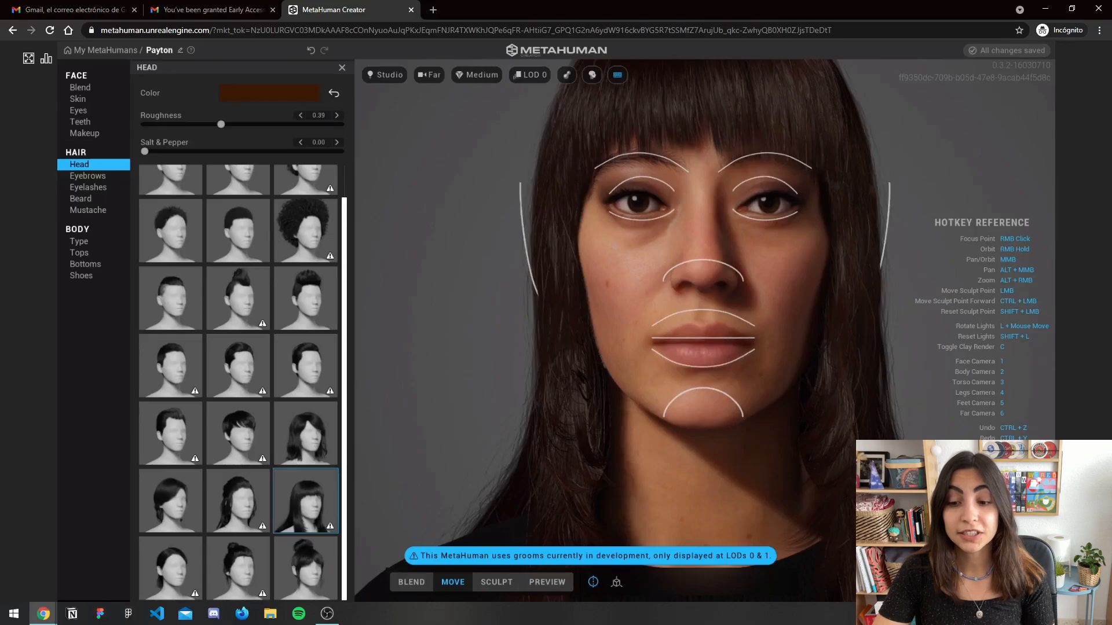
left_click(546, 583)
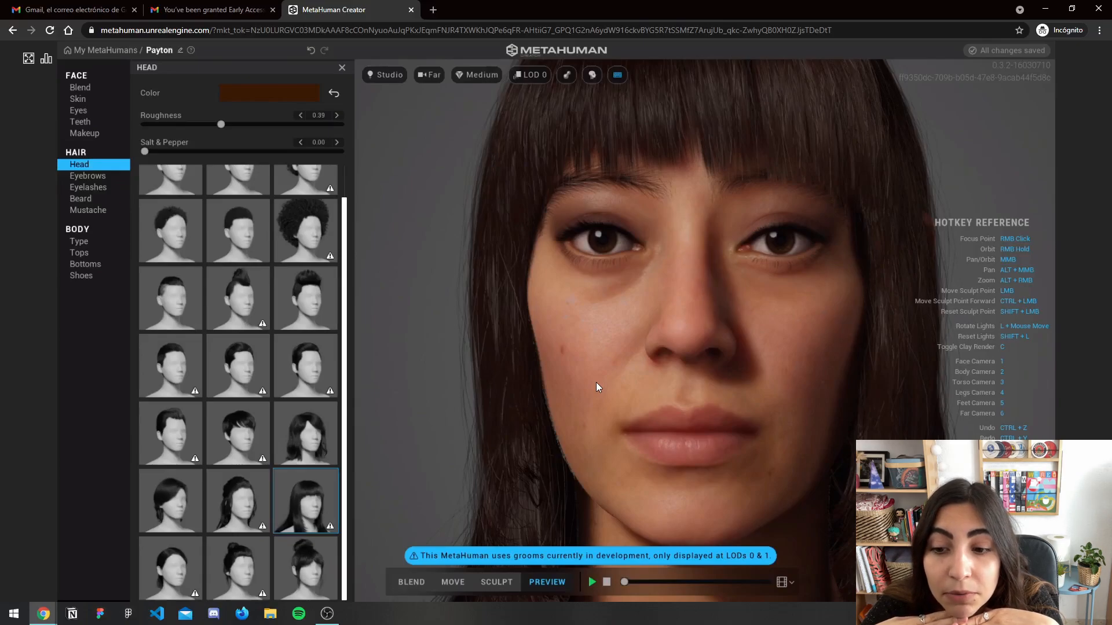
mouse_move(606, 215)
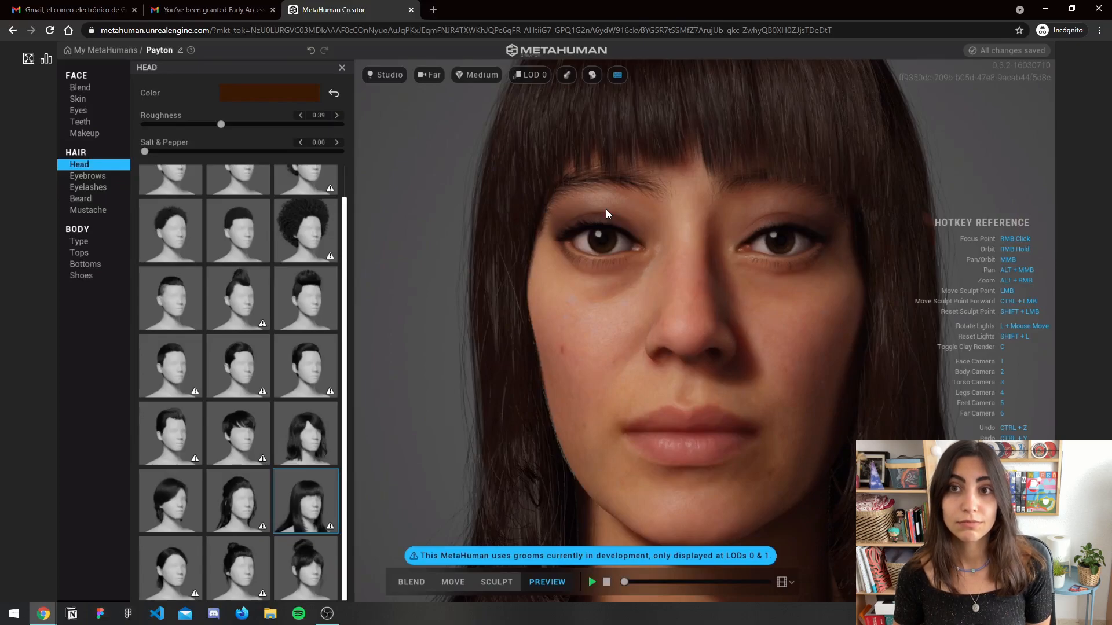
mouse_move(756, 214)
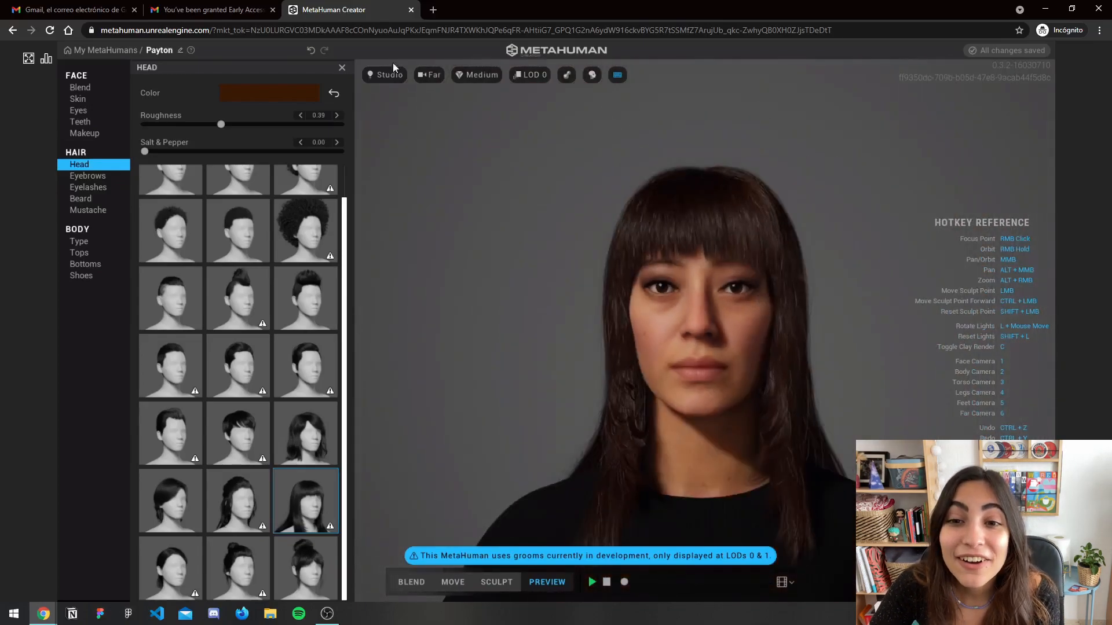
mouse_move(367, 150)
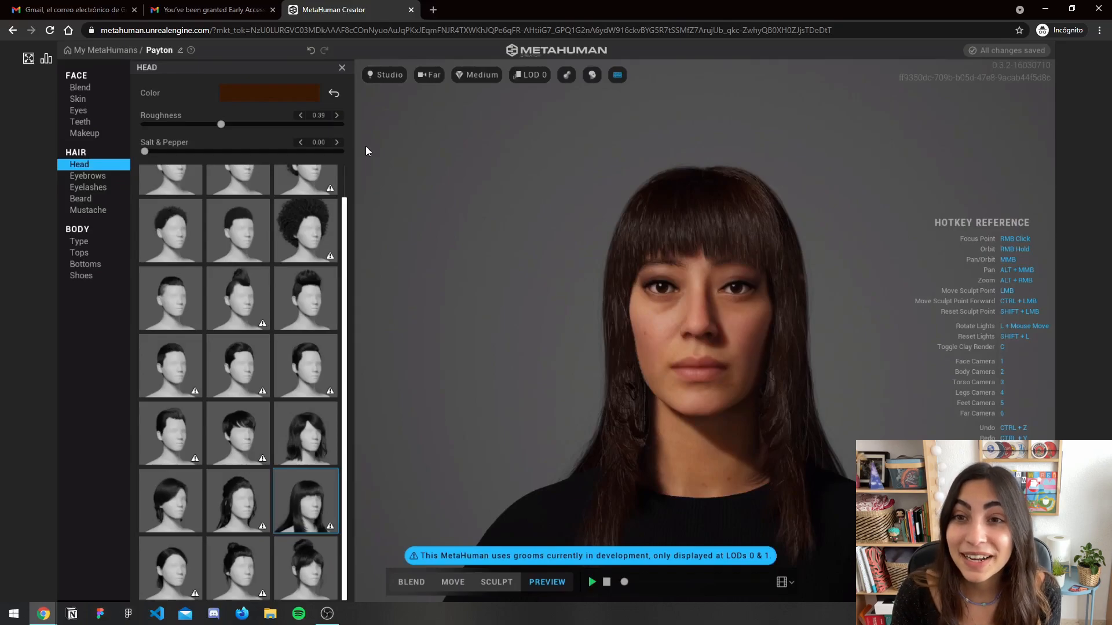
mouse_move(823, 335)
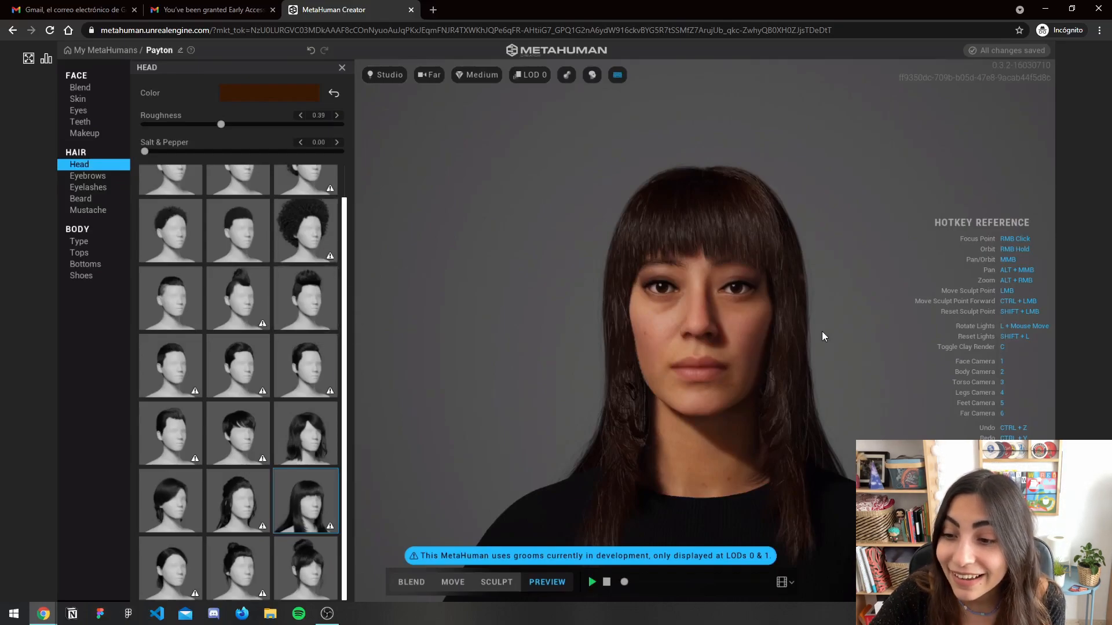